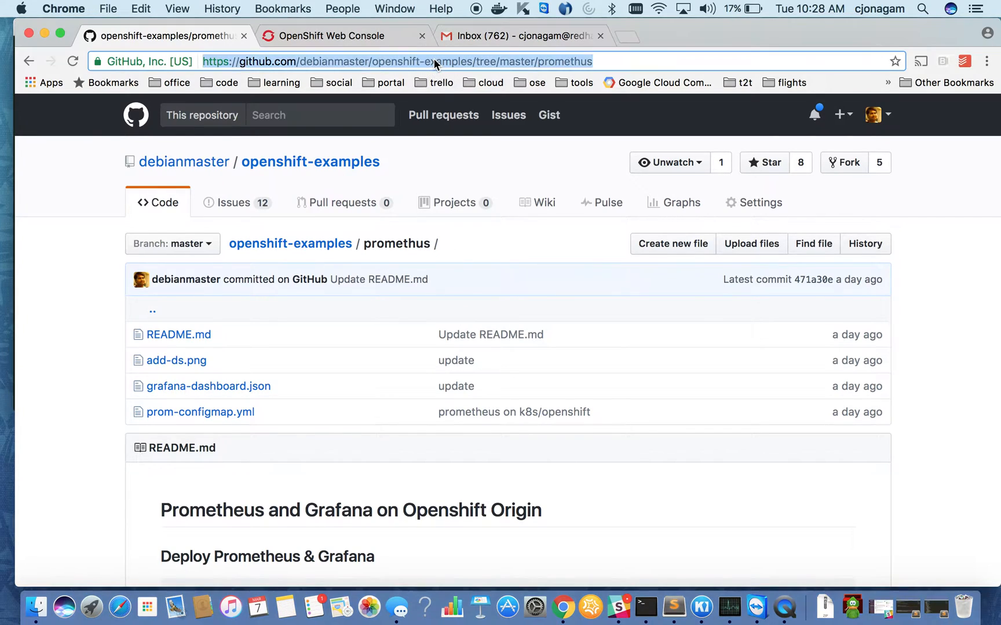
Step: Scroll the promethus README to its Prometheus and Grafana deploy commands, then go to OpenShift
{"action": "left_click", "coordinate": [361, 61]}
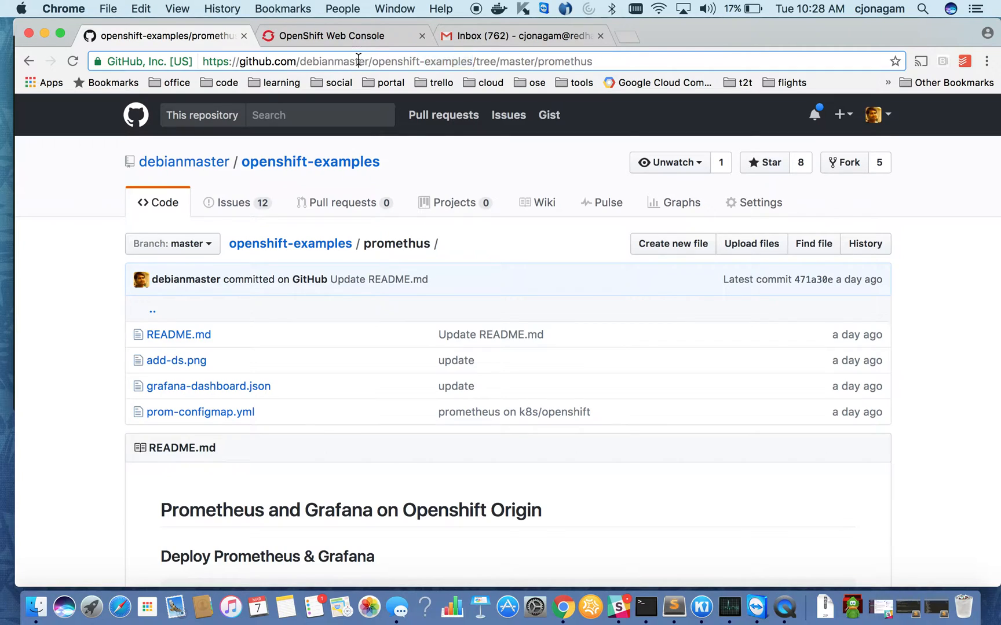
{"action": "double_click", "coordinate": [333, 61]}
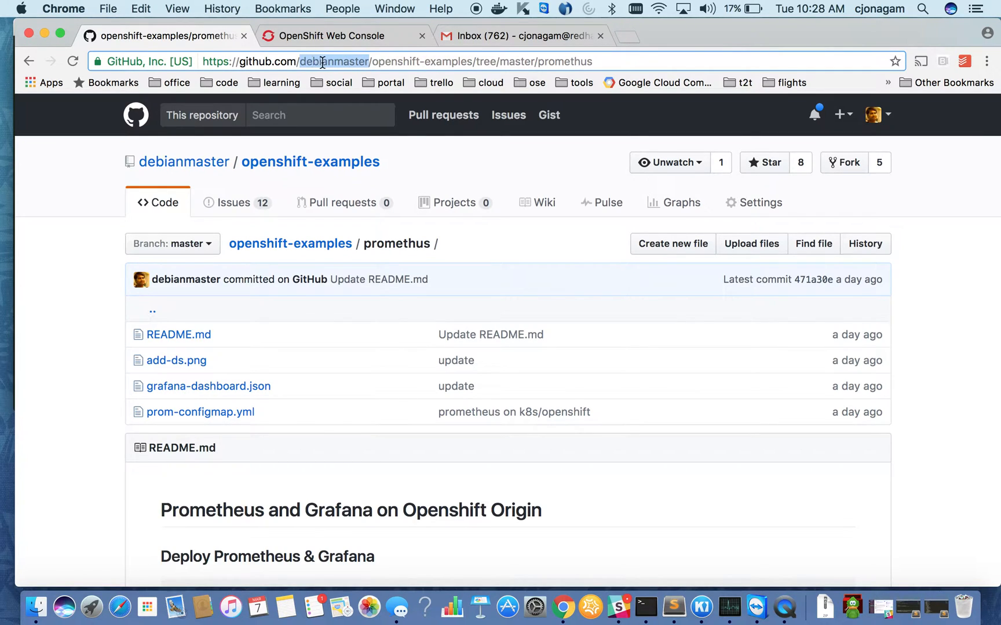
{"action": "mouse_move", "coordinate": [361, 61]}
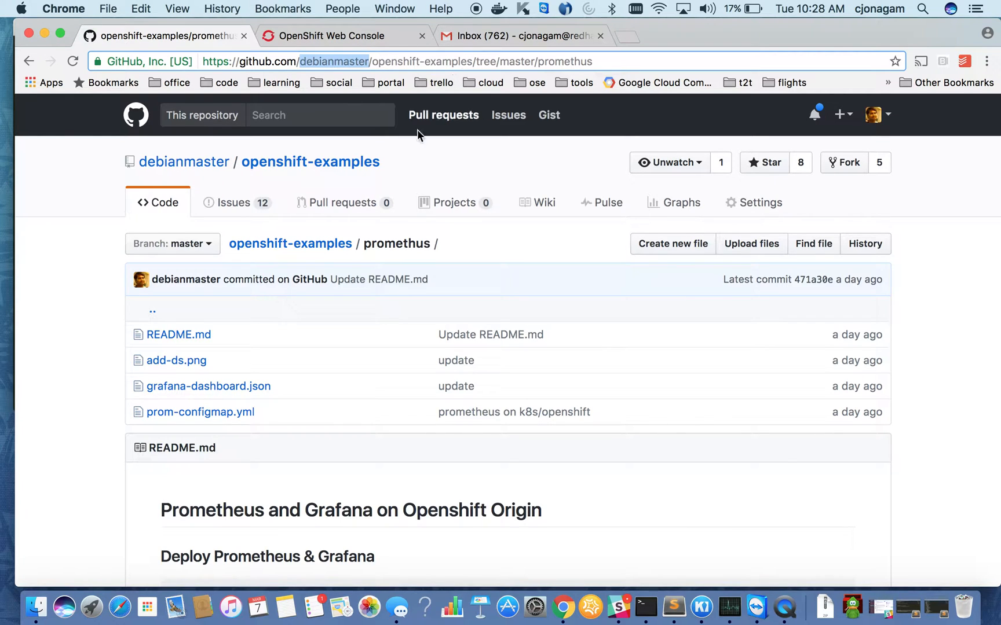
{"action": "scroll", "scroll_direction": "down", "scroll_amount": 3}
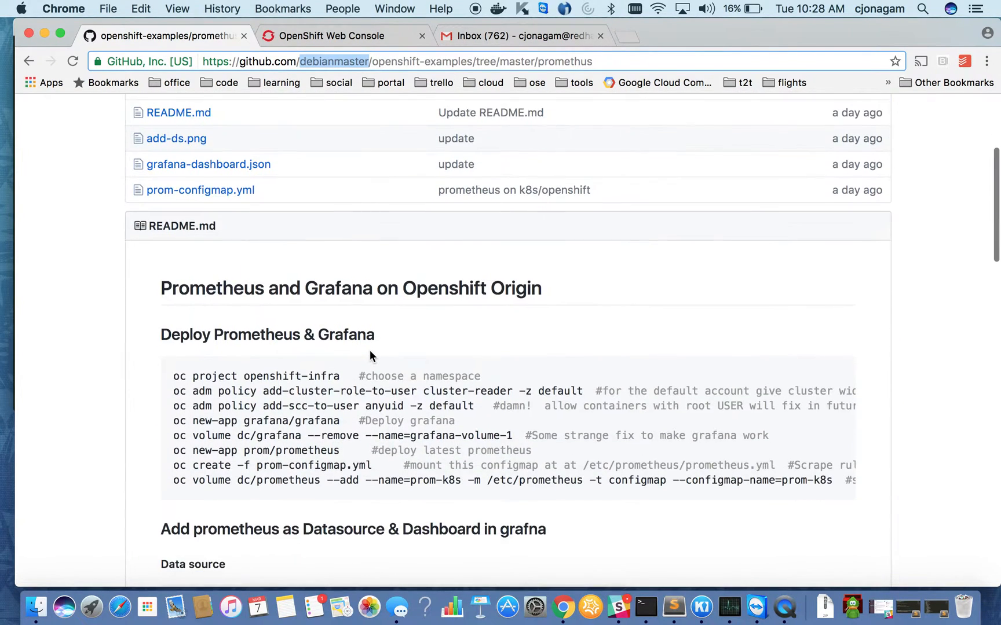
{"action": "scroll", "scroll_direction": "down", "scroll_amount": 3}
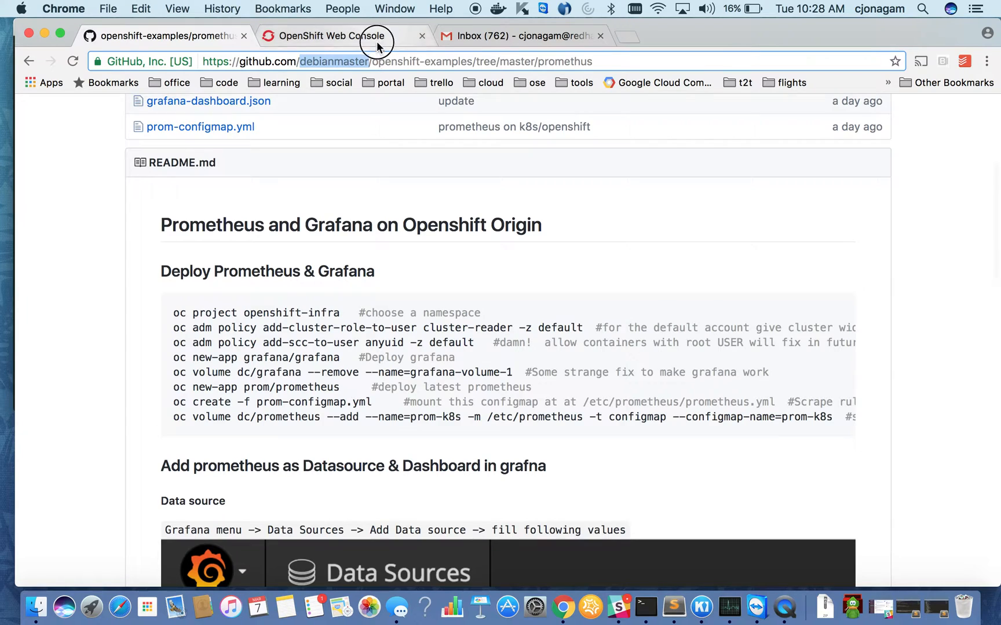
{"action": "left_click", "coordinate": [325, 36]}
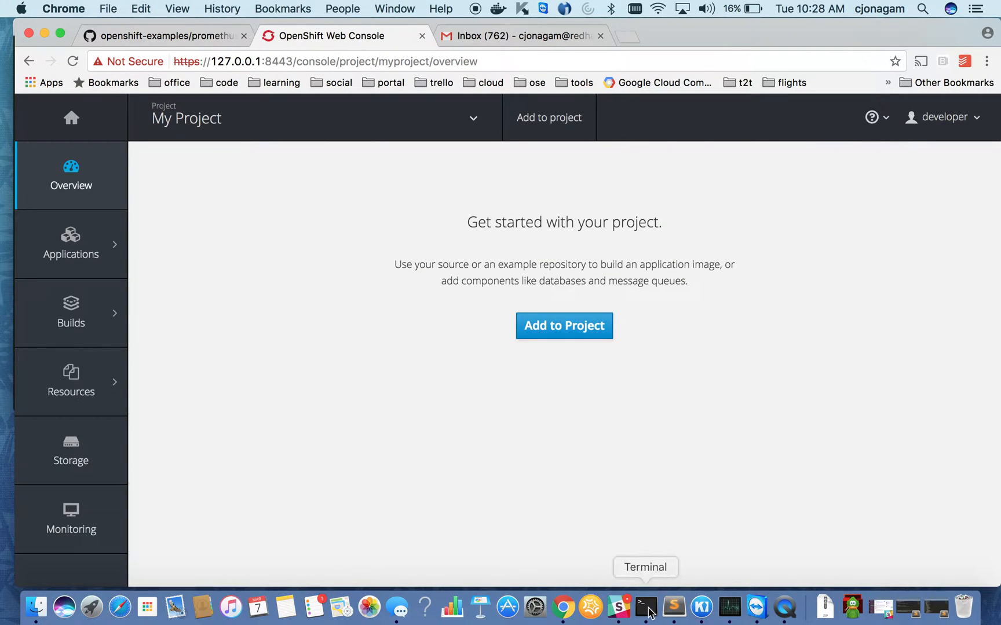
Step: Leave the empty My Project overview and return to the GitHub README tab
{"action": "left_click", "coordinate": [646, 607]}
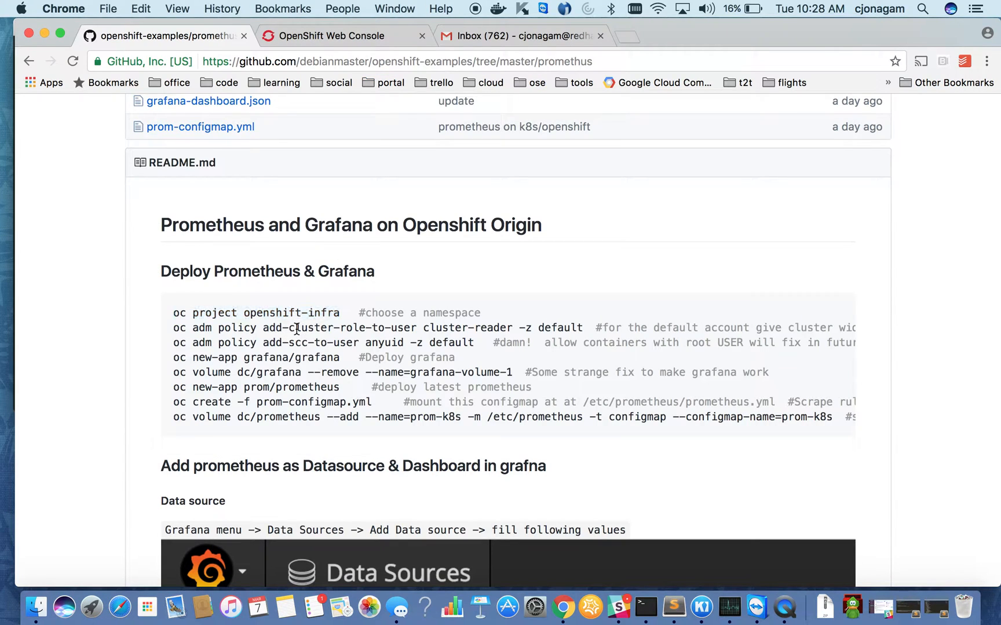
{"action": "mouse_move", "coordinate": [343, 335]}
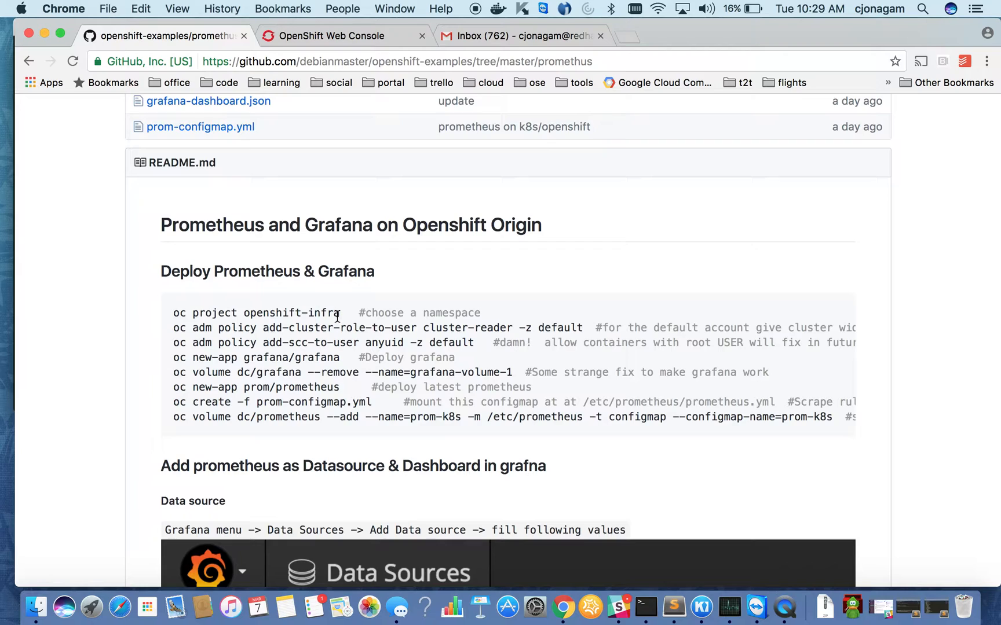
{"action": "mouse_move", "coordinate": [372, 339]}
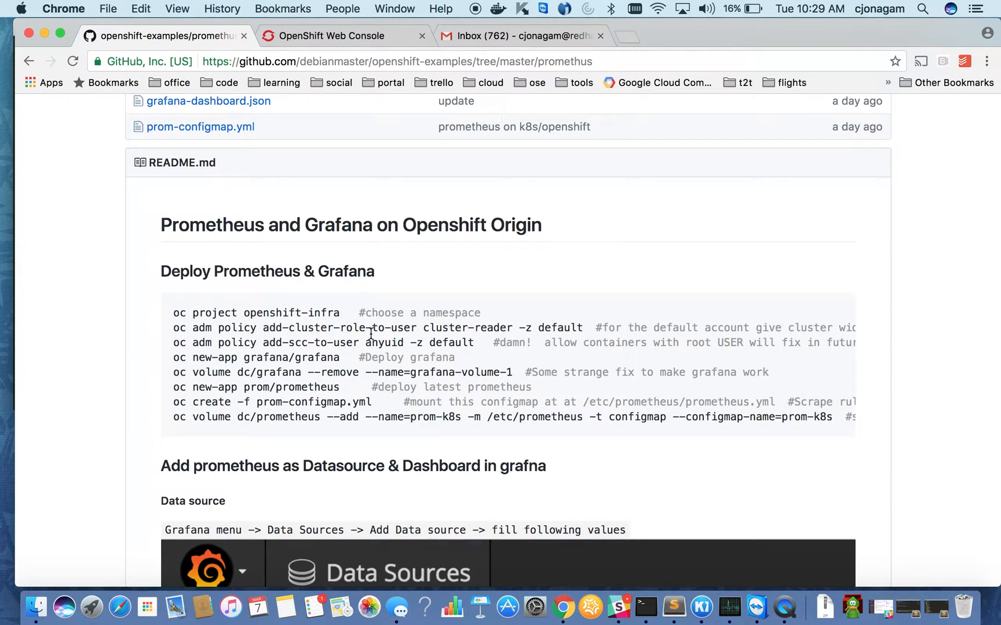
Step: Select the cluster-reader permission command, then grafana/grafana in the oc new-app line
{"action": "double_click", "coordinate": [559, 327]}
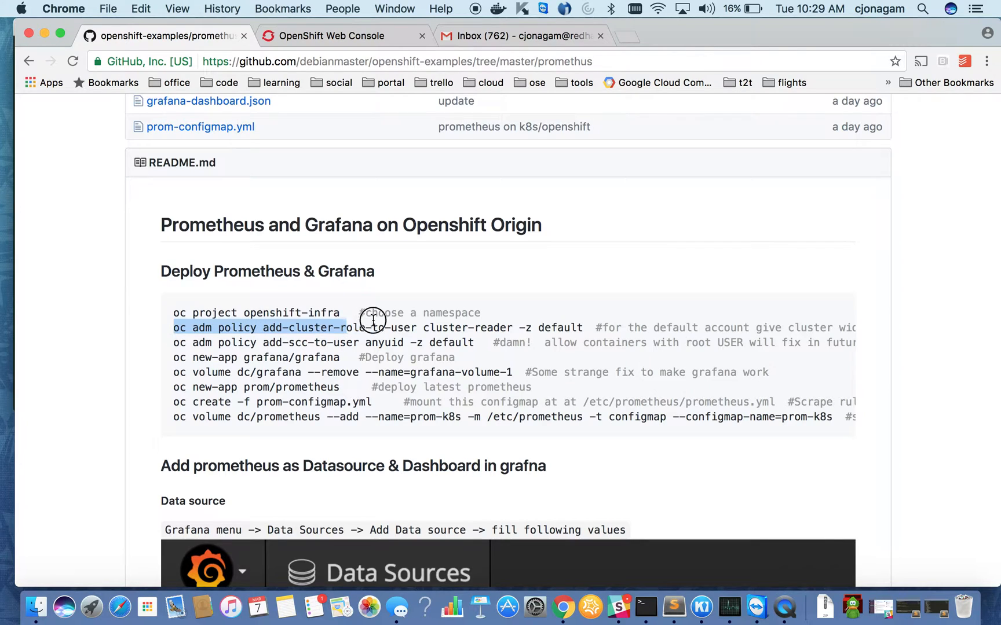
{"action": "left_click_drag", "start_coordinate": [367, 327], "coordinate": [584, 328]}
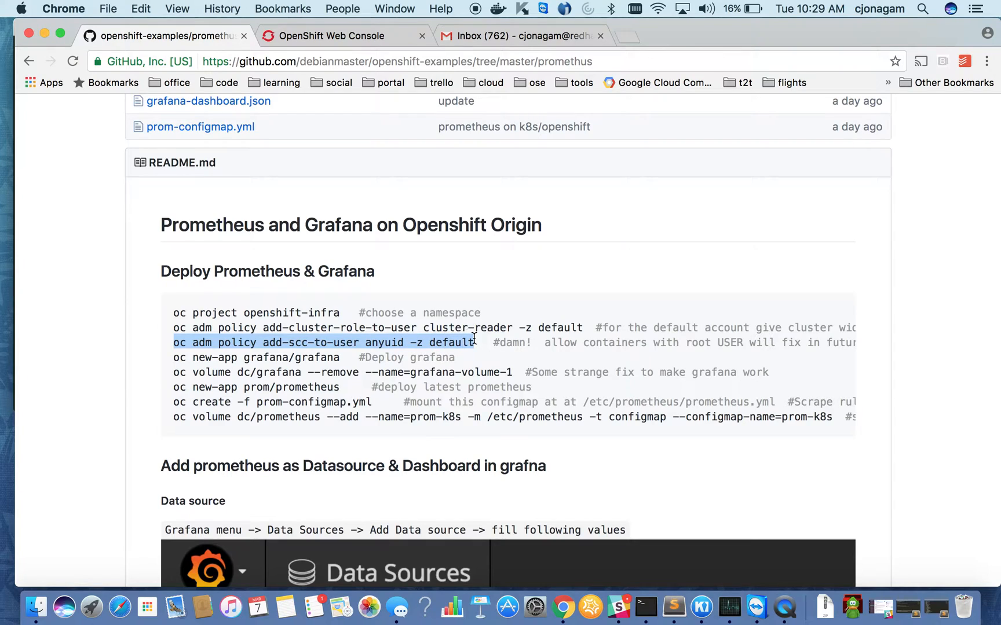
{"action": "mouse_move", "coordinate": [470, 273]}
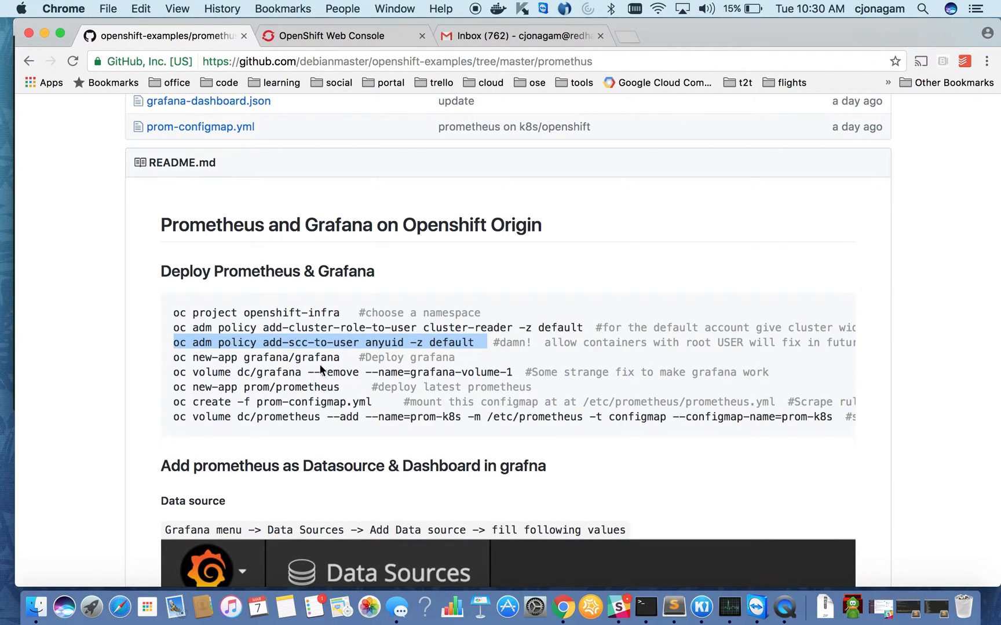
{"action": "mouse_move", "coordinate": [447, 341]}
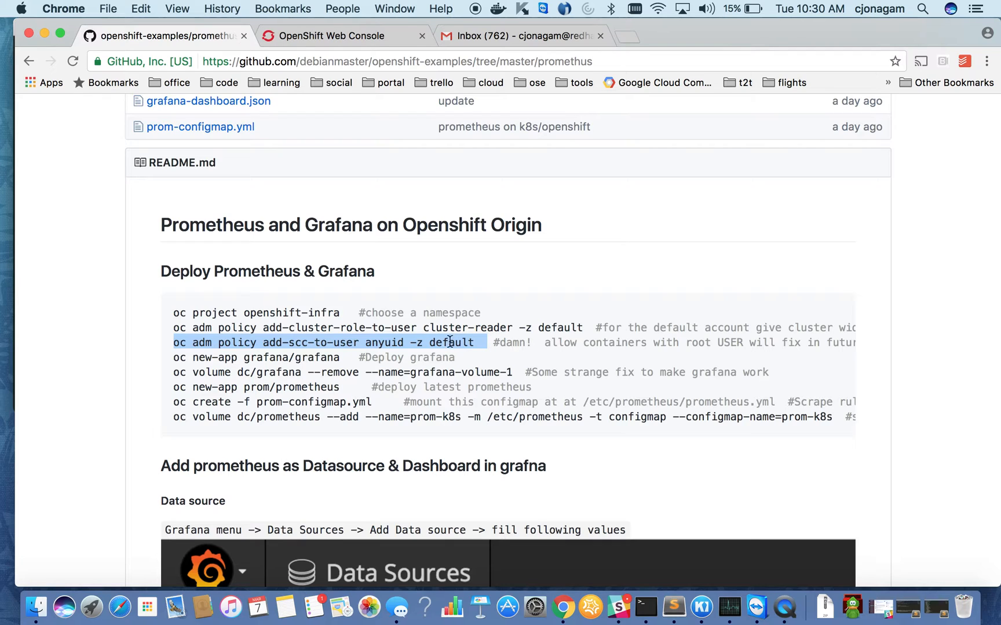
{"action": "mouse_move", "coordinate": [297, 312]}
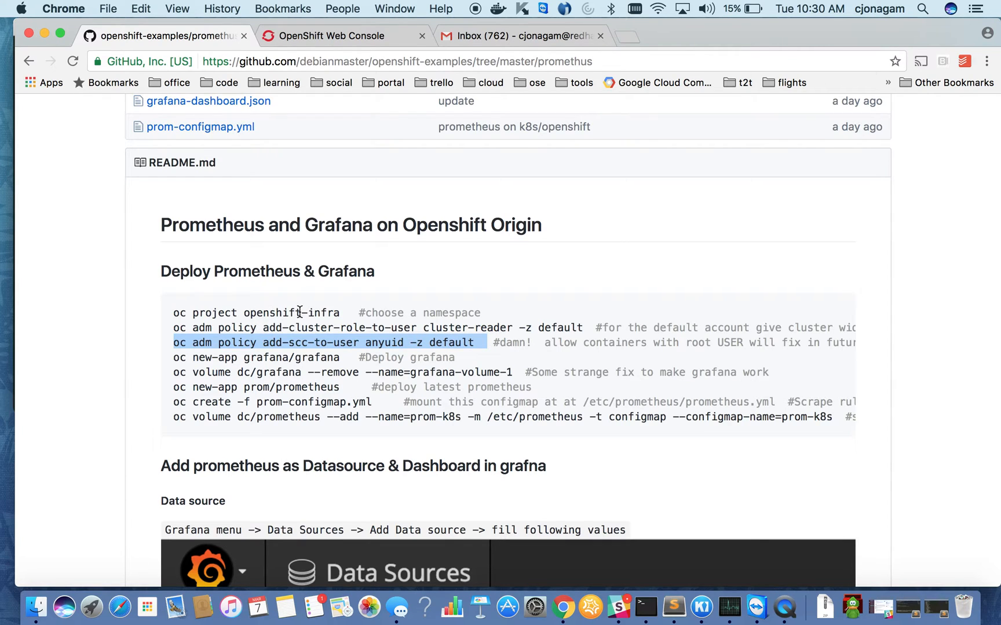
{"action": "mouse_move", "coordinate": [175, 360]}
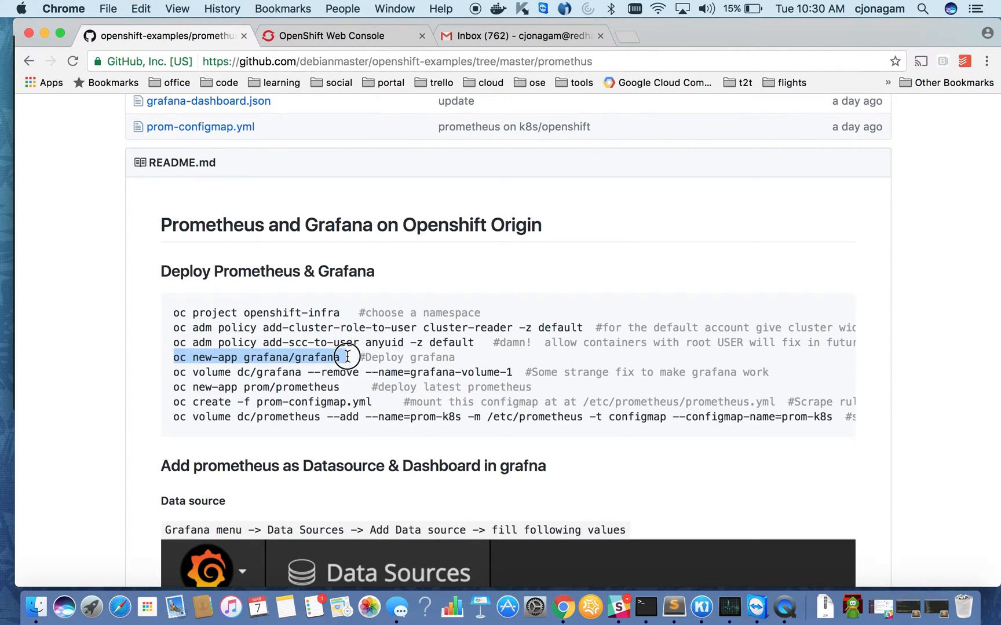
{"action": "left_click", "coordinate": [255, 357]}
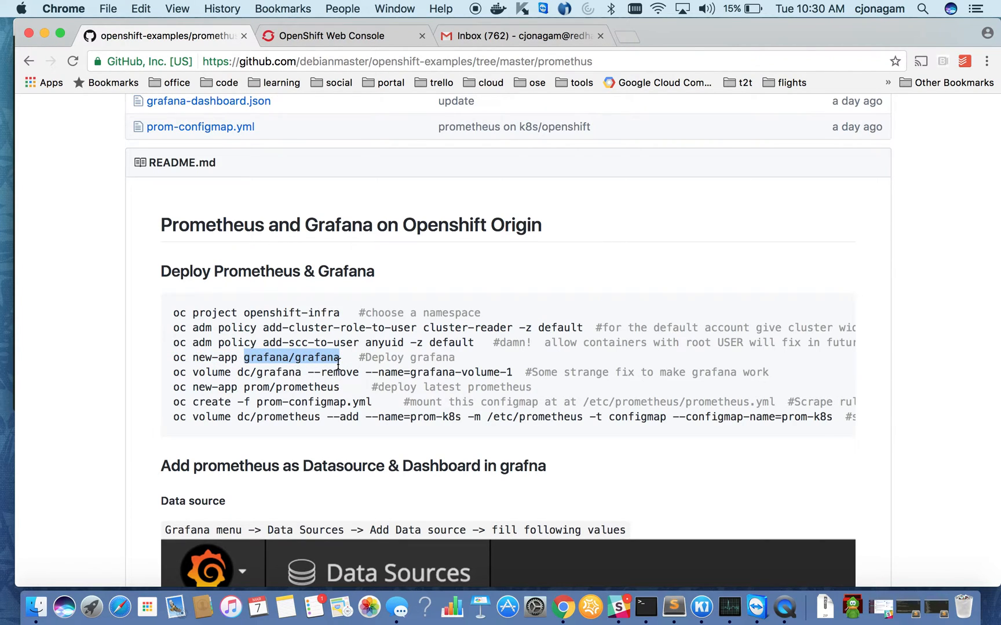
{"action": "mouse_move", "coordinate": [330, 196]}
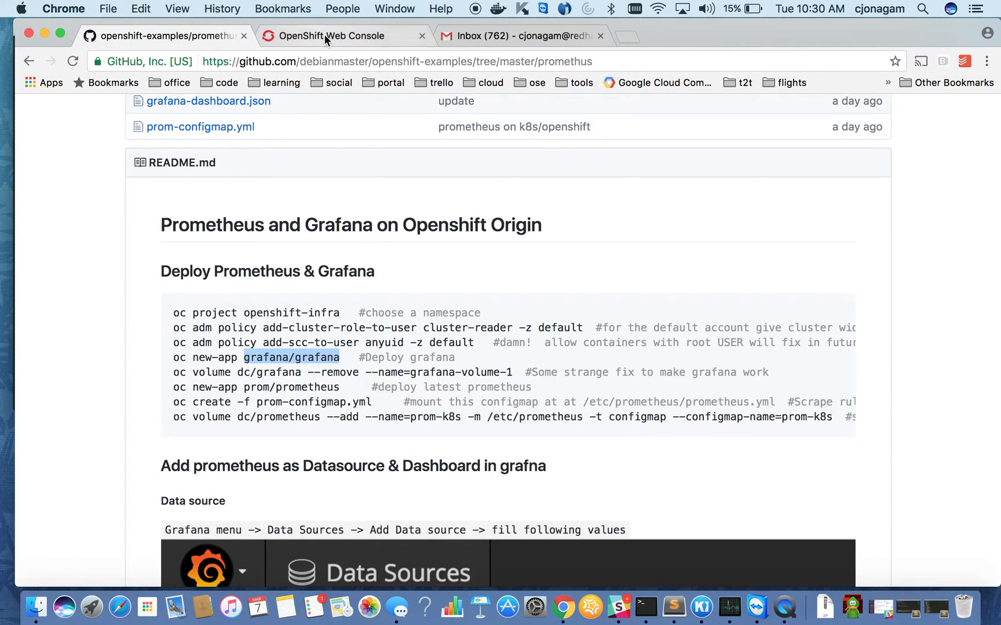
Step: List OpenShift projects, finding only My Project, and return to the GitHub instructions
{"action": "left_click", "coordinate": [343, 36]}
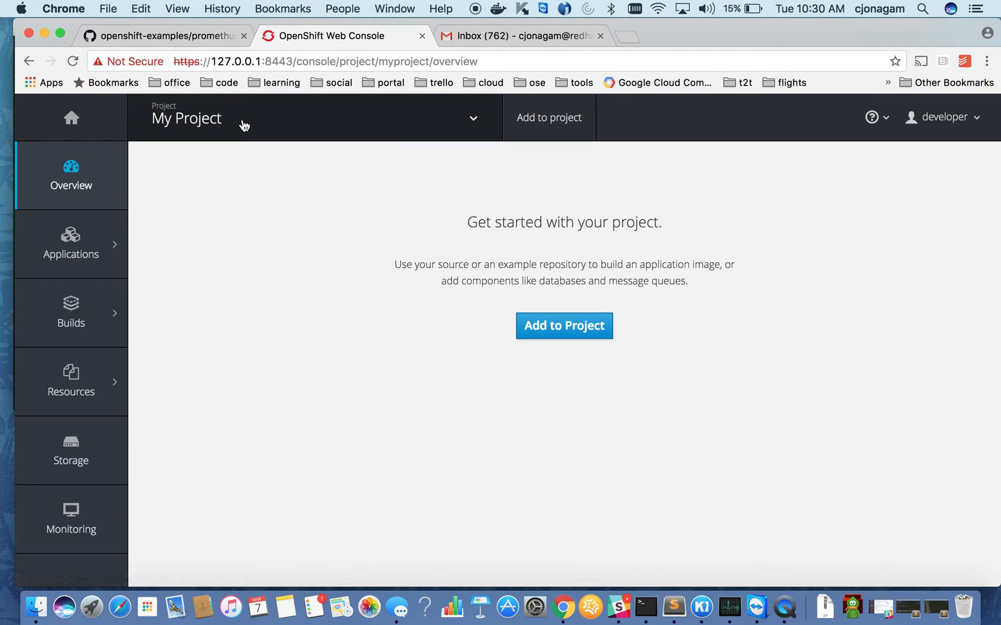
{"action": "mouse_move", "coordinate": [254, 121]}
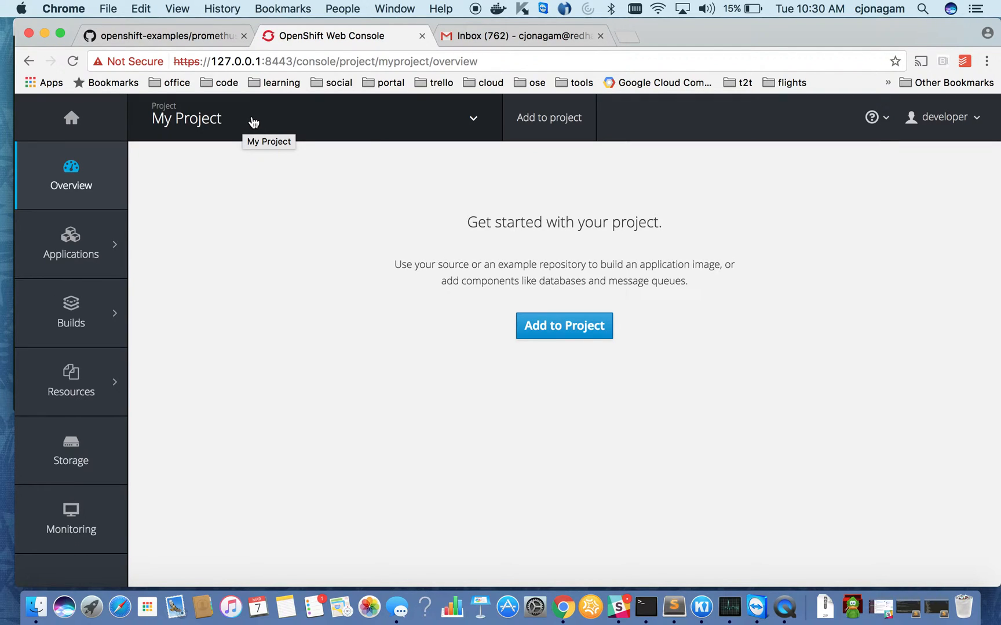
{"action": "left_click", "coordinate": [474, 119]}
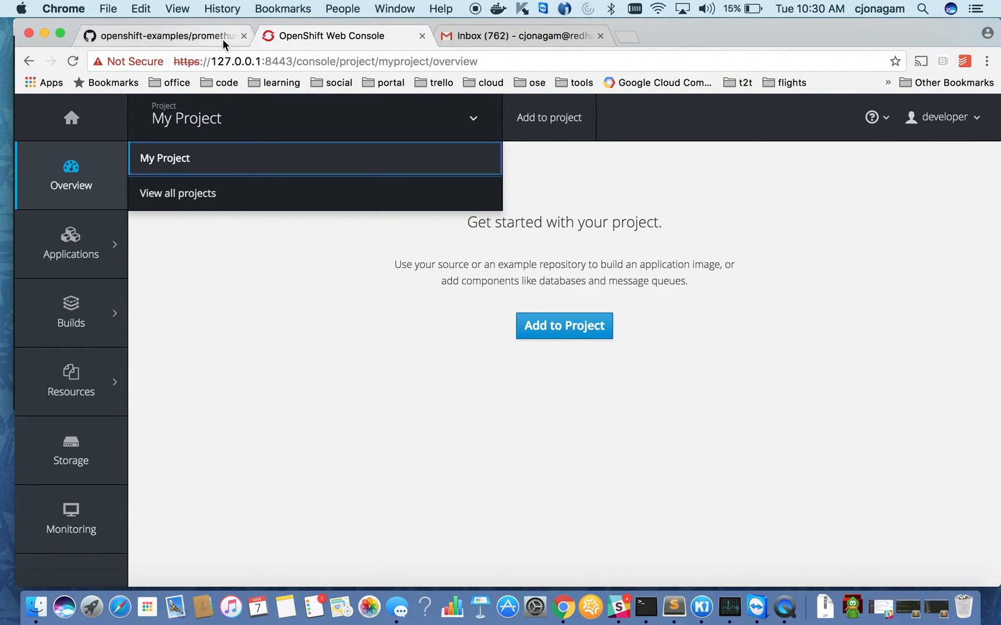
{"action": "left_click", "coordinate": [164, 36]}
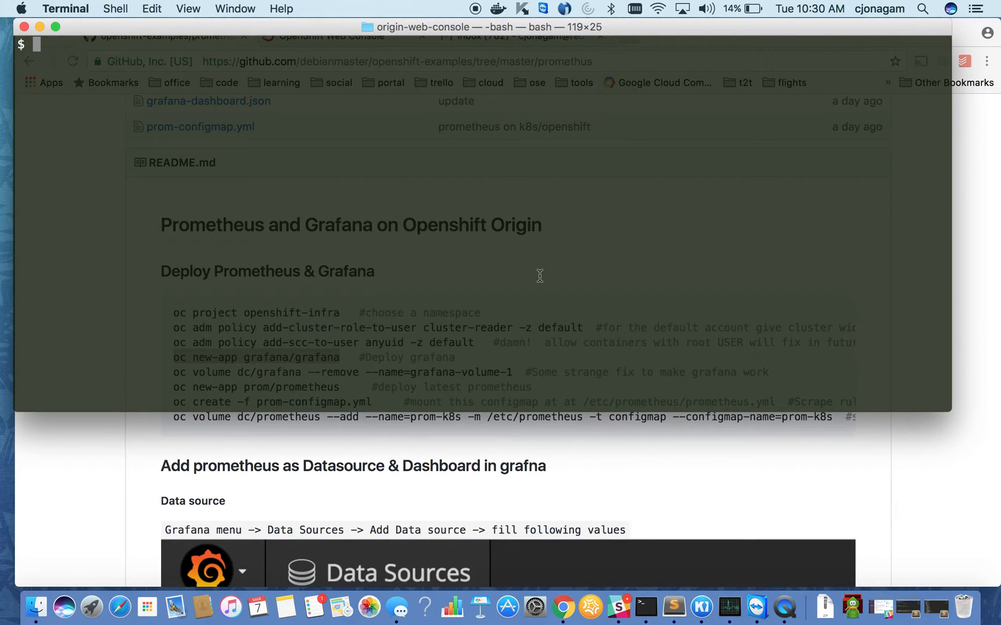
Step: Run 'oc new-app grafana/grafana', creating the grafana image stream, deployment config and service
{"action": "type", "text": "oc new-app grafana/grafana"}
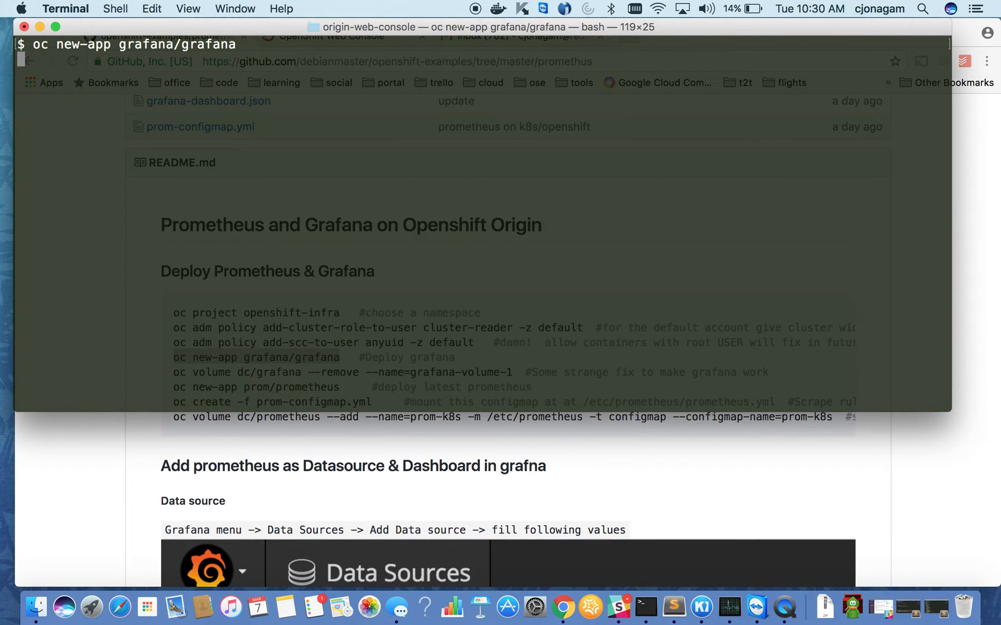
{"action": "key", "text": "enter"}
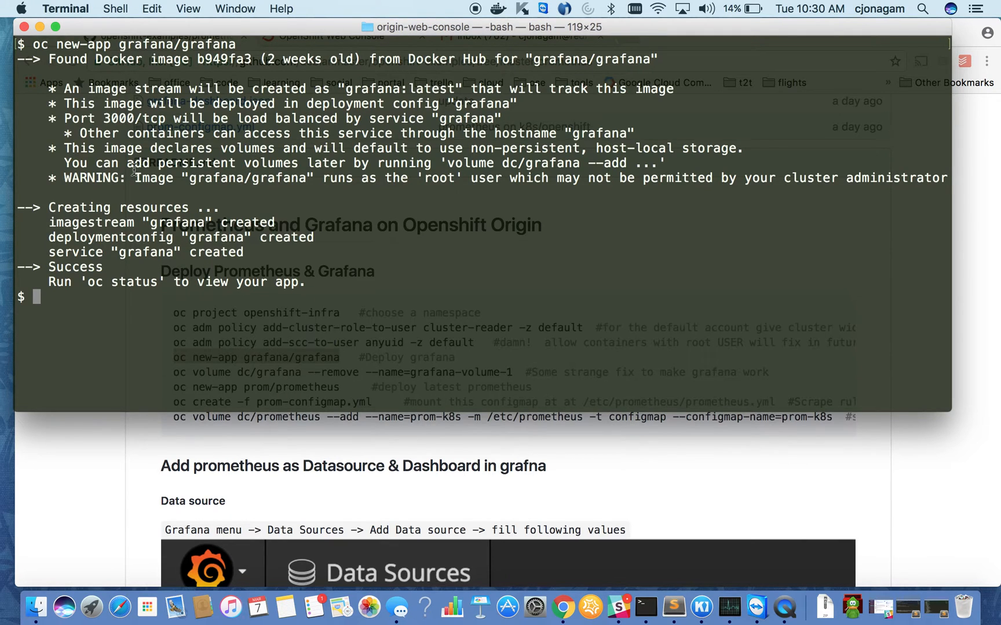
{"action": "double_click", "coordinate": [166, 45]}
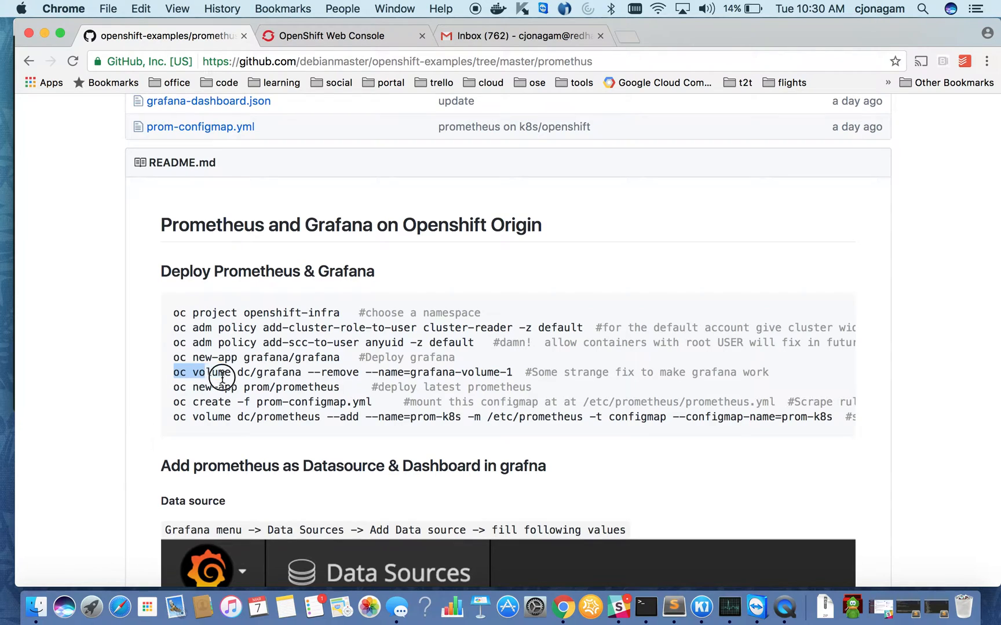
Step: Highlight the grafana volume-removal command, then the prom/prometheus new-app line
{"action": "left_click_drag", "start_coordinate": [174, 372], "coordinate": [510, 371]}
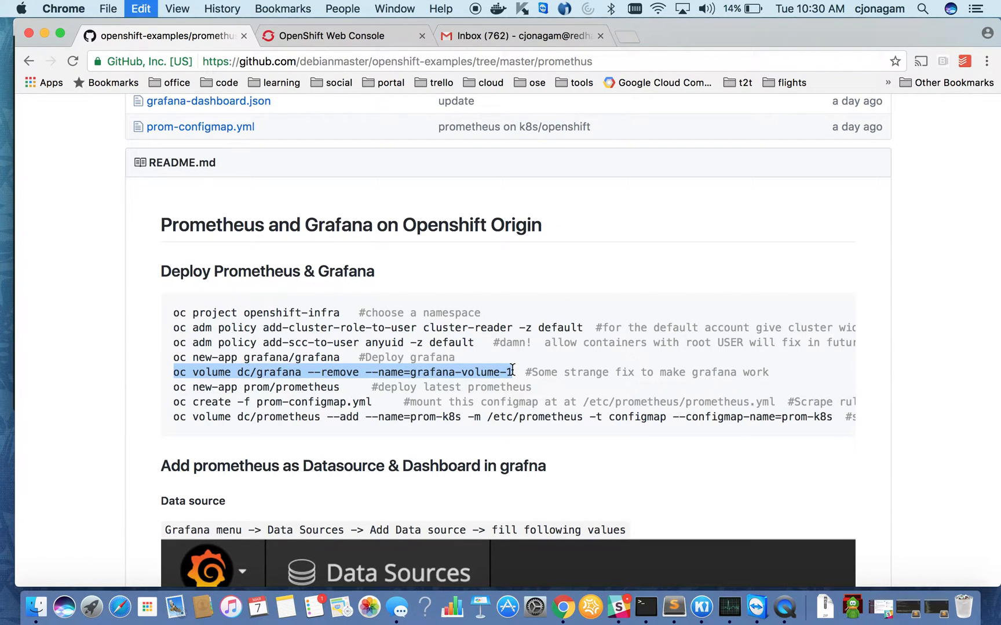
{"action": "mouse_move", "coordinate": [645, 330]}
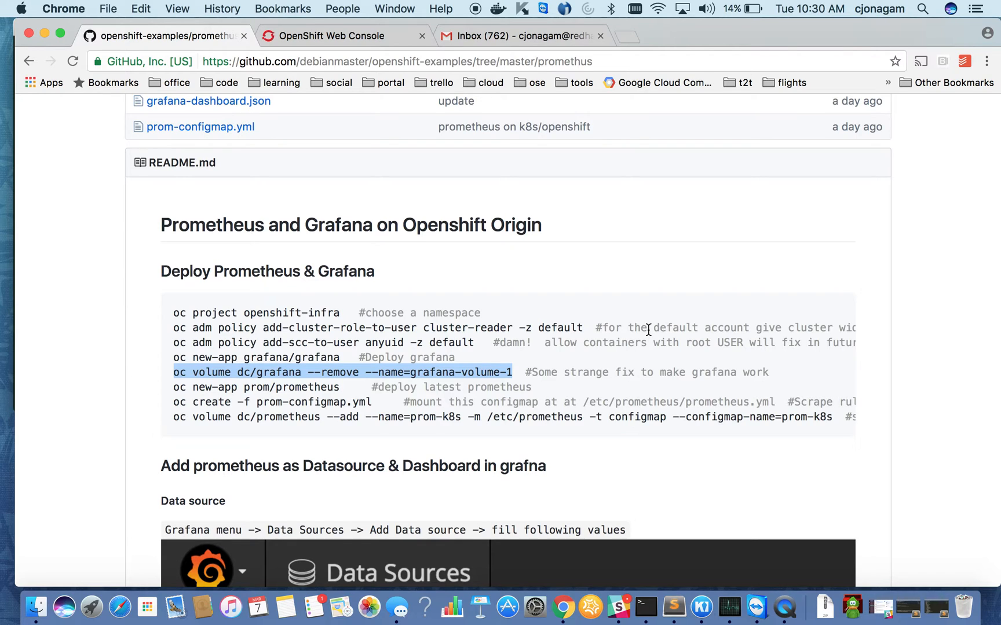
{"action": "mouse_move", "coordinate": [487, 377]}
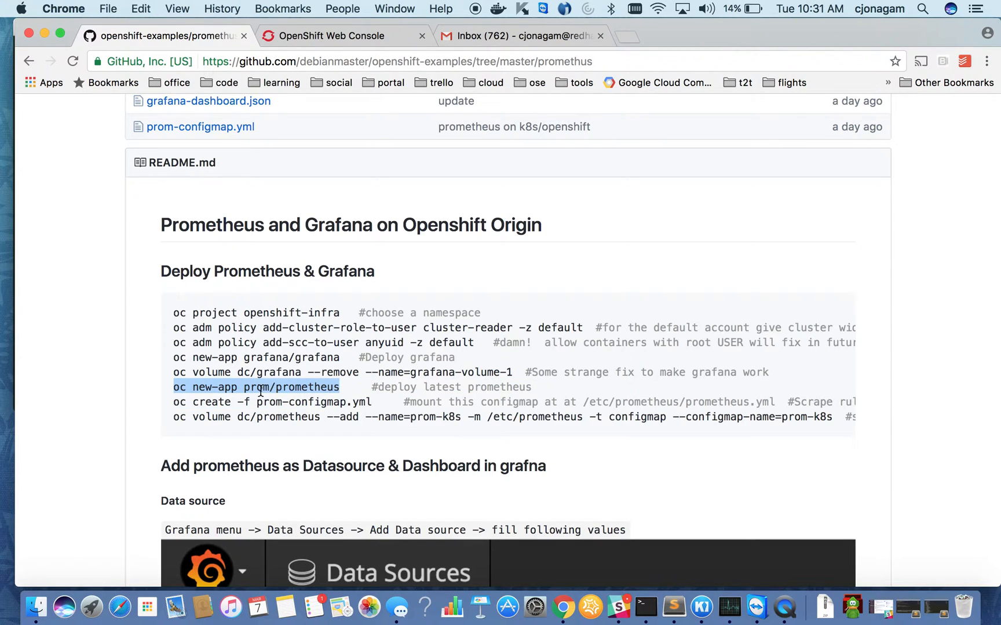
{"action": "double_click", "coordinate": [256, 387]}
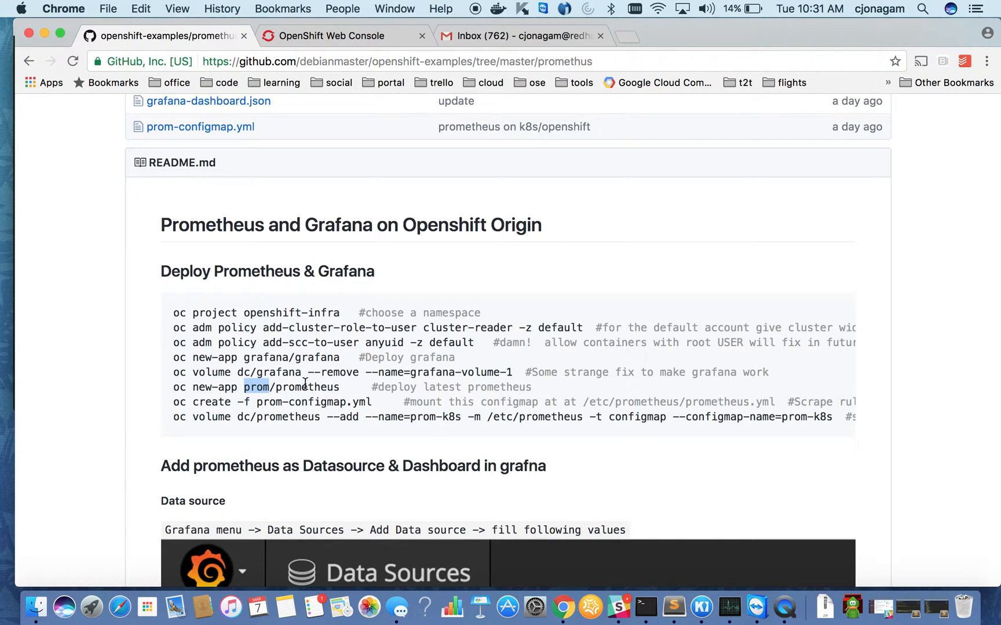
{"action": "mouse_move", "coordinate": [337, 183]}
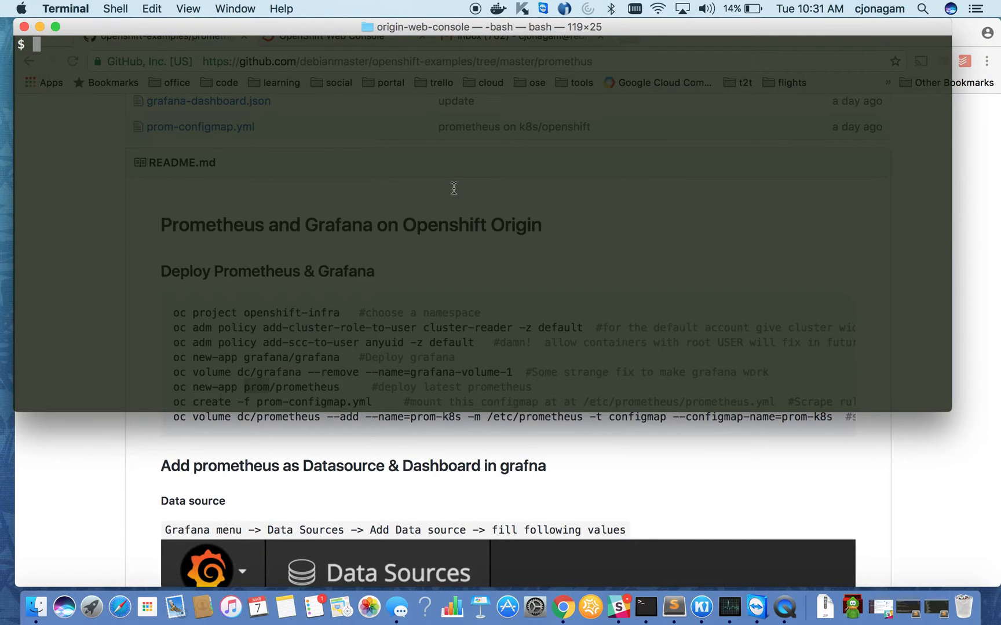
Step: Run 'oc new-app prom/prometheus' and watch pods until the prometheus pod is Running
{"action": "type", "text": "oc new-app prom/prometheus"}
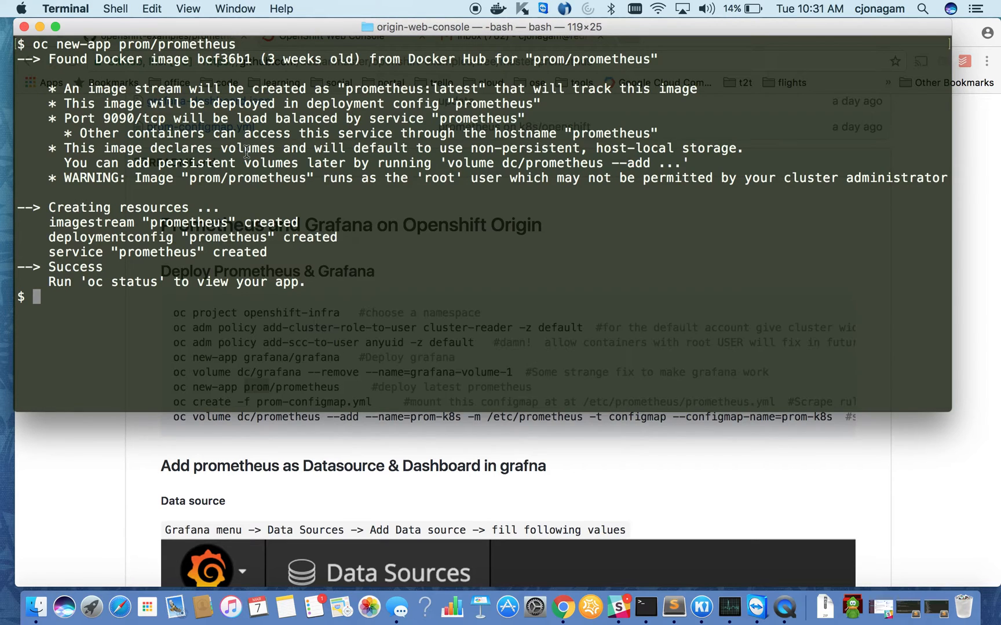
{"action": "type", "text": "oc get pods"}
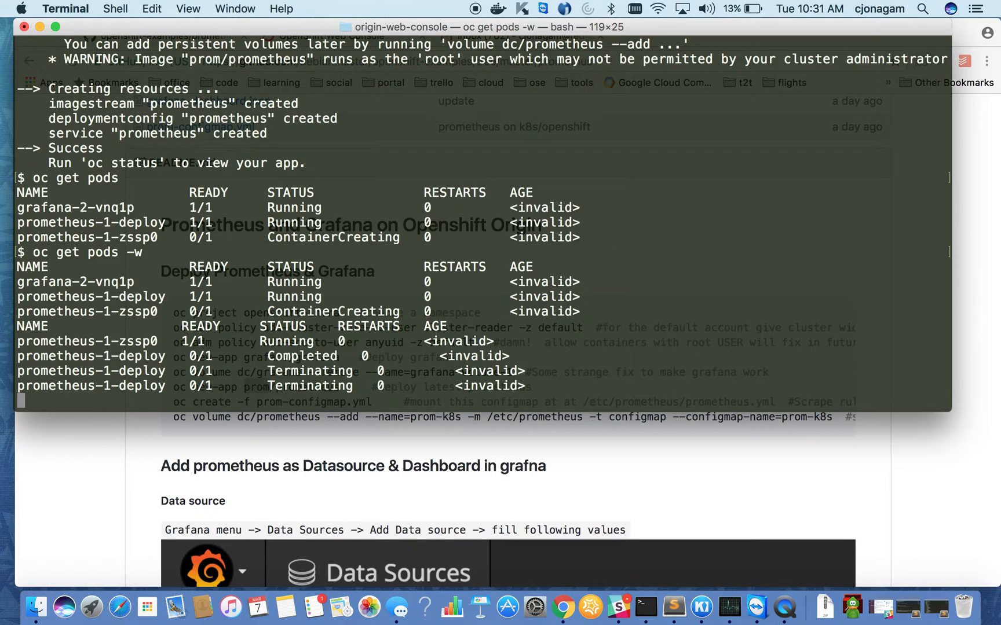
{"action": "key", "text": "ctrl+c"}
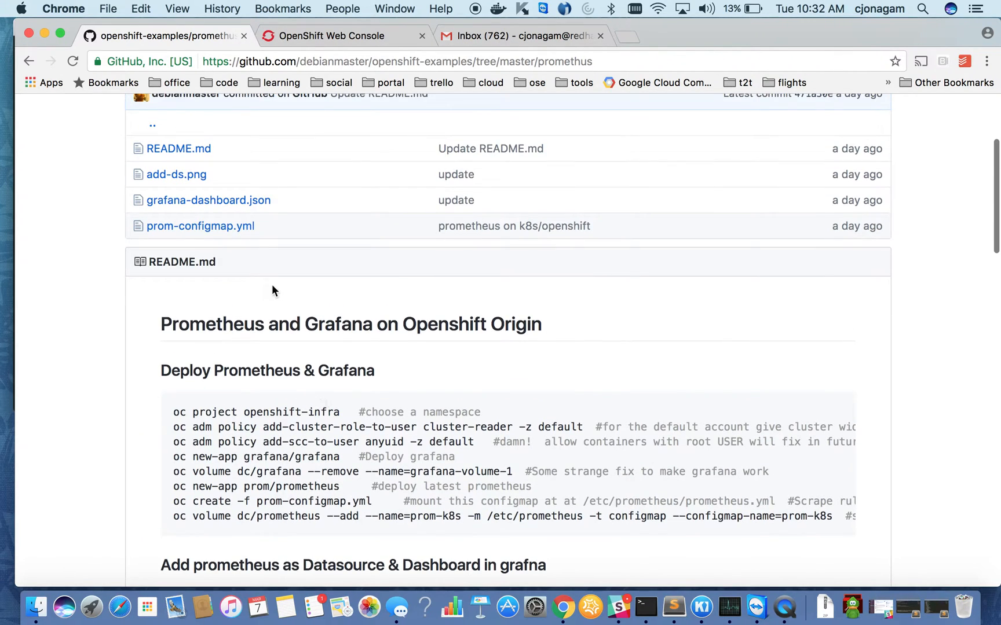
{"action": "mouse_move", "coordinate": [199, 226]}
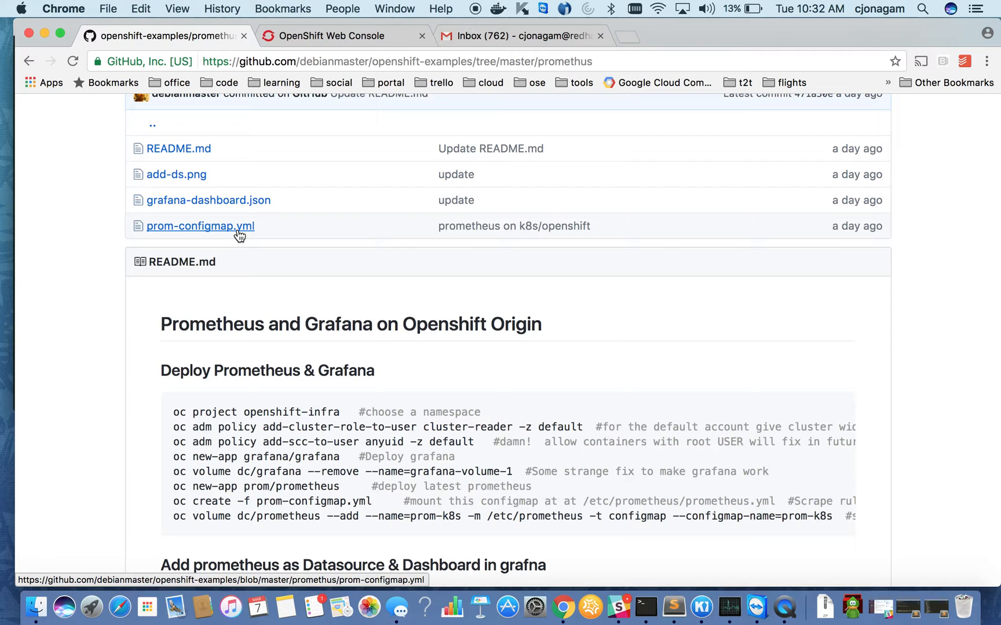
Step: Open prom-configmap.yml from the promethus folder's file listing
{"action": "left_click", "coordinate": [200, 225]}
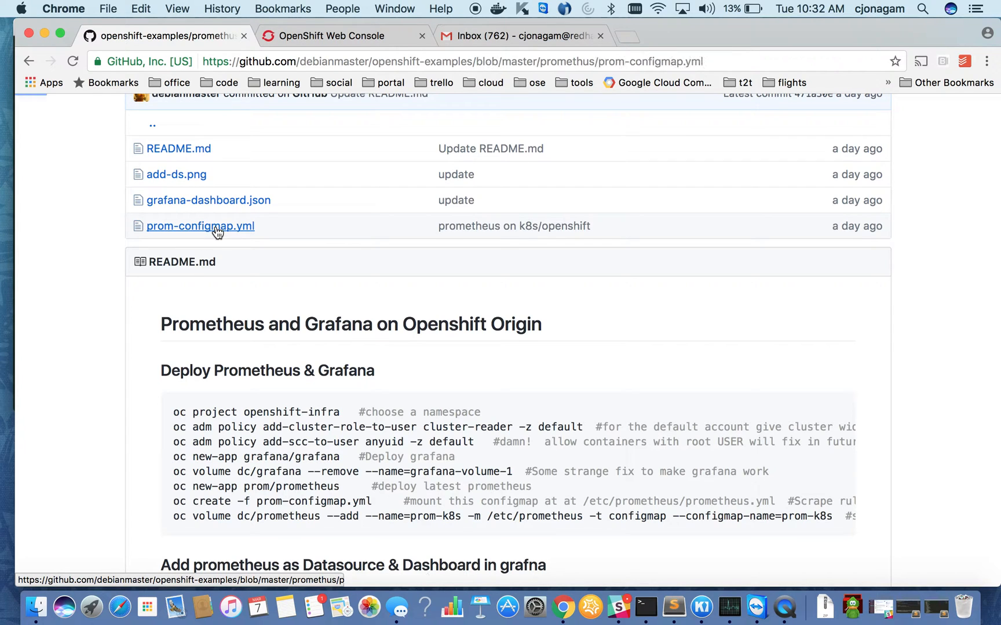
{"action": "left_click", "coordinate": [200, 225]}
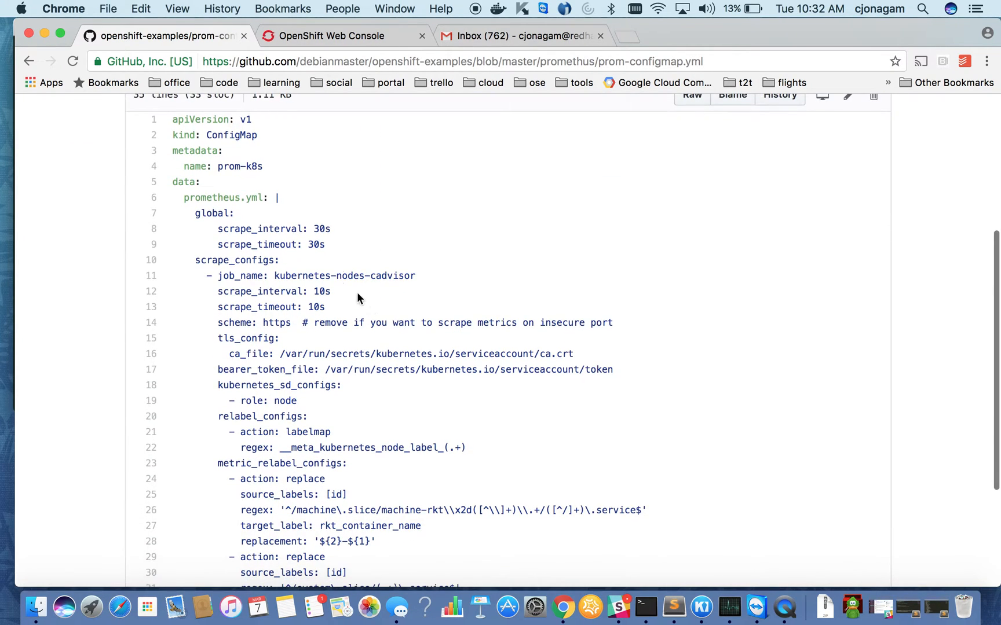
{"action": "mouse_move", "coordinate": [250, 275]}
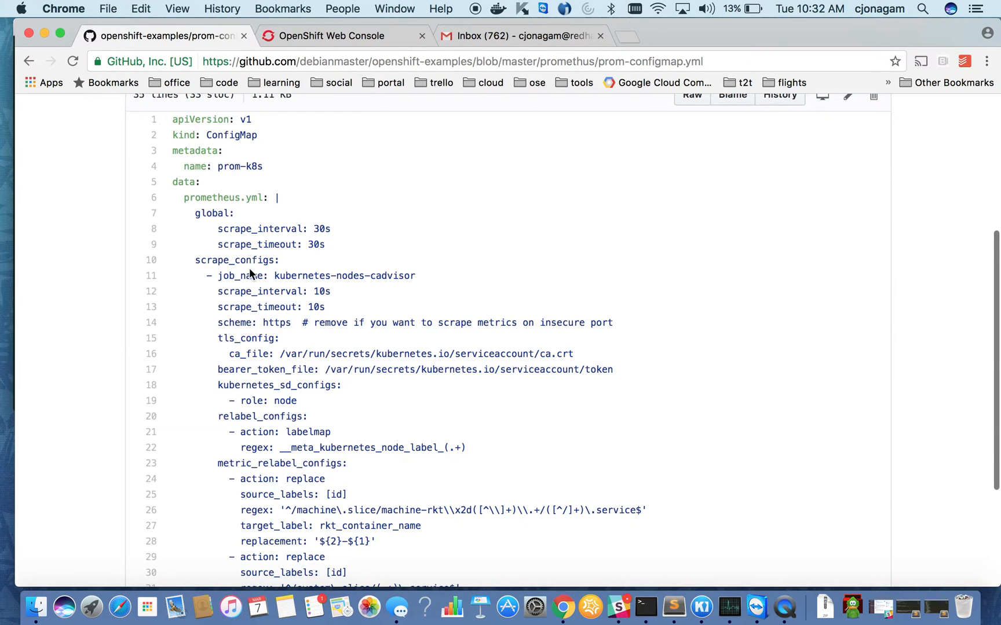
{"action": "double_click", "coordinate": [343, 275]}
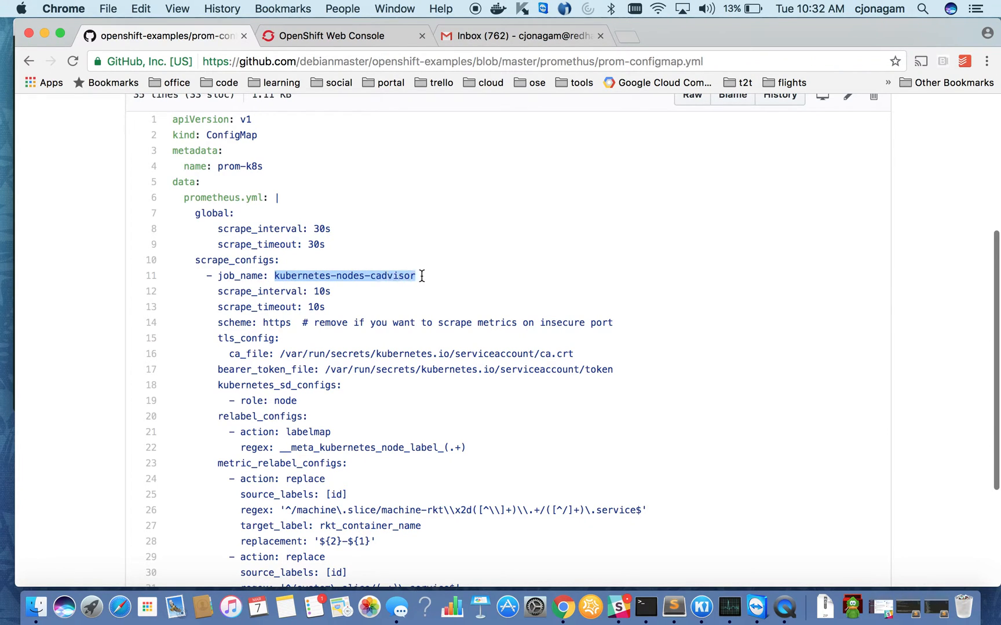
{"action": "scroll", "scroll_direction": "down", "scroll_amount": 3}
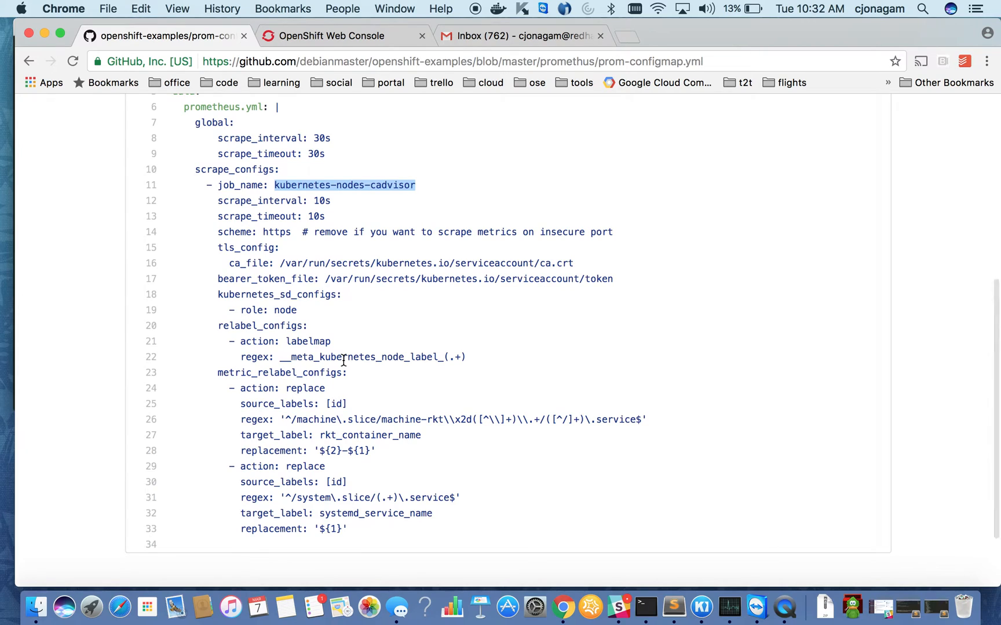
{"action": "mouse_move", "coordinate": [370, 334]}
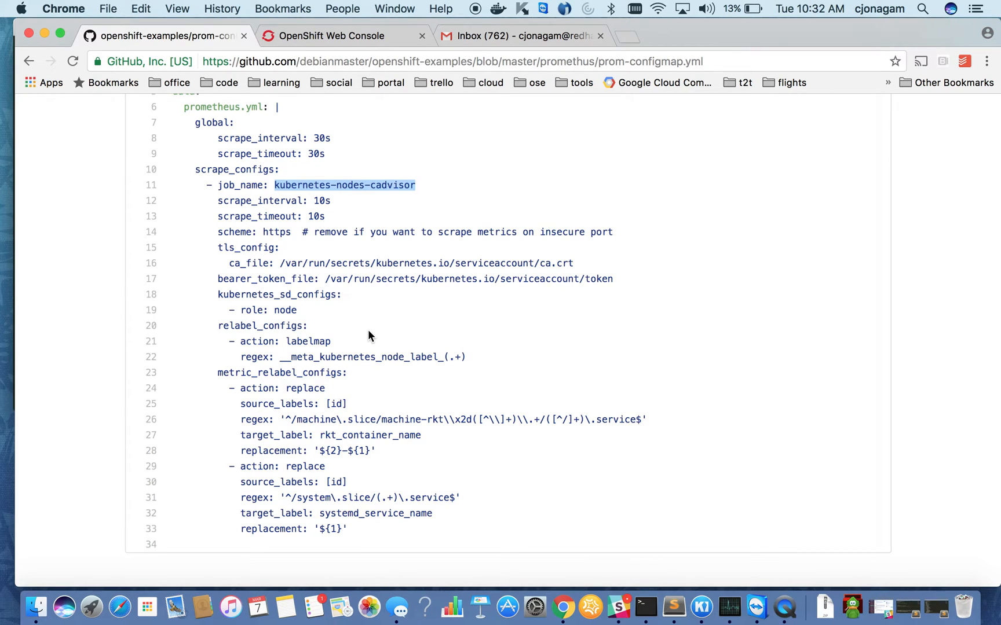
{"action": "mouse_move", "coordinate": [363, 327]}
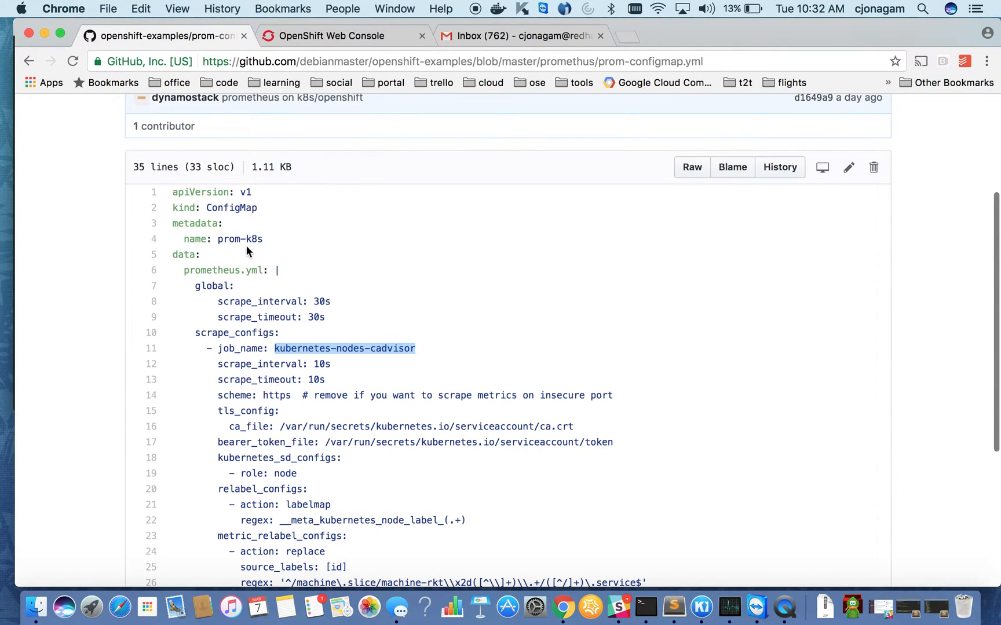
{"action": "double_click", "coordinate": [240, 238]}
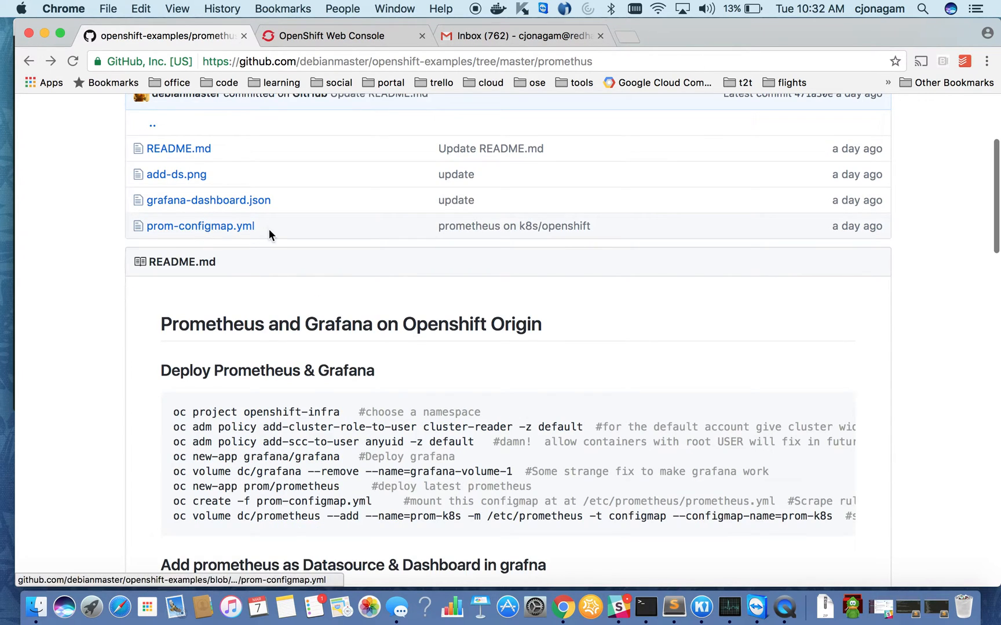
Step: Open raw prom-configmap.yml in a new tab and run 'oc create -f' on its URL
{"action": "scroll", "scroll_direction": "down", "scroll_amount": 3}
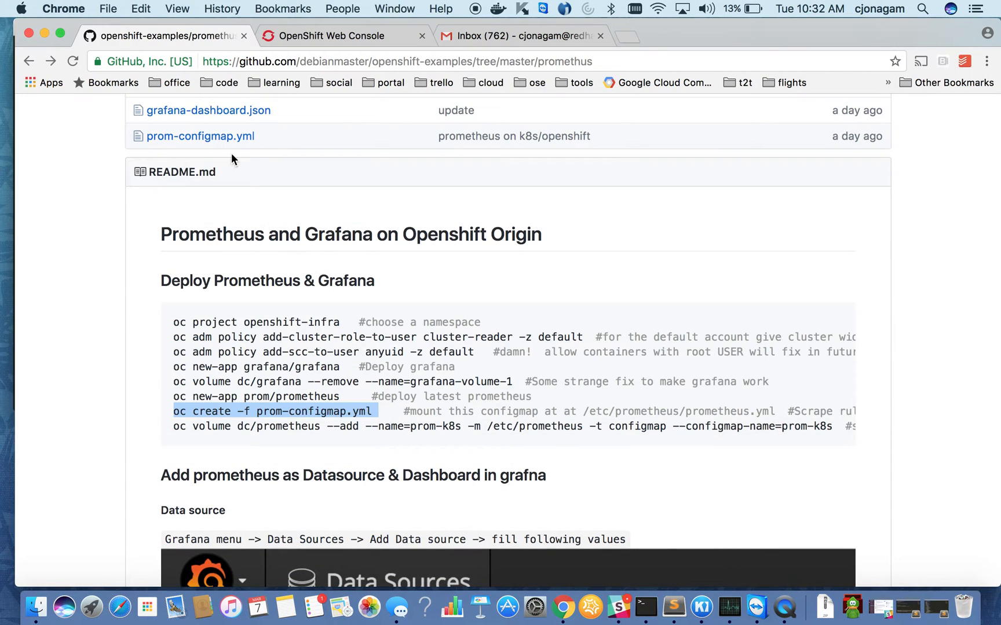
{"action": "right_click", "coordinate": [200, 136]}
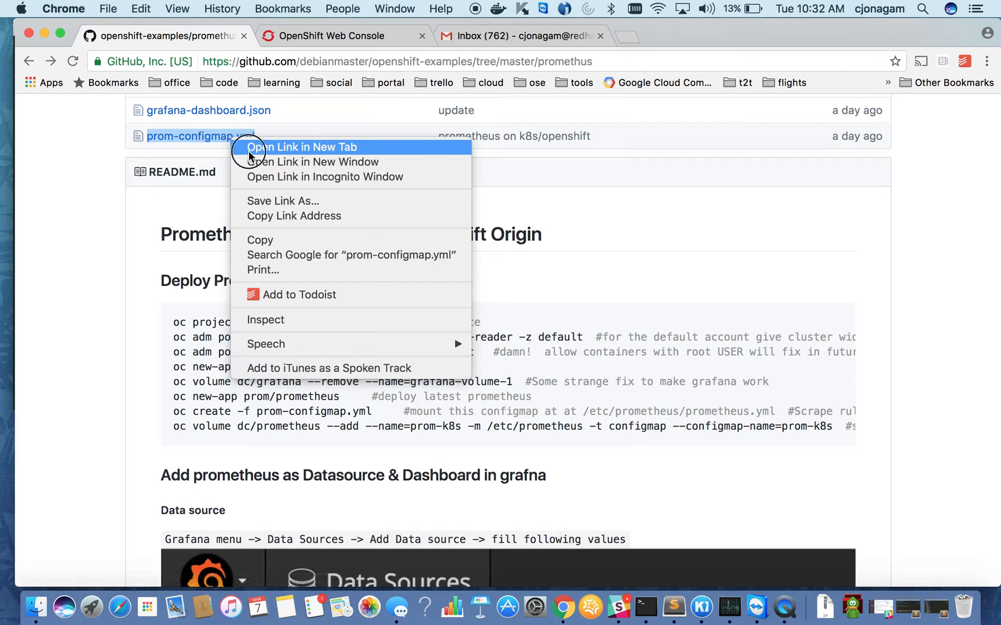
{"action": "left_click", "coordinate": [300, 148]}
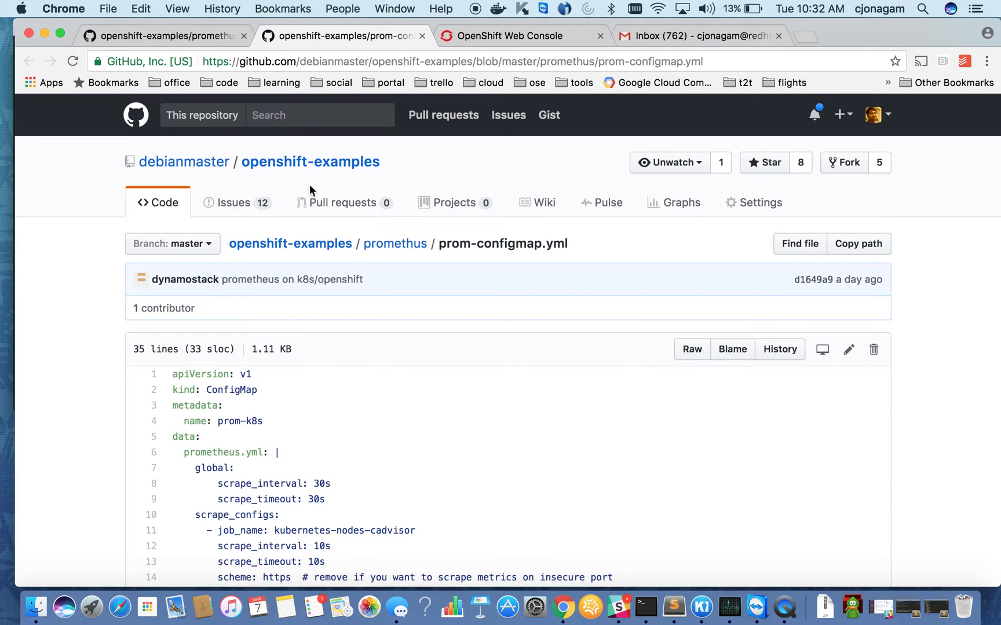
{"action": "left_click", "coordinate": [690, 349]}
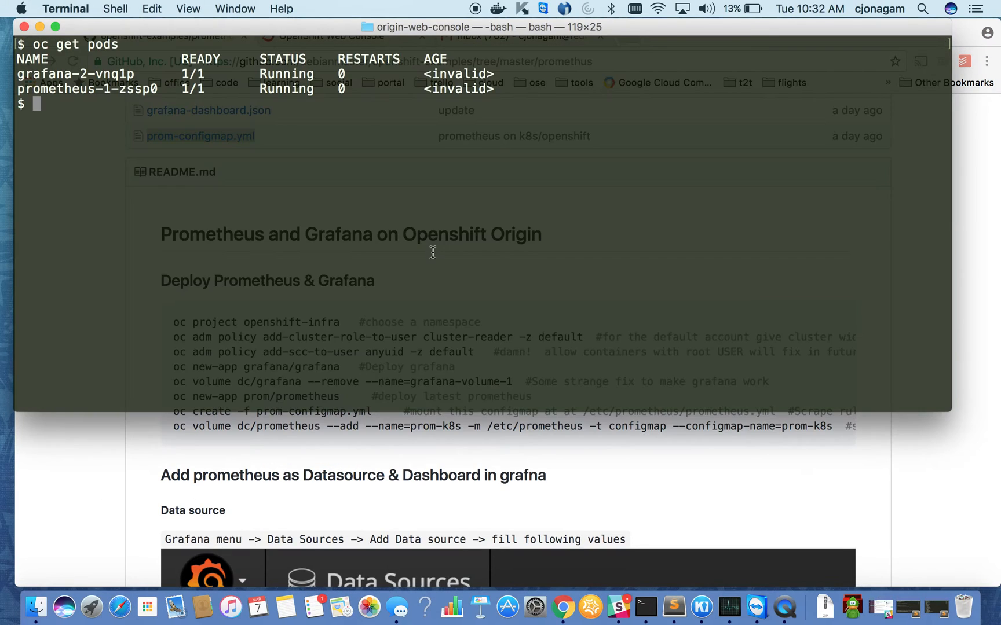
{"action": "type", "text": "oc create"}
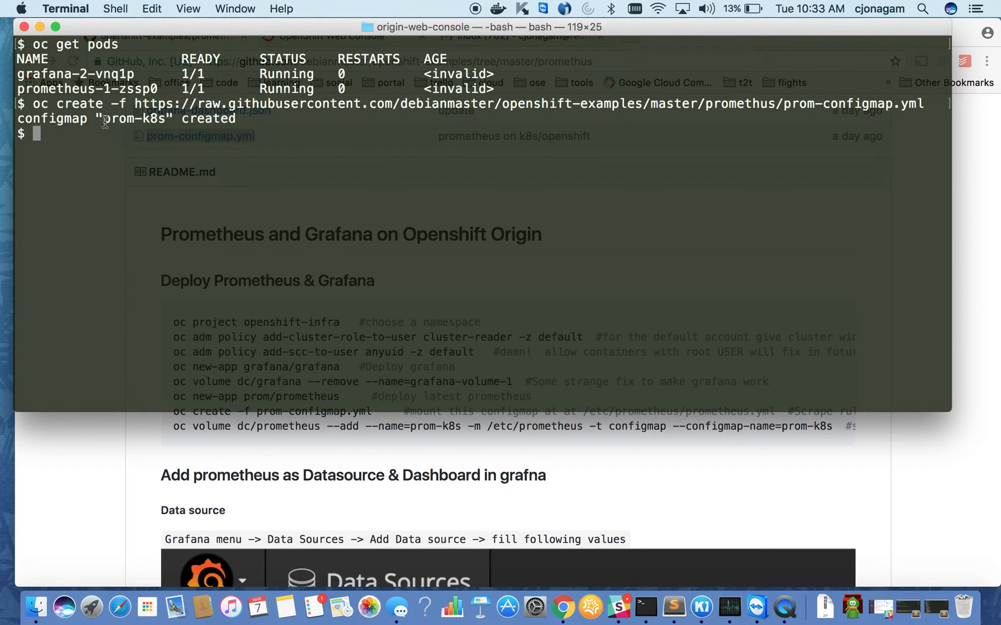
{"action": "double_click", "coordinate": [133, 119]}
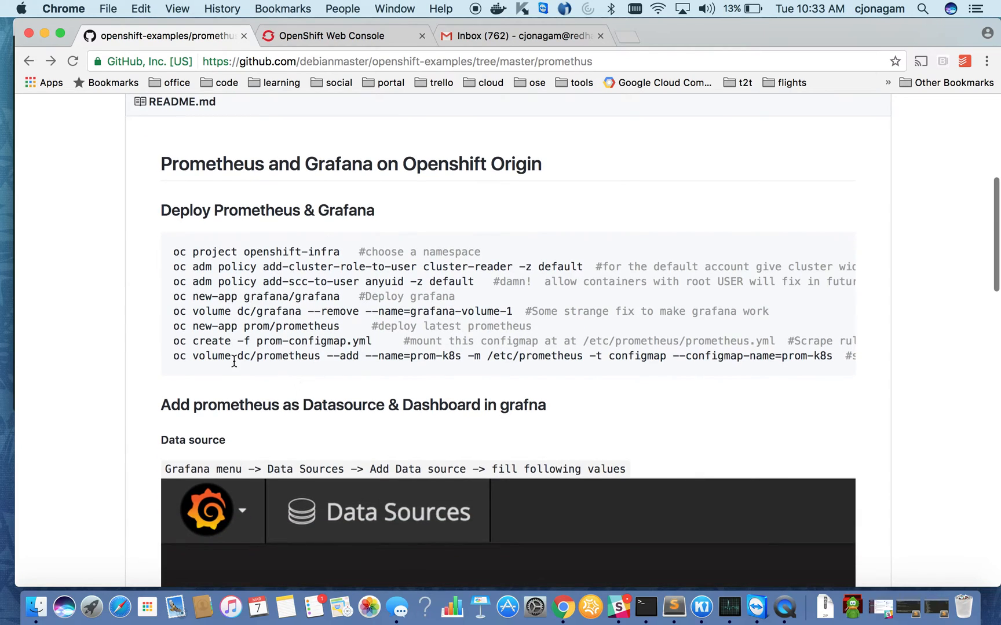
{"action": "mouse_move", "coordinate": [274, 342]}
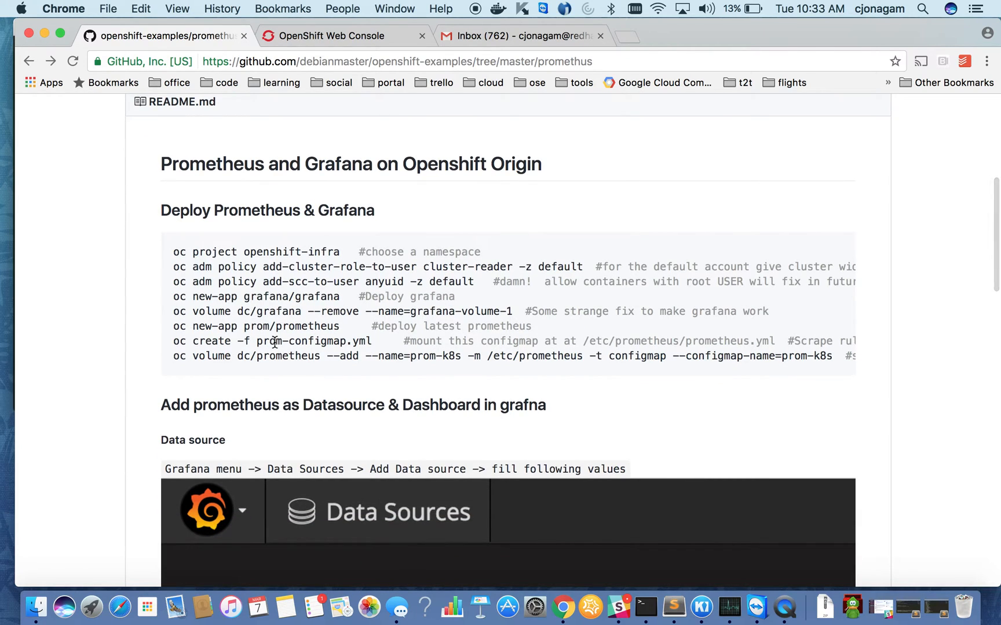
{"action": "mouse_move", "coordinate": [275, 343]}
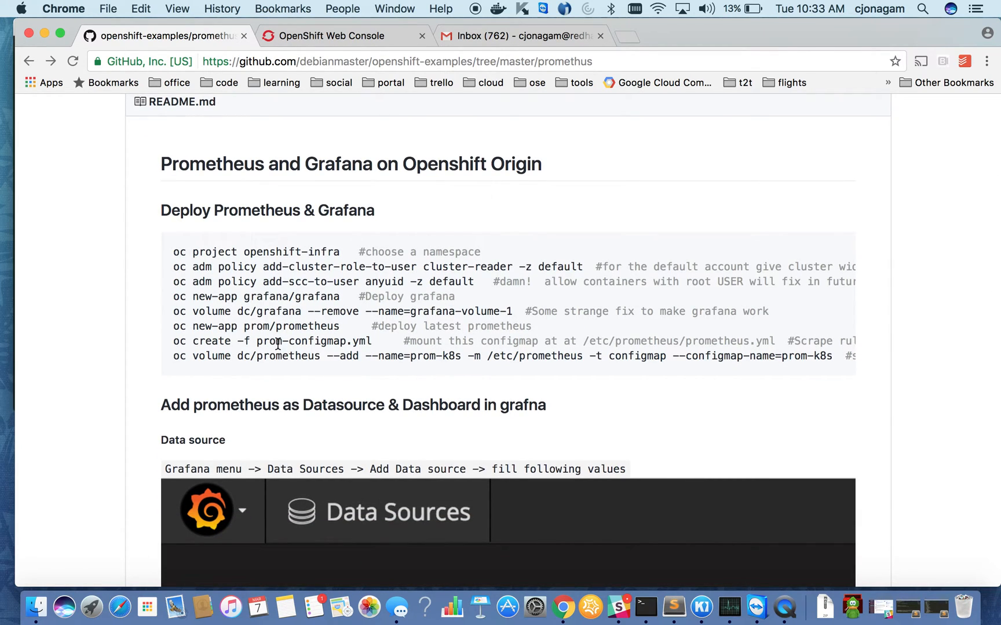
{"action": "mouse_move", "coordinate": [181, 356]}
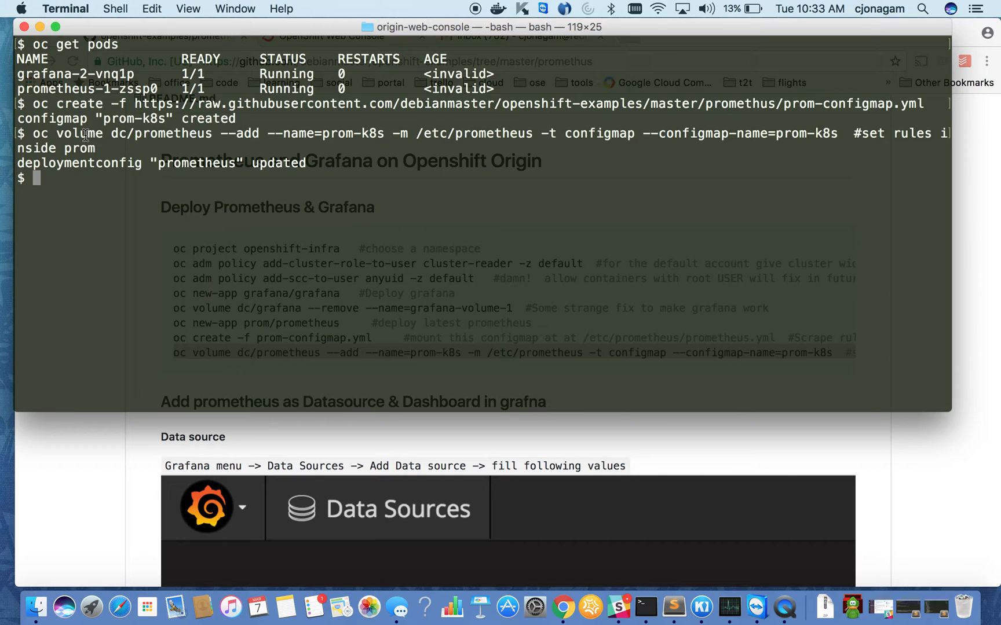
Step: Add volume prom-k8s from configmap prom-k8s to dc/prometheus, mounted at /etc/prometheus
{"action": "double_click", "coordinate": [79, 133]}
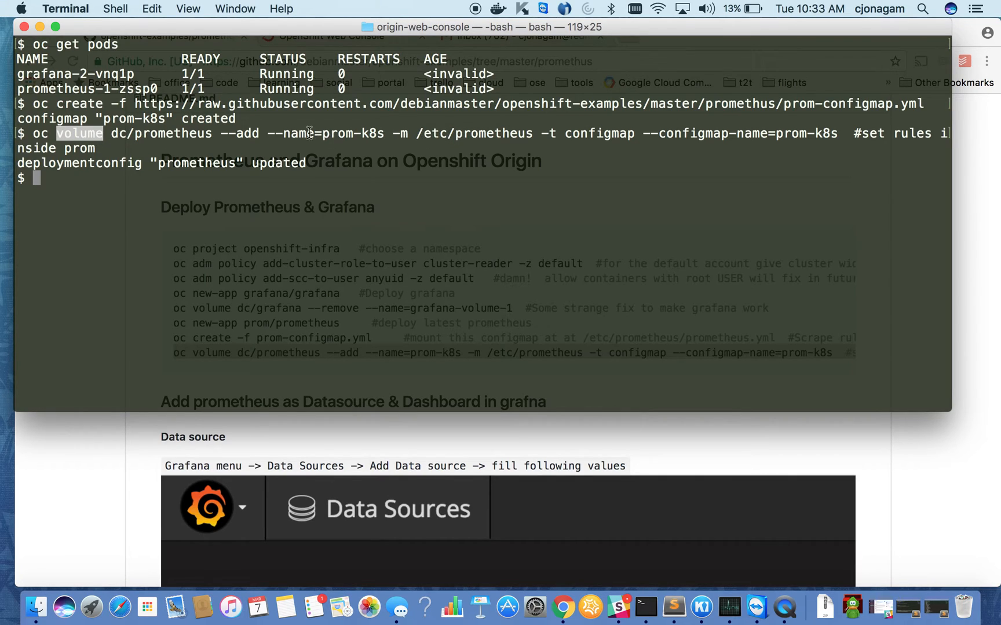
{"action": "double_click", "coordinate": [173, 133]}
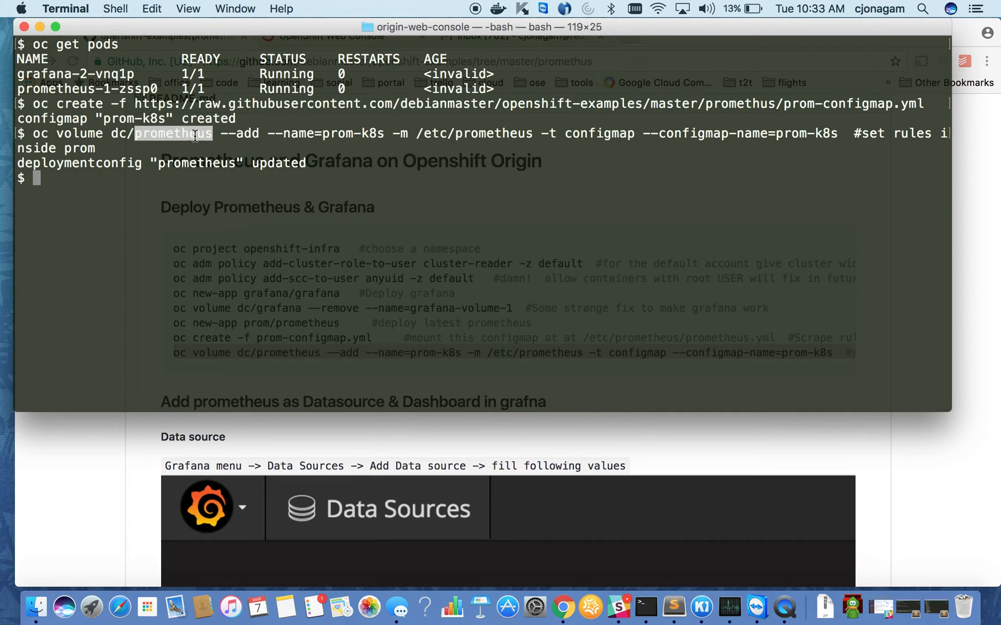
{"action": "mouse_move", "coordinate": [418, 134]}
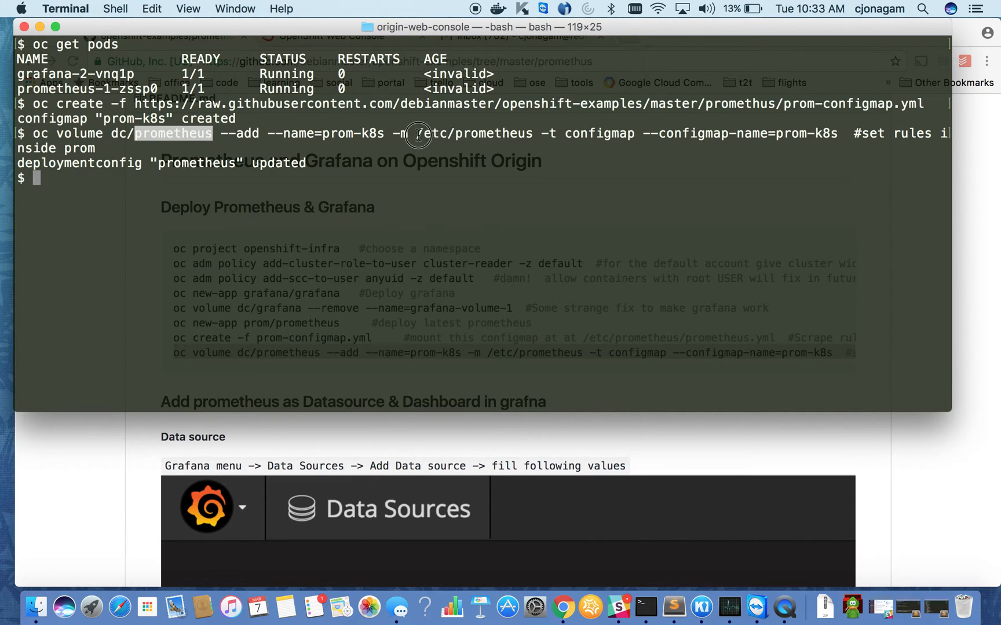
{"action": "double_click", "coordinate": [471, 134]}
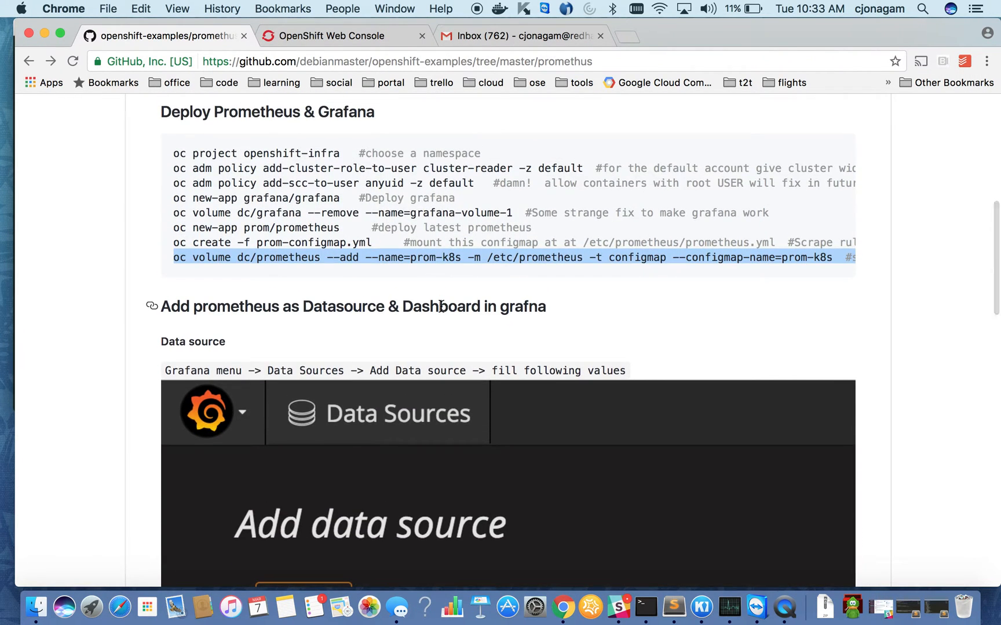
Step: Scroll the README down to the 'Add prometheus as Datasource & Dashboard in grafna' section
{"action": "scroll", "scroll_direction": "down", "scroll_amount": 3}
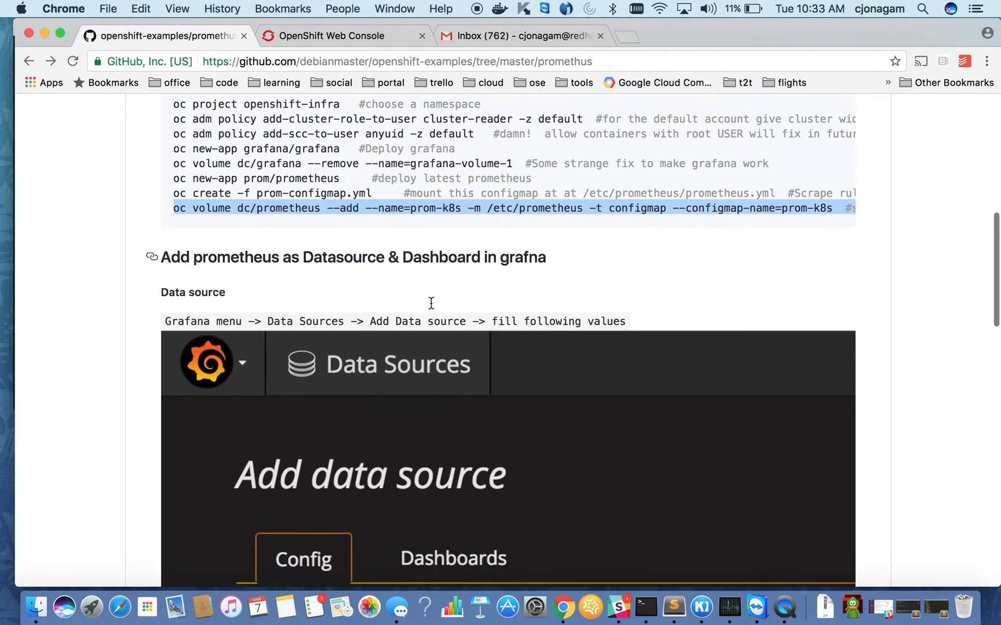
{"action": "scroll", "scroll_direction": "down", "scroll_amount": 3}
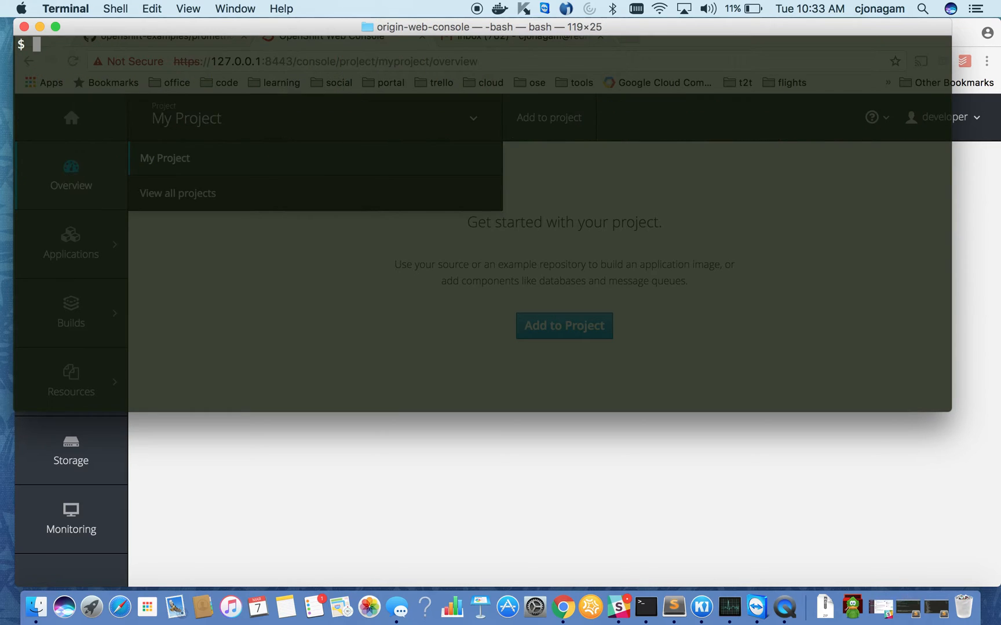
Step: Enter the oc adm policy add-cluster-role-to-user command granting the cluster-admin role
{"action": "type", "text": "co"}
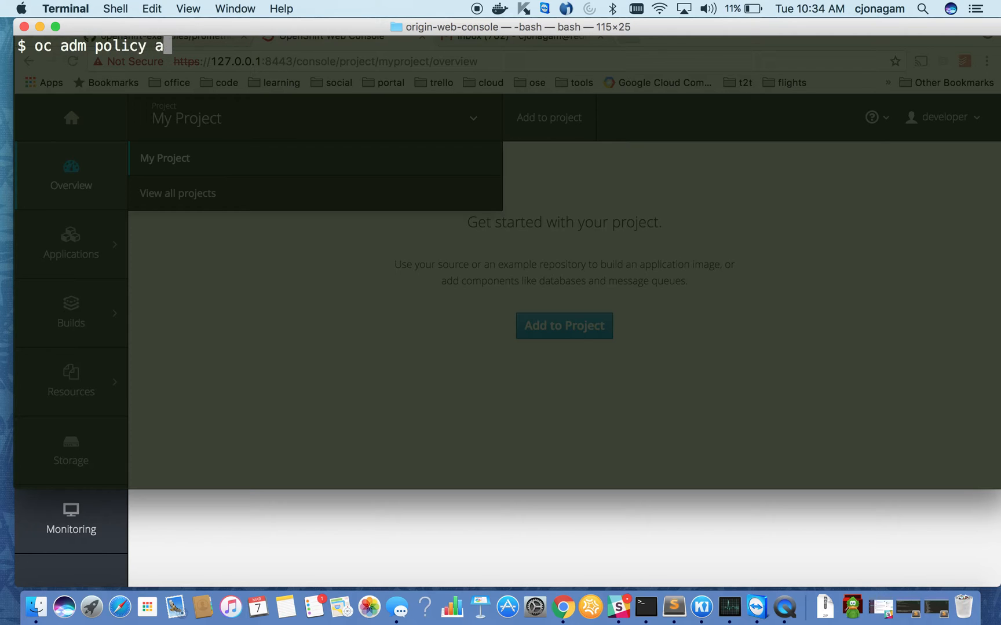
{"action": "type", "text": "dd-cluster-role-to-"}
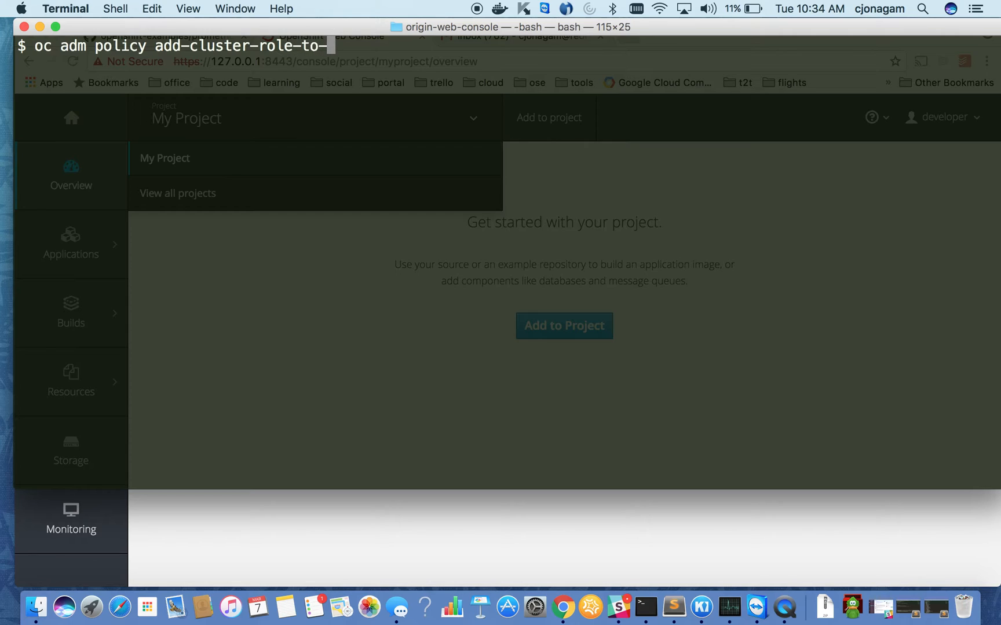
{"action": "type", "text": "user cluster,o"}
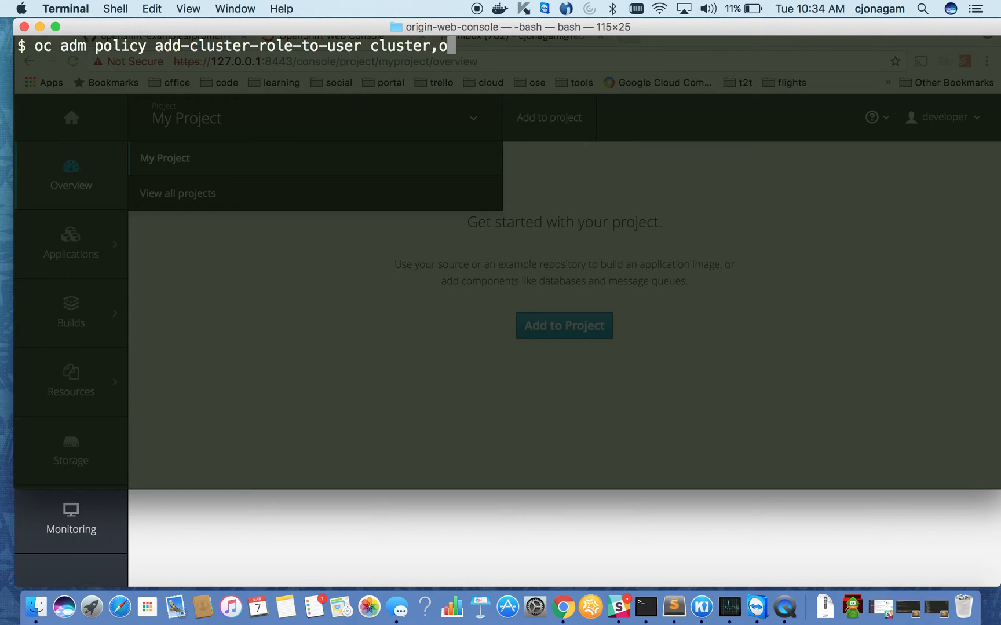
{"action": "type", "text": "-admin"}
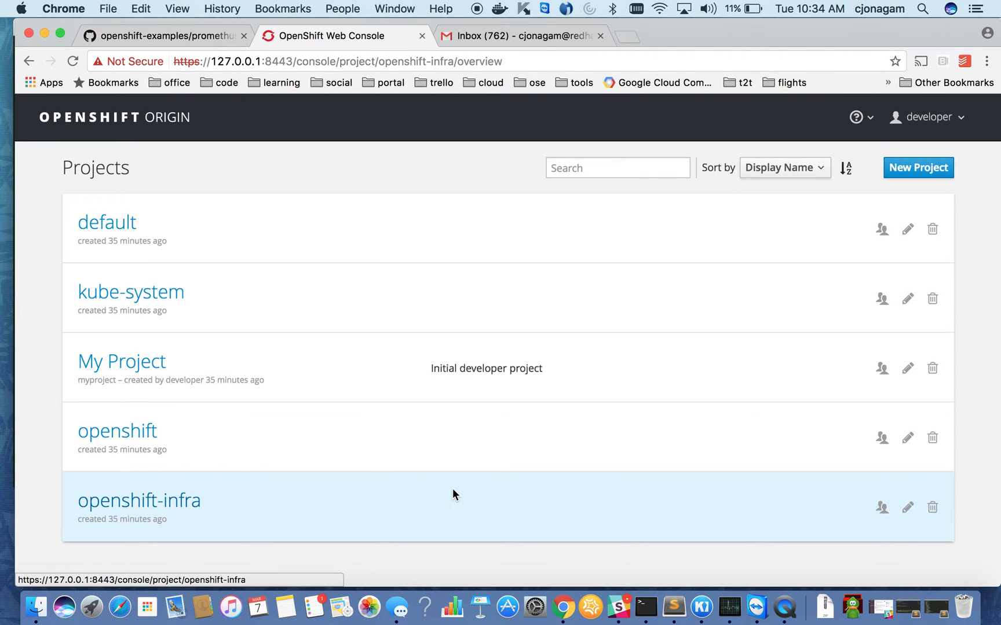
Step: Create a route for the prometheus service in openshift-infra and open its URL
{"action": "left_click", "coordinate": [138, 500]}
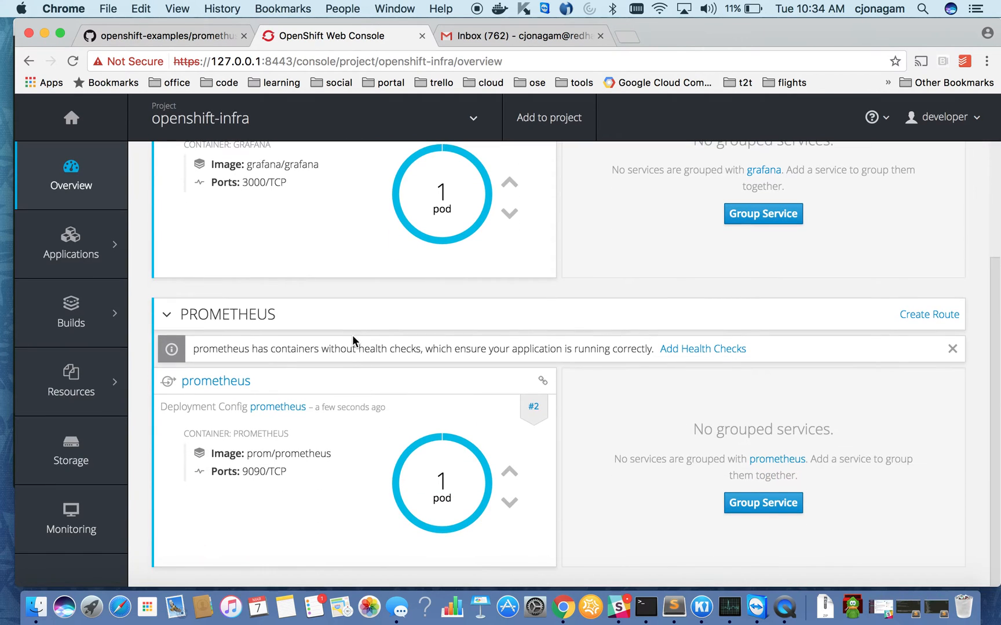
{"action": "scroll", "scroll_direction": "up", "scroll_amount": 3}
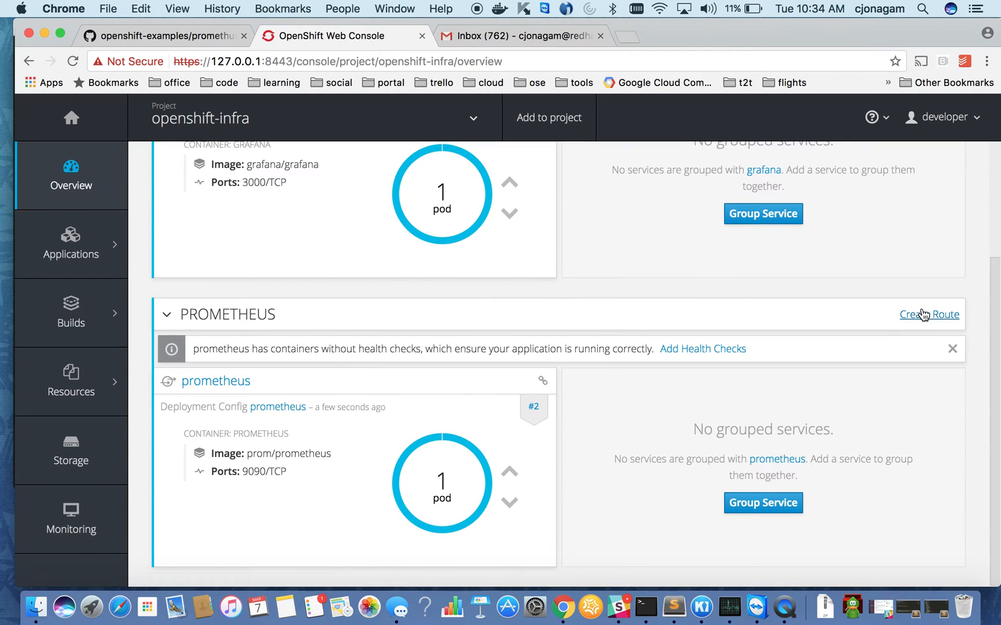
{"action": "left_click", "coordinate": [928, 313]}
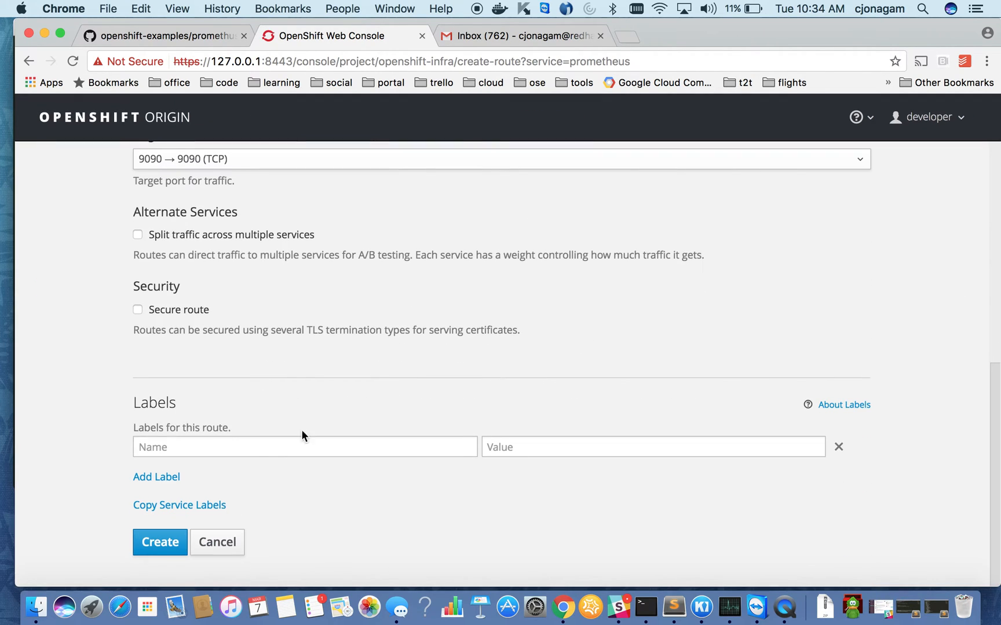
{"action": "left_click", "coordinate": [160, 542]}
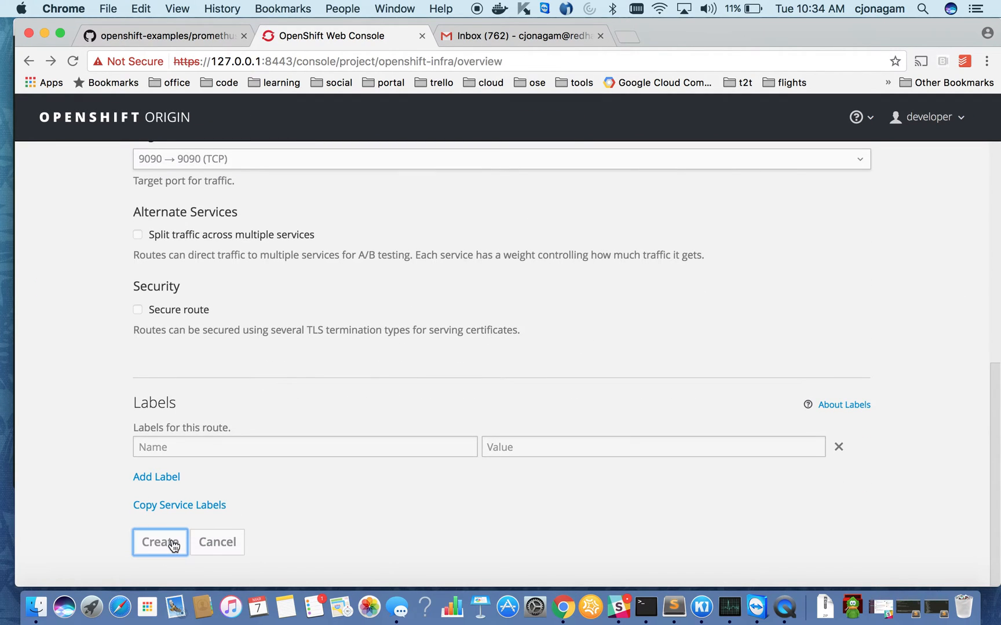
{"action": "left_click", "coordinate": [159, 542]}
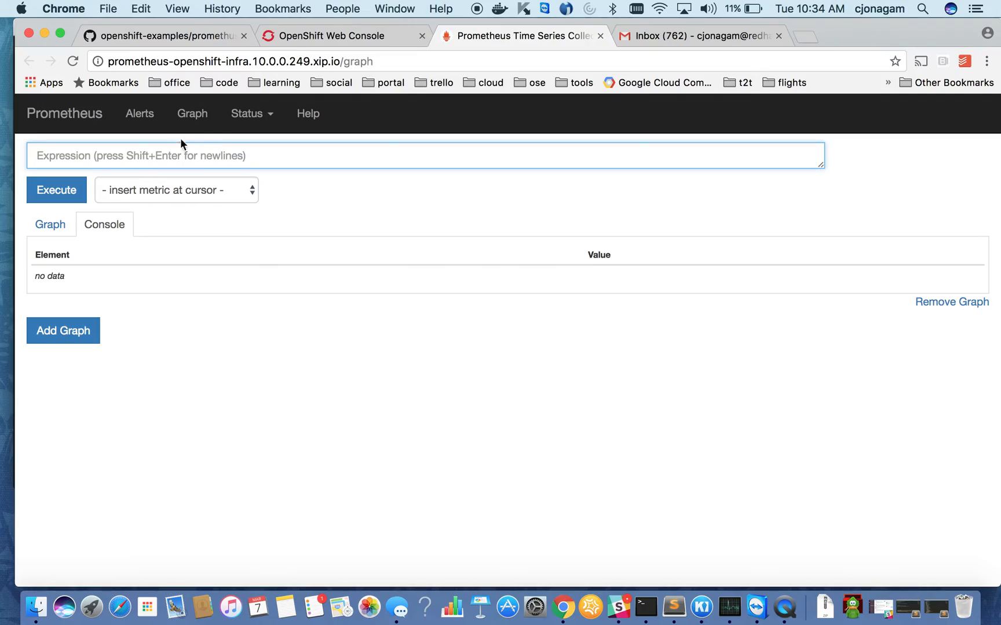
Step: Graph apiserver_request_latencies_bucket in Prometheus, then close the Prometheus page
{"action": "left_click", "coordinate": [175, 190]}
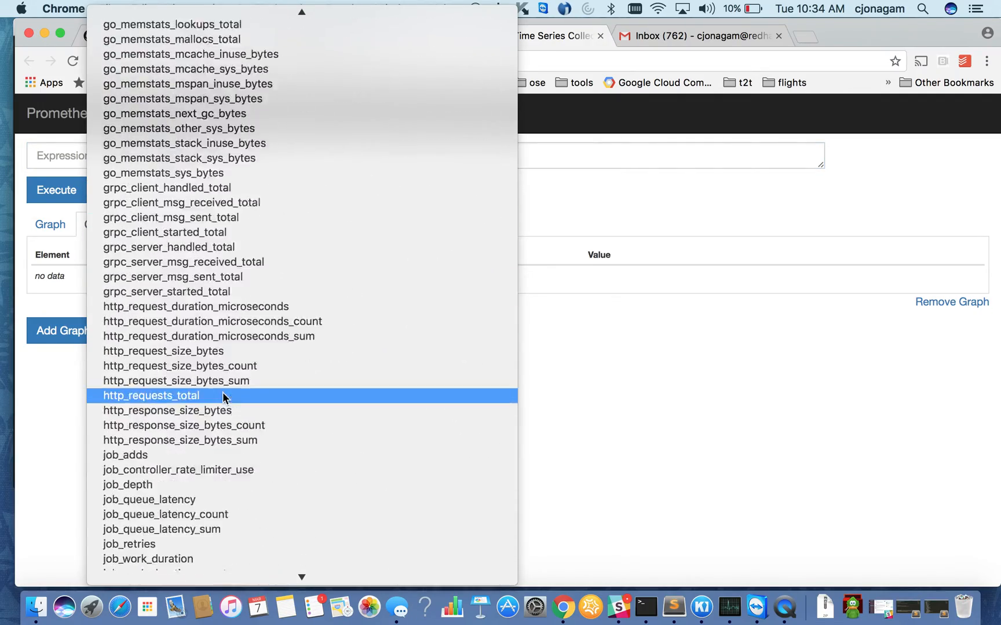
{"action": "scroll", "scroll_direction": "down", "scroll_amount": 3}
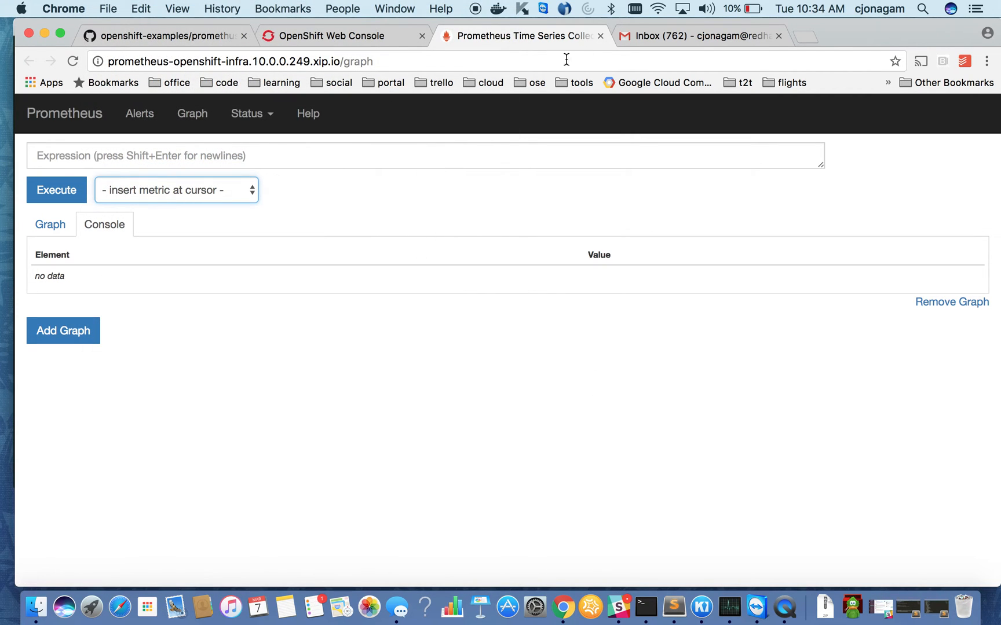
{"action": "left_click", "coordinate": [175, 189]}
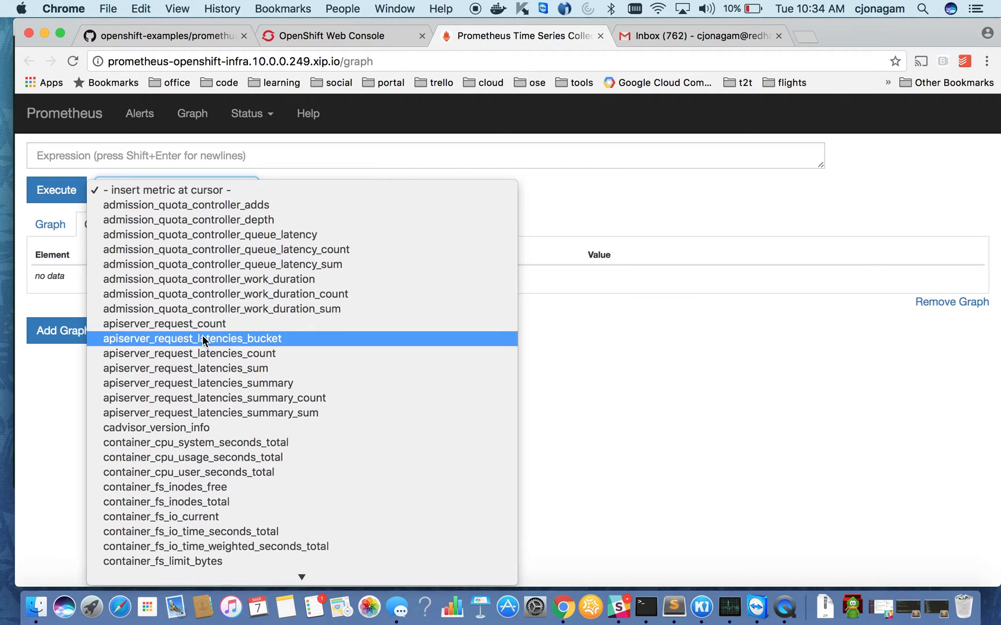
{"action": "left_click", "coordinate": [192, 338]}
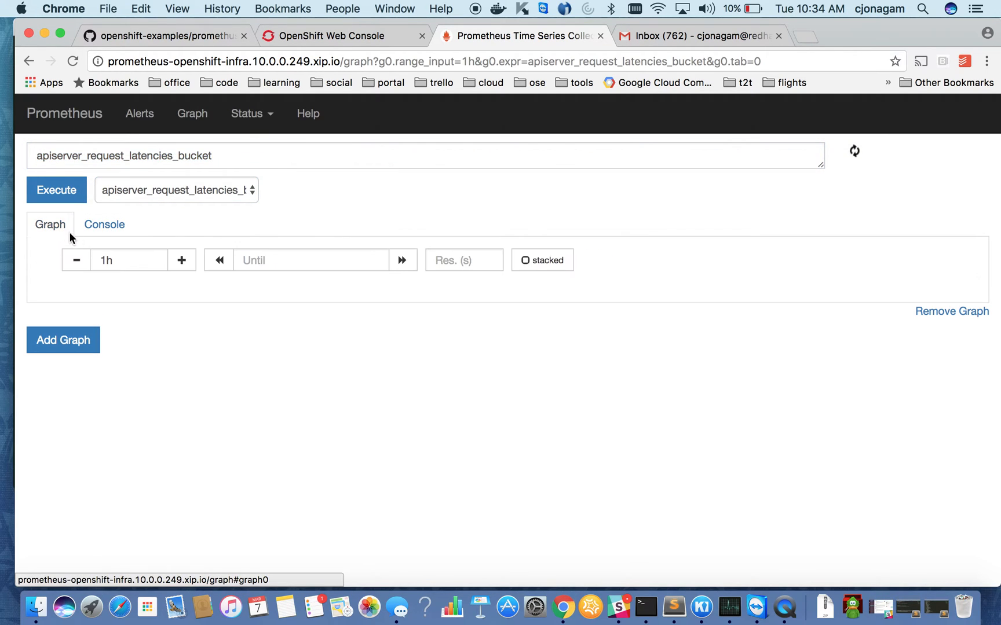
{"action": "left_click", "coordinate": [56, 189]}
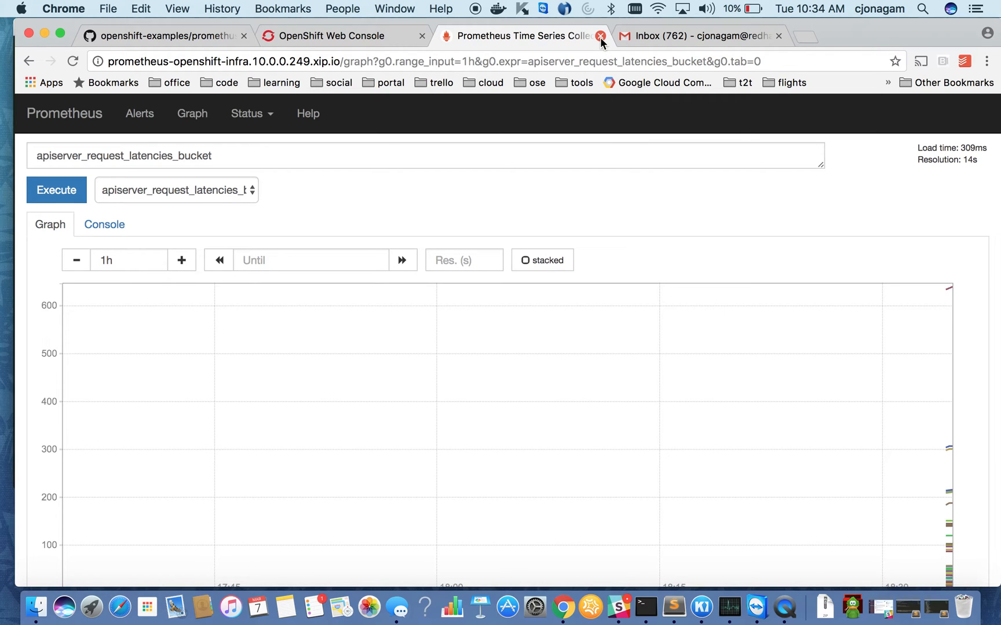
{"action": "left_click", "coordinate": [600, 36]}
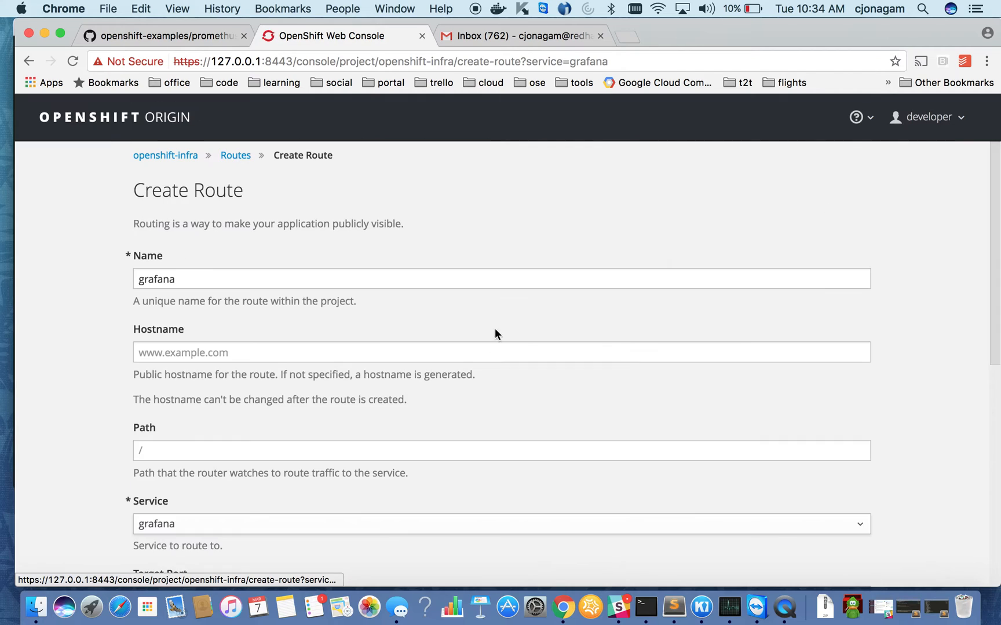
Step: Create the grafana service route and open Grafana at its route address
{"action": "scroll", "scroll_direction": "down", "scroll_amount": 3}
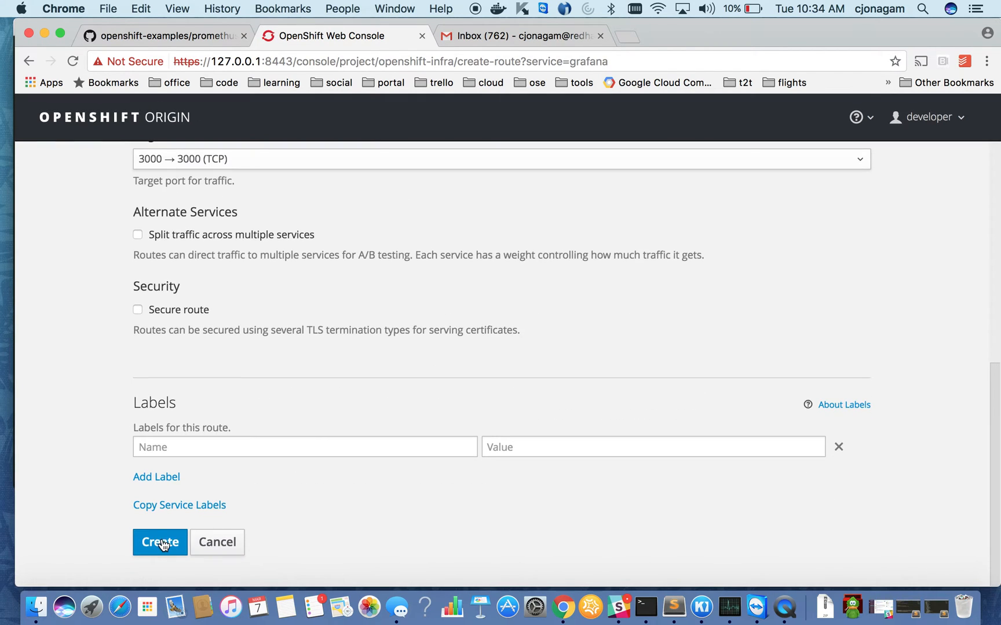
{"action": "left_click", "coordinate": [159, 542]}
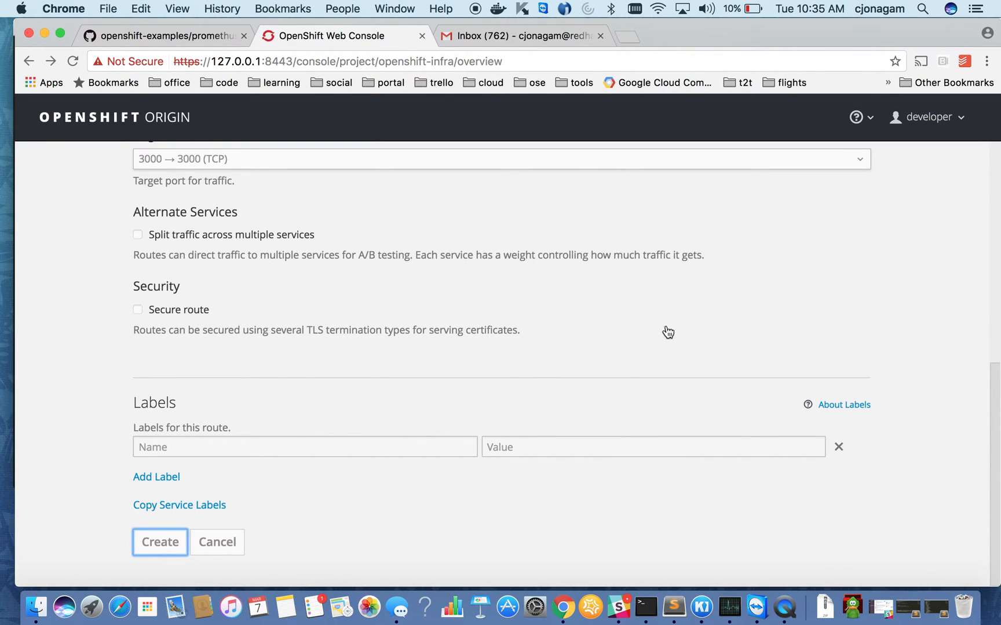
{"action": "left_click", "coordinate": [160, 542]}
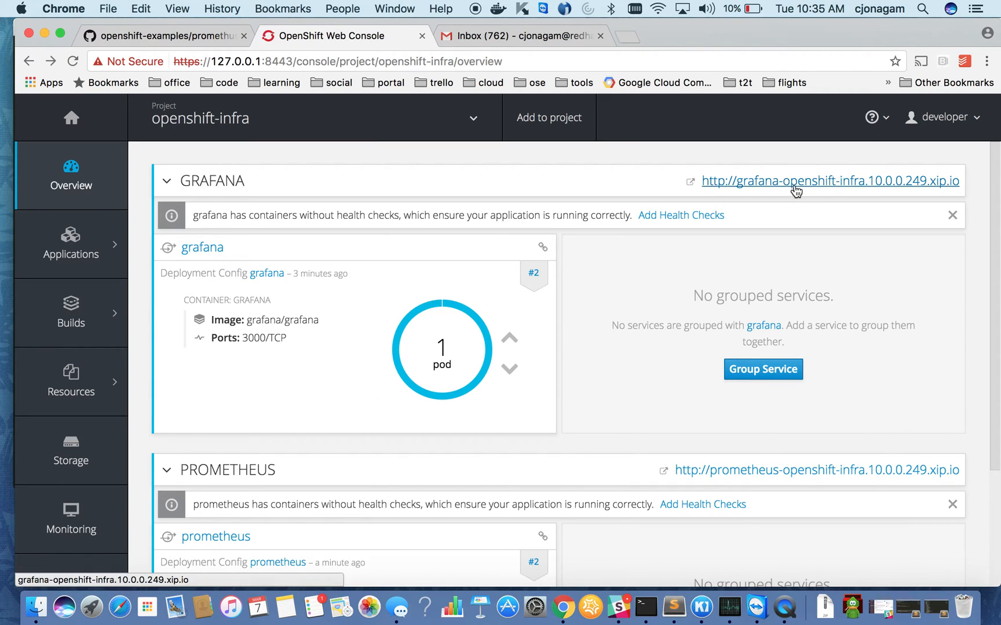
{"action": "left_click", "coordinate": [829, 181]}
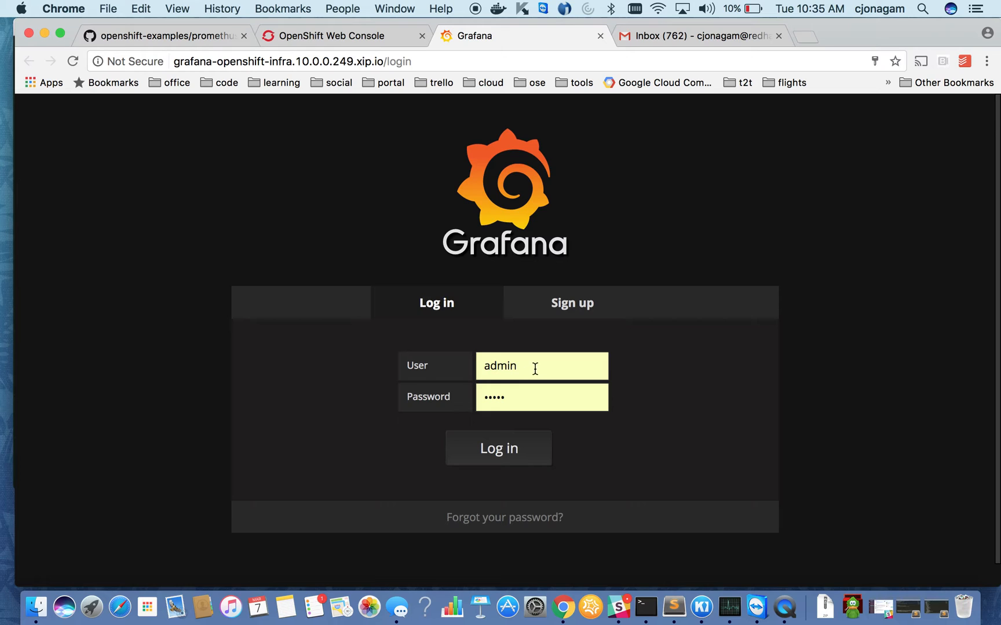
Step: Log in to Grafana and start a new data source named myprom
{"action": "left_click", "coordinate": [498, 447]}
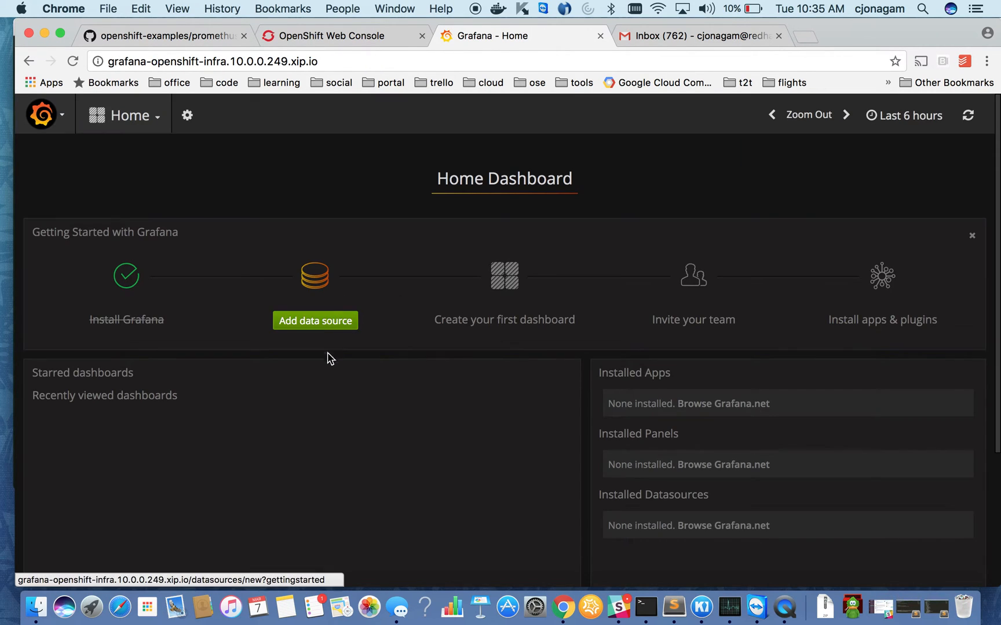
{"action": "mouse_move", "coordinate": [338, 338]}
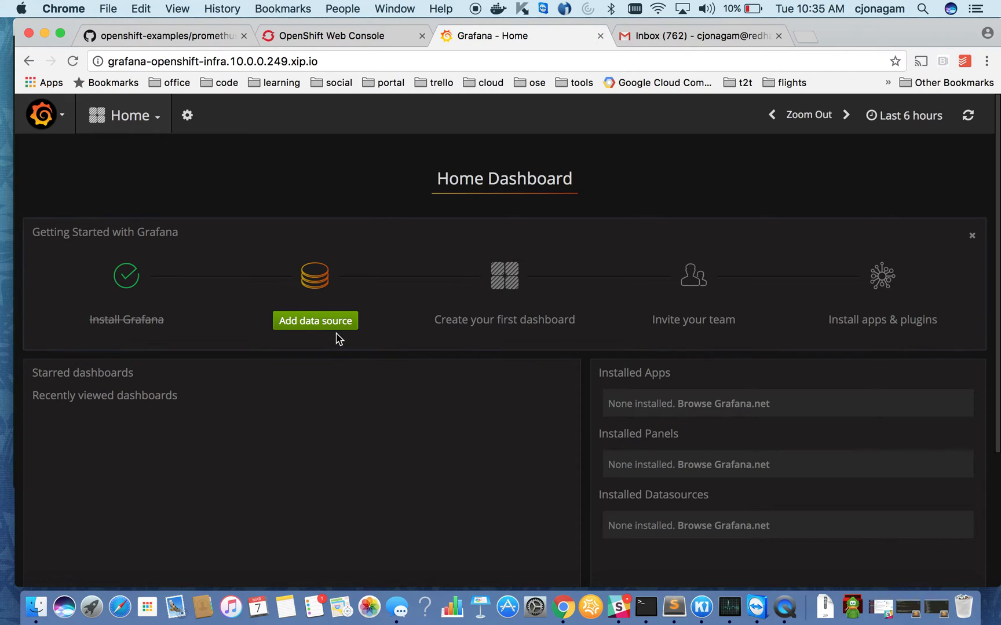
{"action": "left_click", "coordinate": [314, 320]}
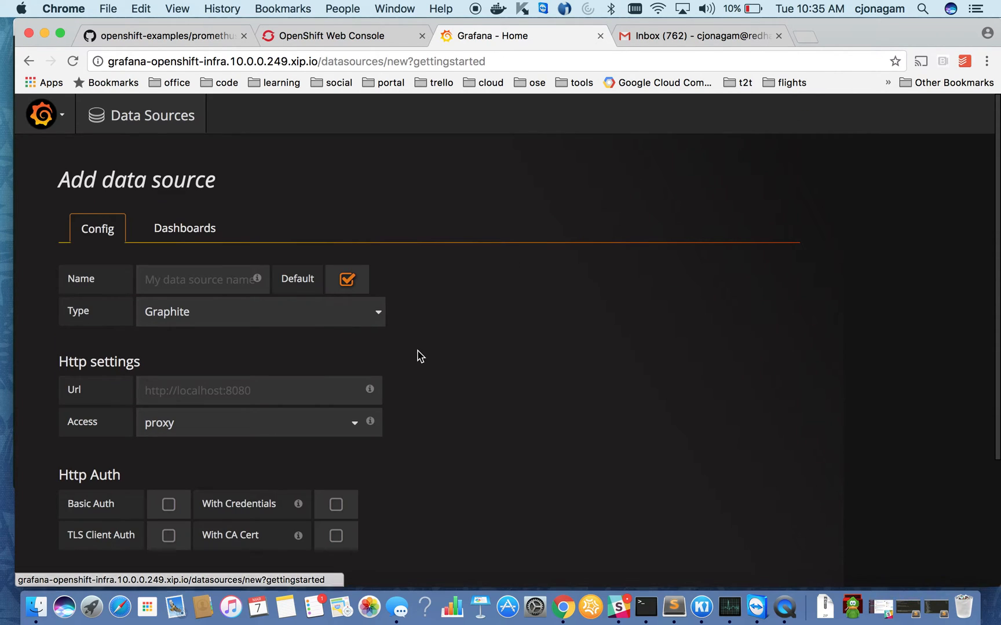
{"action": "left_click", "coordinate": [202, 279]}
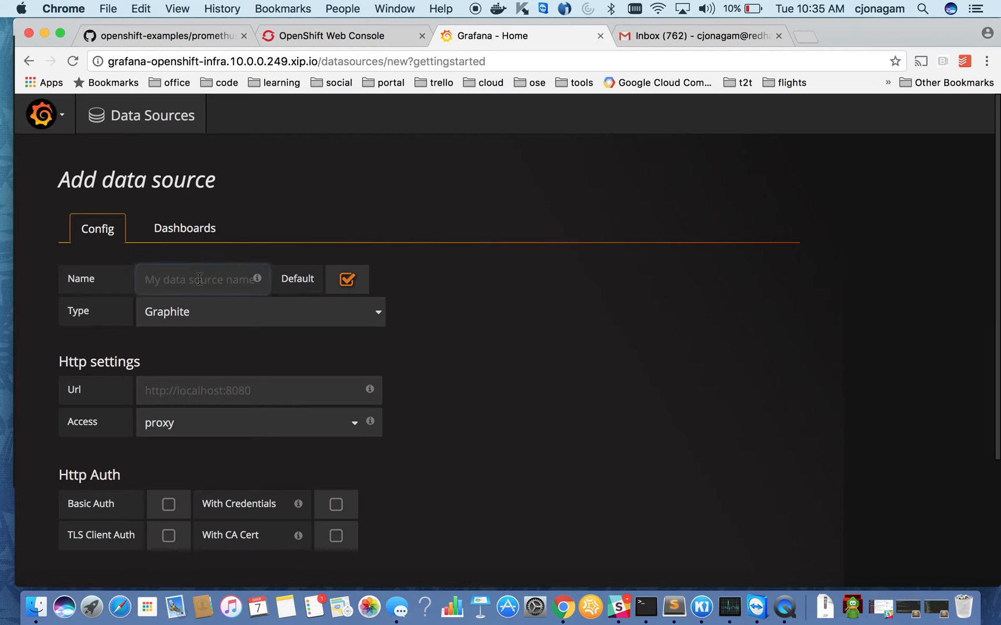
{"action": "left_click", "coordinate": [202, 279]}
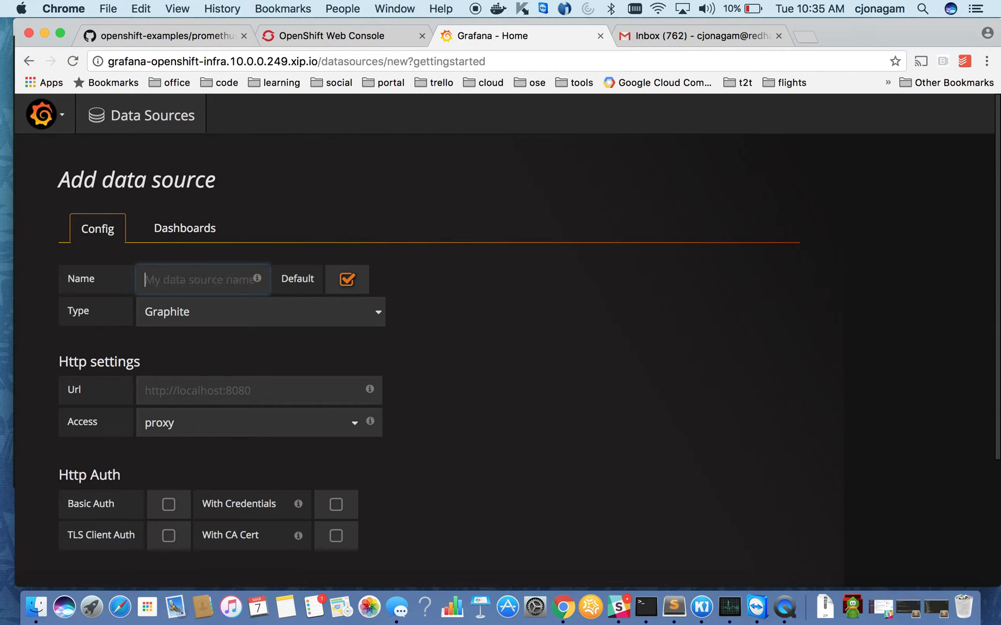
{"action": "type", "text": "myprom"}
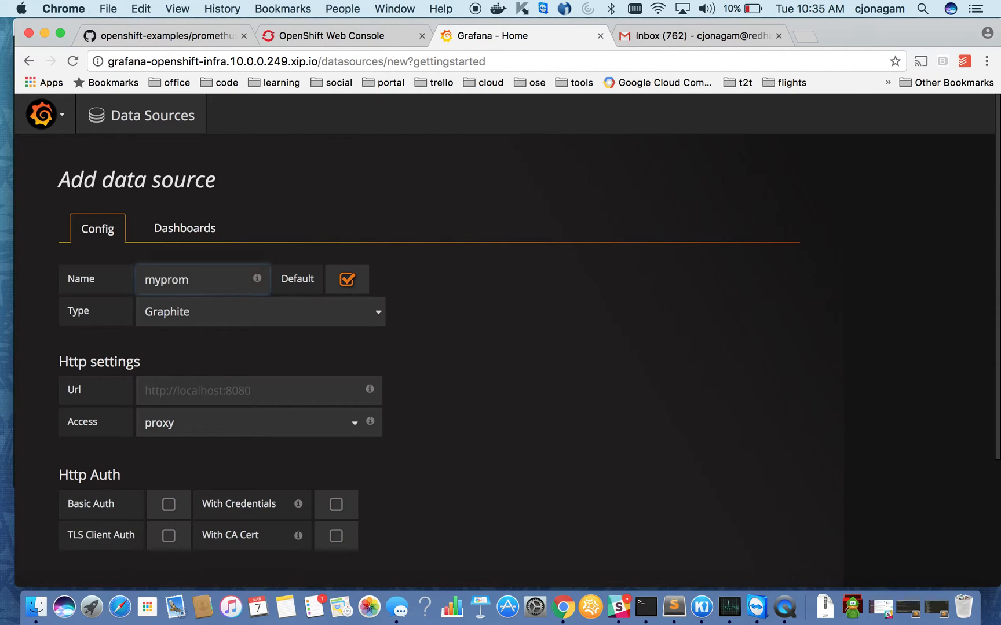
Step: Set the type to Prometheus with URL prometheus-openshift-infra.10.0.0.249.xip.io
{"action": "left_click", "coordinate": [259, 312]}
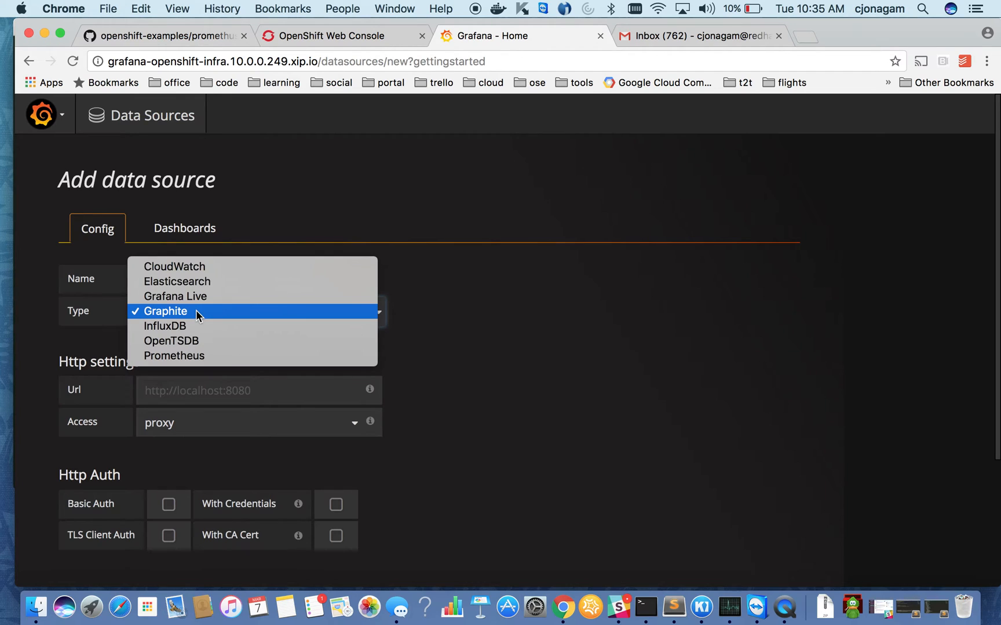
{"action": "left_click", "coordinate": [174, 356]}
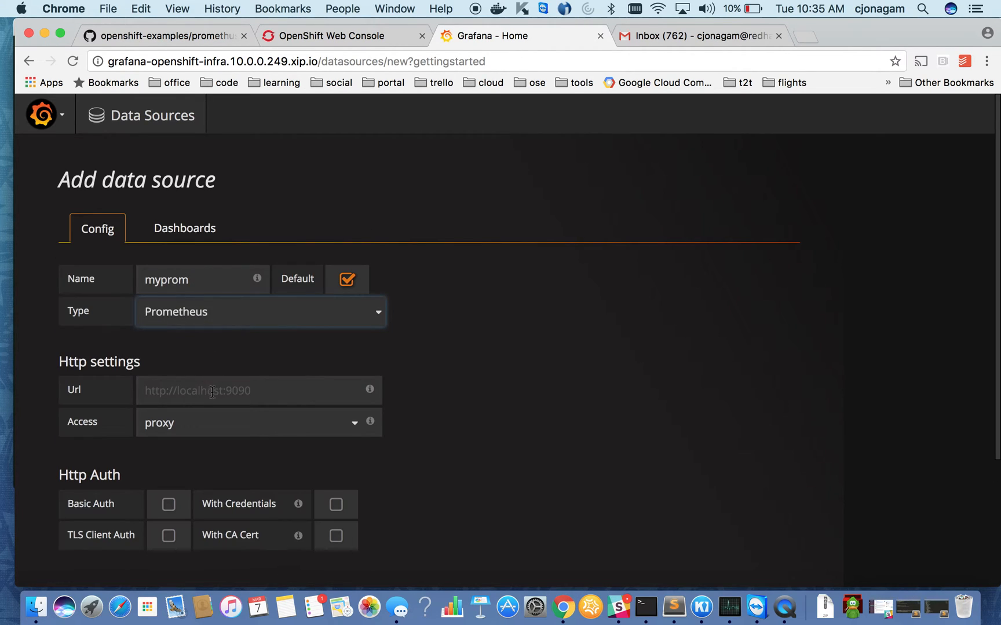
{"action": "left_click", "coordinate": [258, 390]}
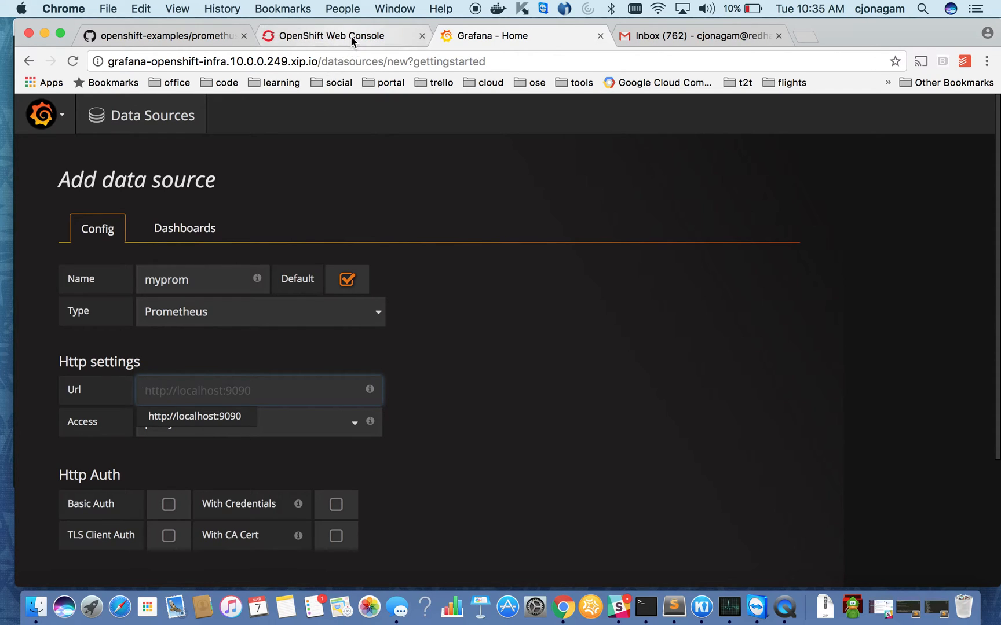
{"action": "mouse_move", "coordinate": [343, 36]}
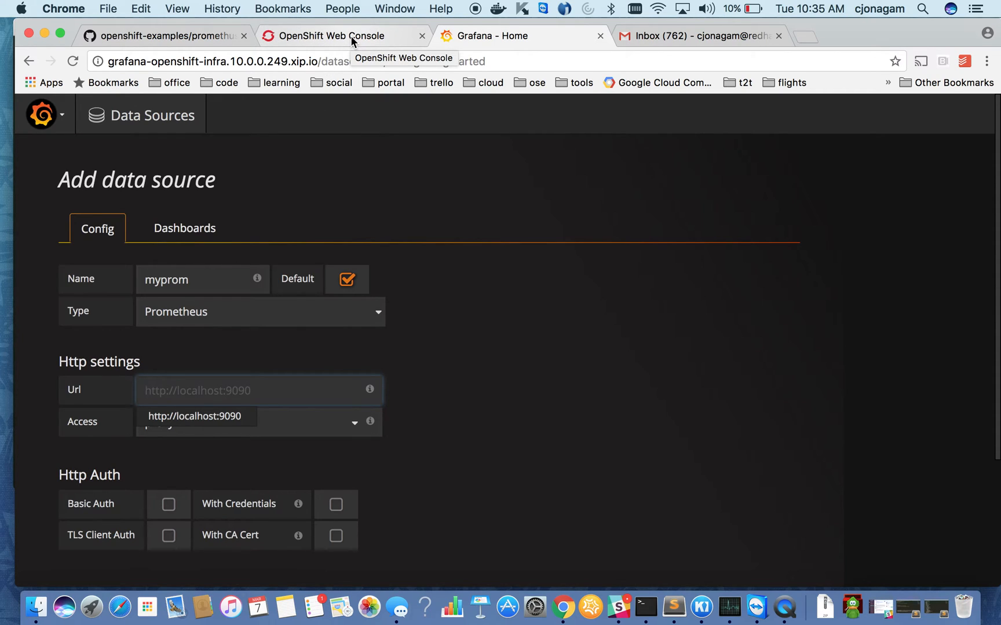
{"action": "left_click", "coordinate": [330, 36]}
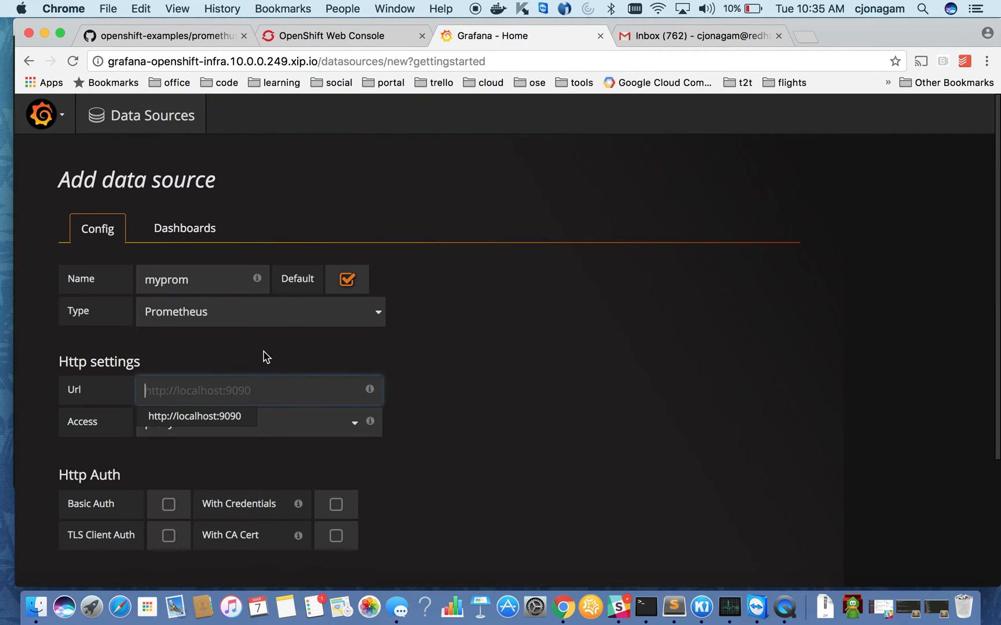
{"action": "type", "text": "prometheus-openshift-infra.10.0.0.249.xip.io"}
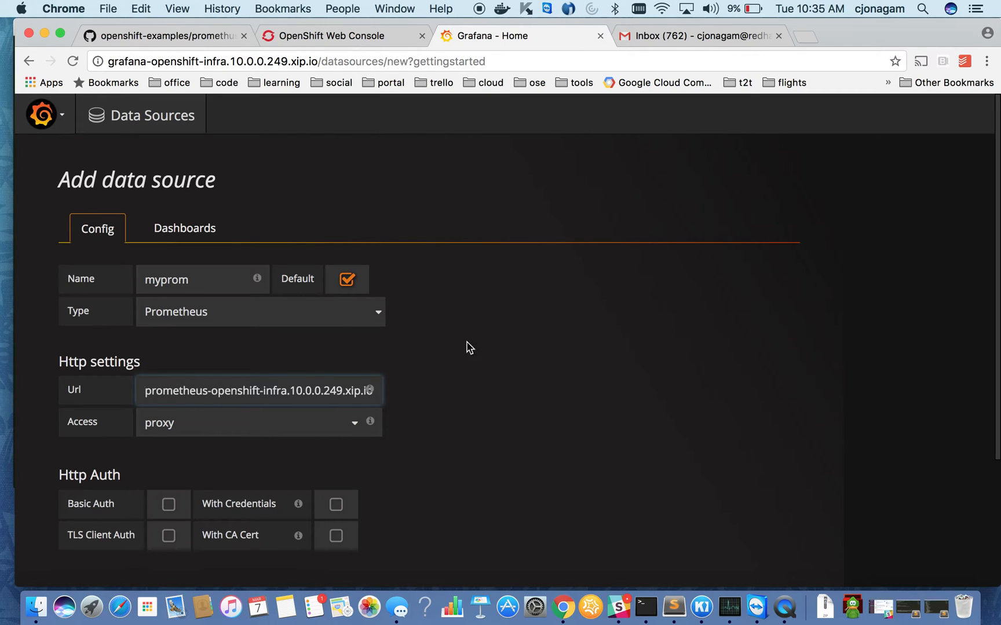
{"action": "mouse_move", "coordinate": [386, 396]}
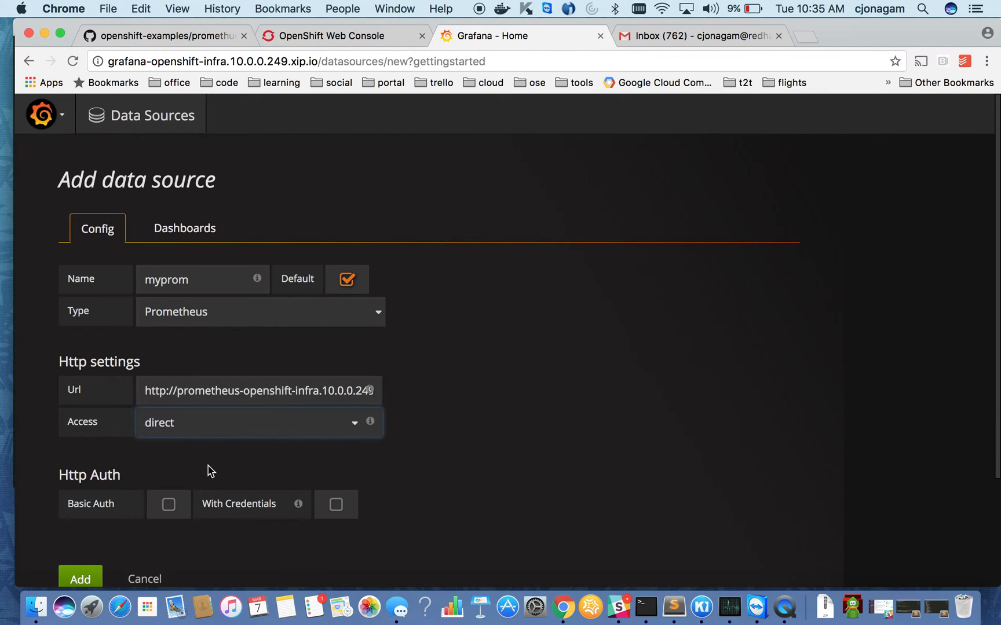
Step: Save and test myprom, then go to the Data Sources list
{"action": "left_click", "coordinate": [80, 580]}
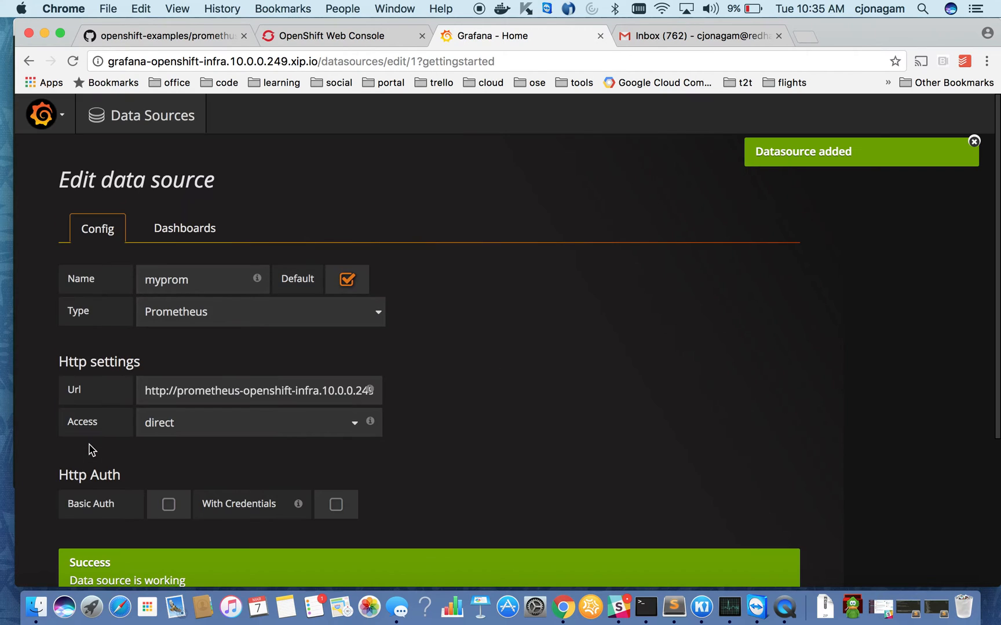
{"action": "scroll", "scroll_direction": "down", "scroll_amount": 3}
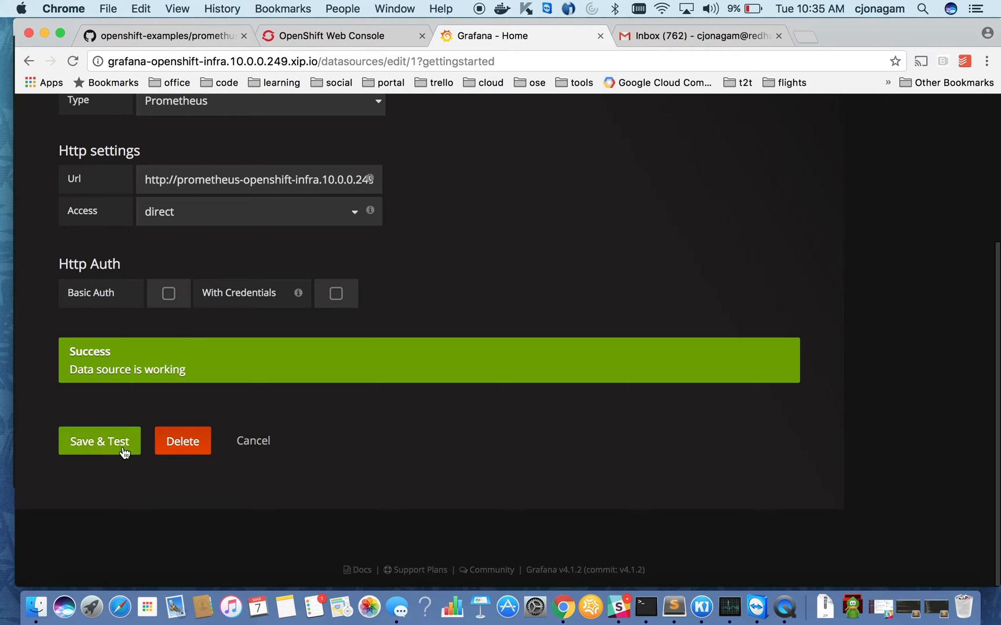
{"action": "left_click", "coordinate": [99, 441]}
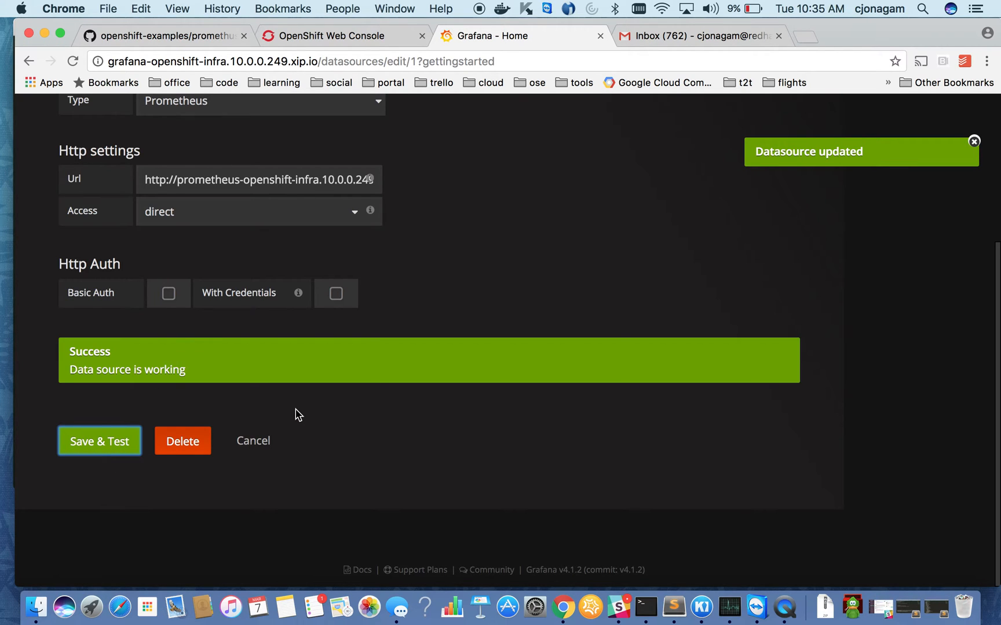
{"action": "left_click", "coordinate": [42, 114]}
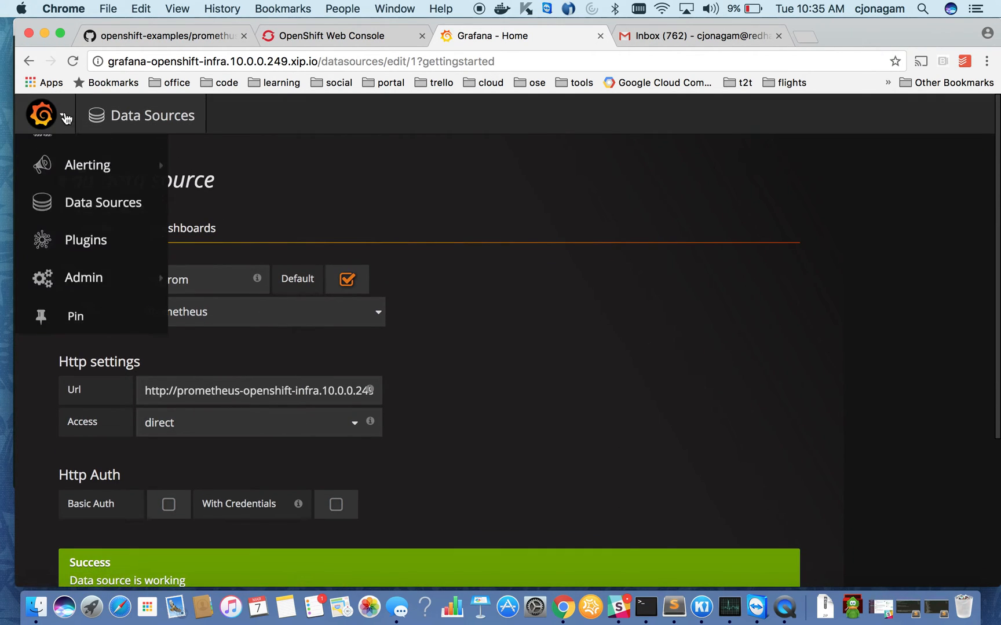
{"action": "left_click", "coordinate": [103, 202]}
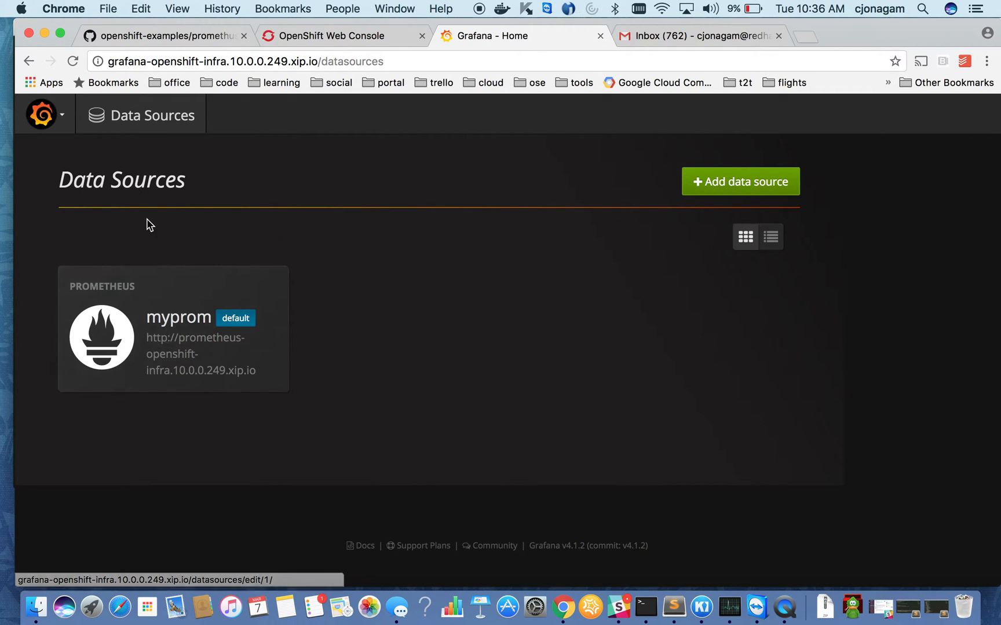
Step: Go Home, create a new dashboard, and choose Dashboards > Import
{"action": "left_click", "coordinate": [42, 115]}
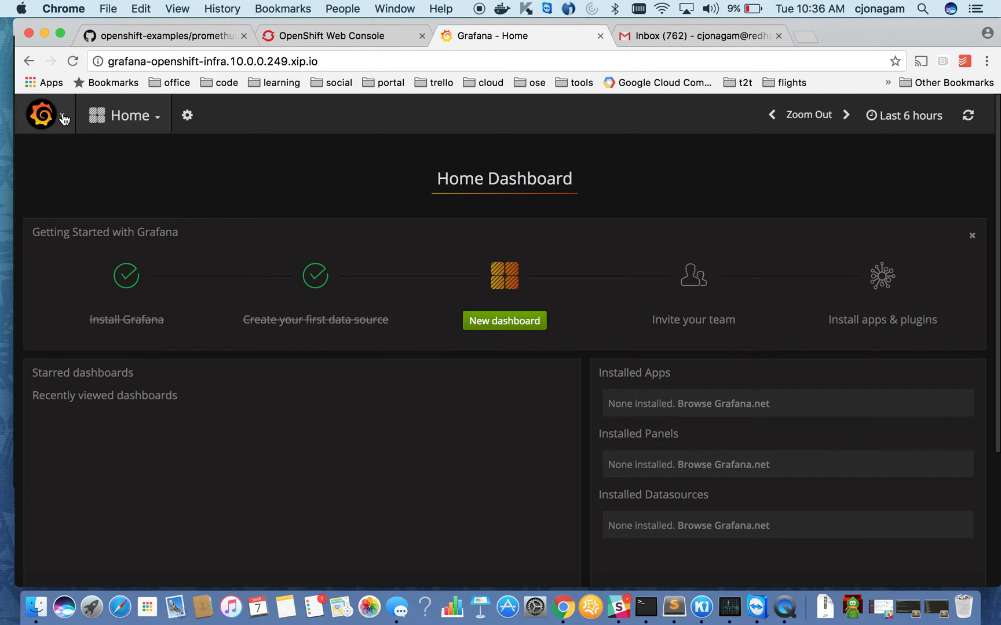
{"action": "left_click", "coordinate": [41, 115]}
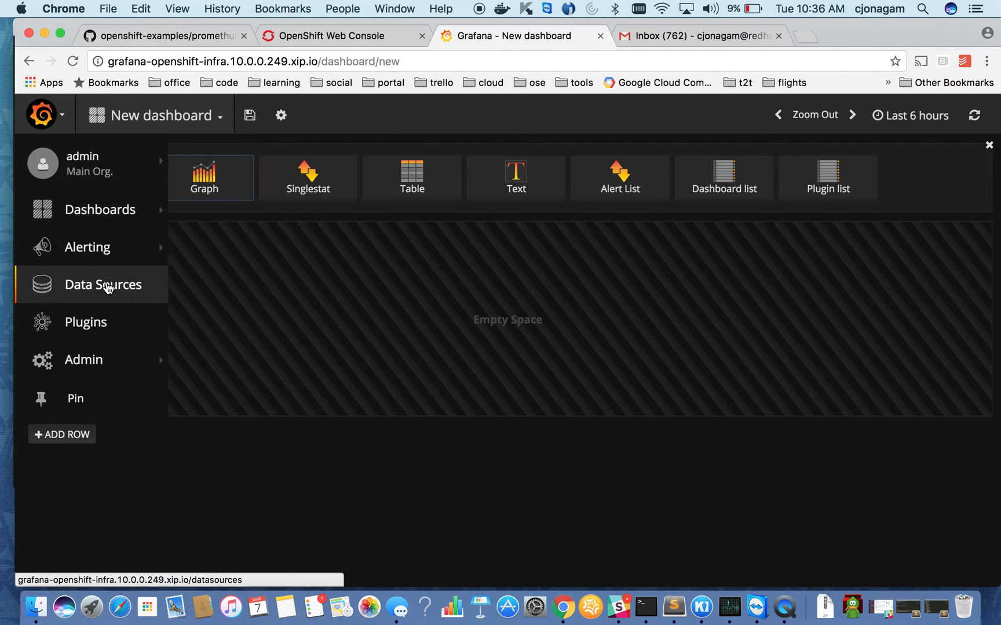
{"action": "left_click", "coordinate": [99, 209]}
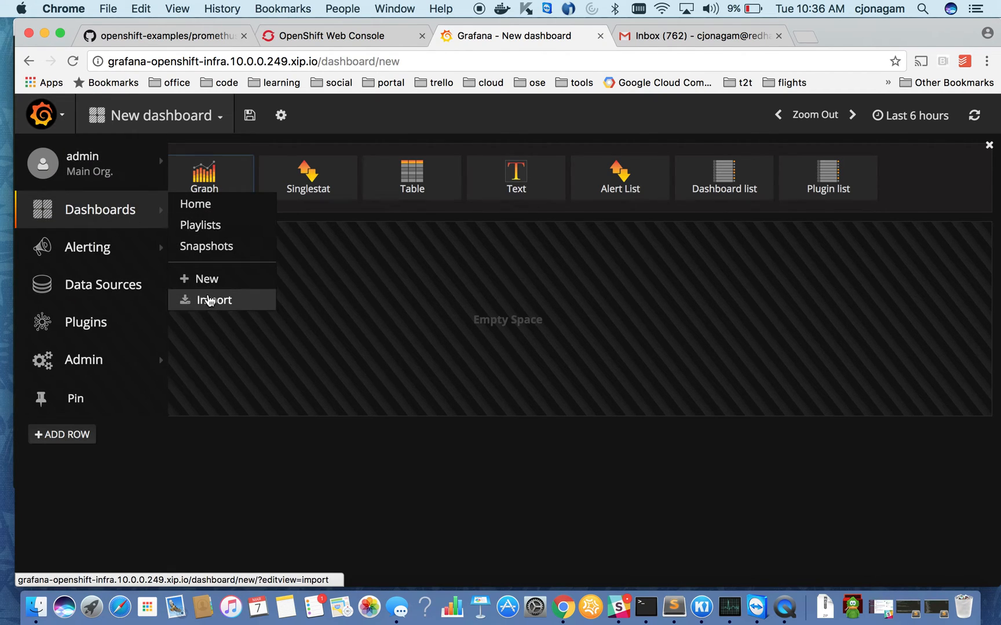
{"action": "left_click", "coordinate": [213, 300]}
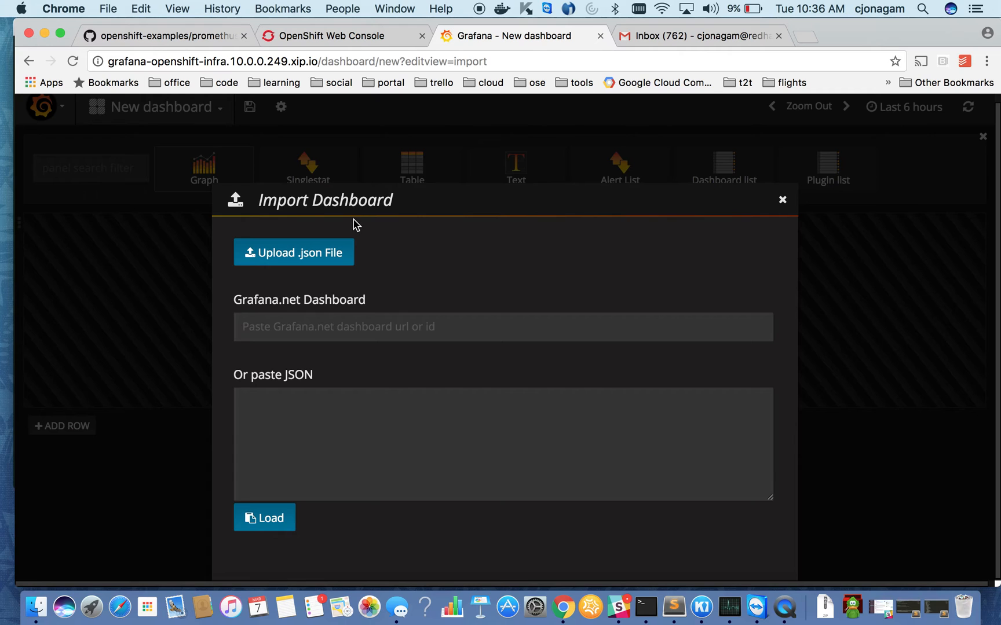
Step: Copy the raw grafana-dashboard.json from the repository's promethus folder
{"action": "left_click", "coordinate": [162, 36]}
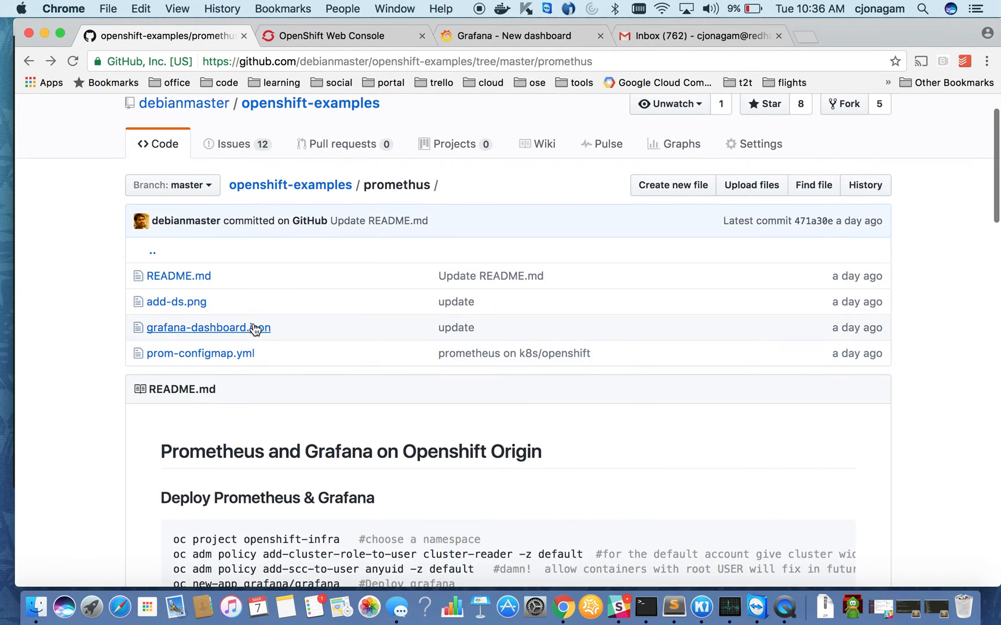
{"action": "left_click", "coordinate": [202, 327]}
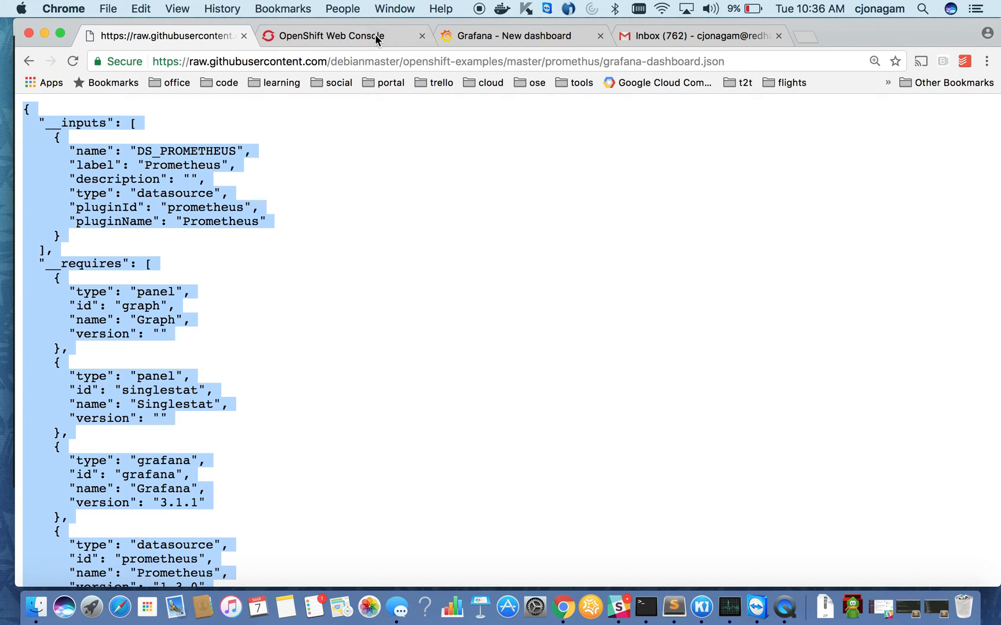
{"action": "left_click", "coordinate": [515, 36]}
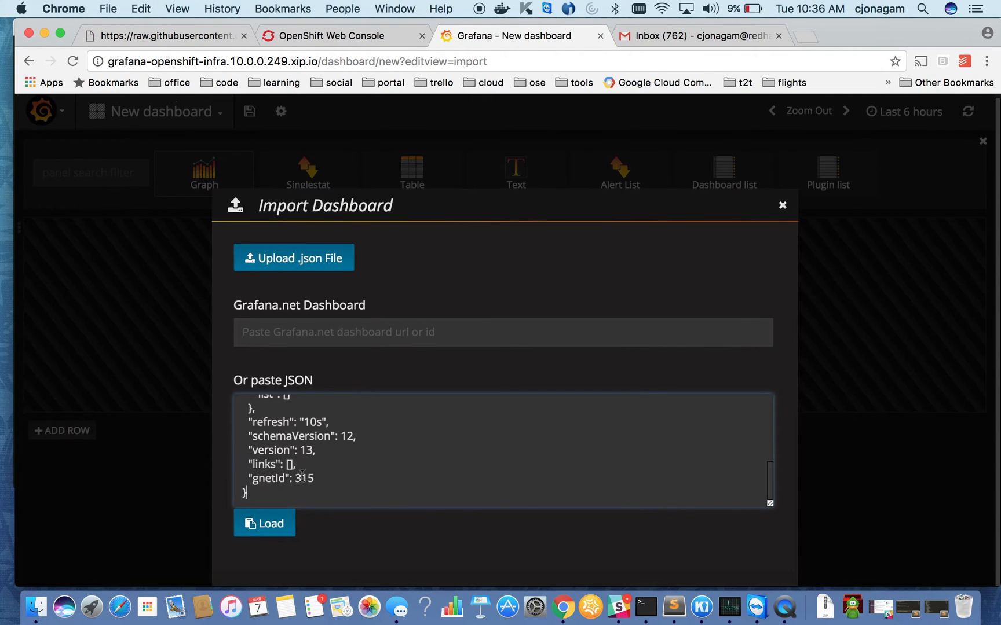
Step: Load the pasted JSON, name it my-openshiftcluster, choose myprom, and import
{"action": "left_click", "coordinate": [264, 524]}
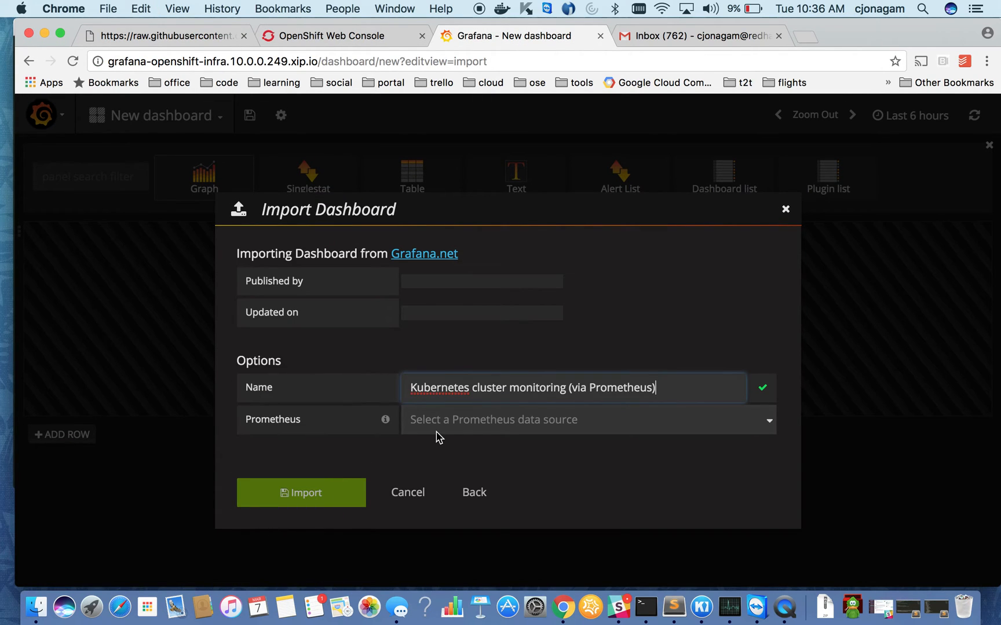
{"action": "triple_click", "coordinate": [532, 387]}
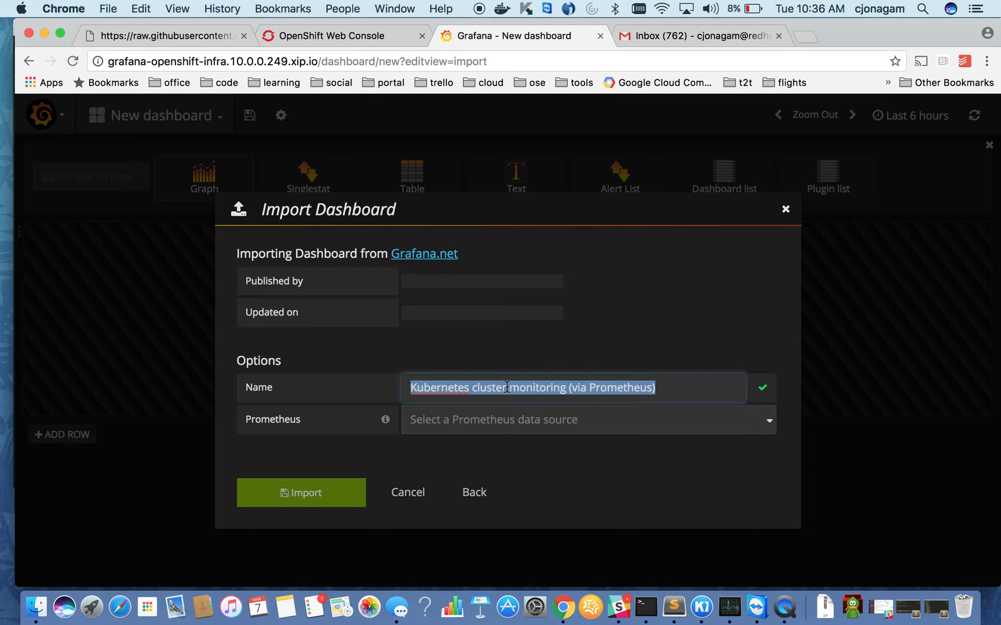
{"action": "type", "text": "my-openshiftclust"}
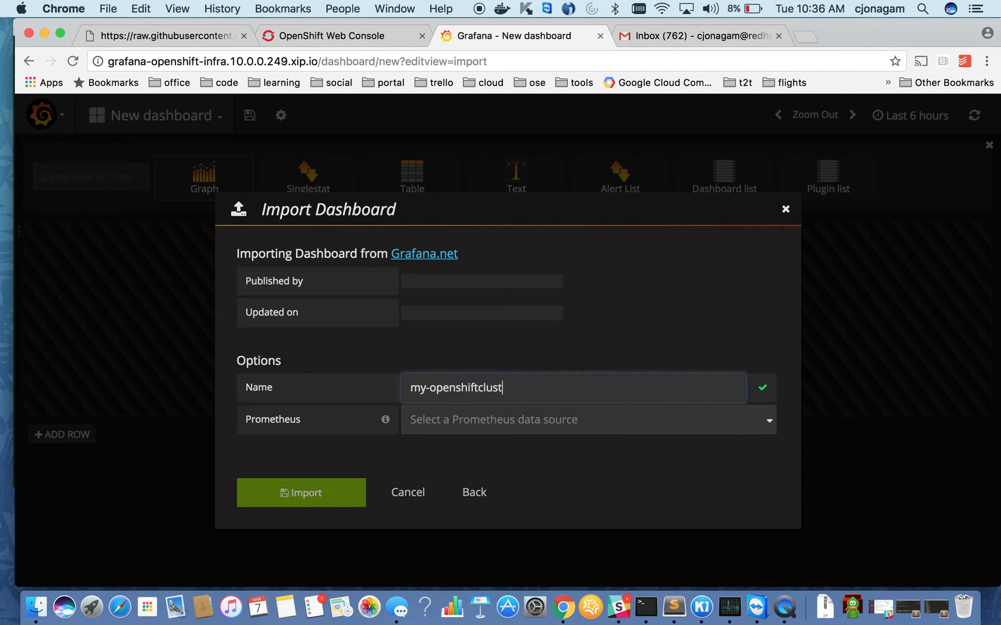
{"action": "left_click", "coordinate": [586, 419]}
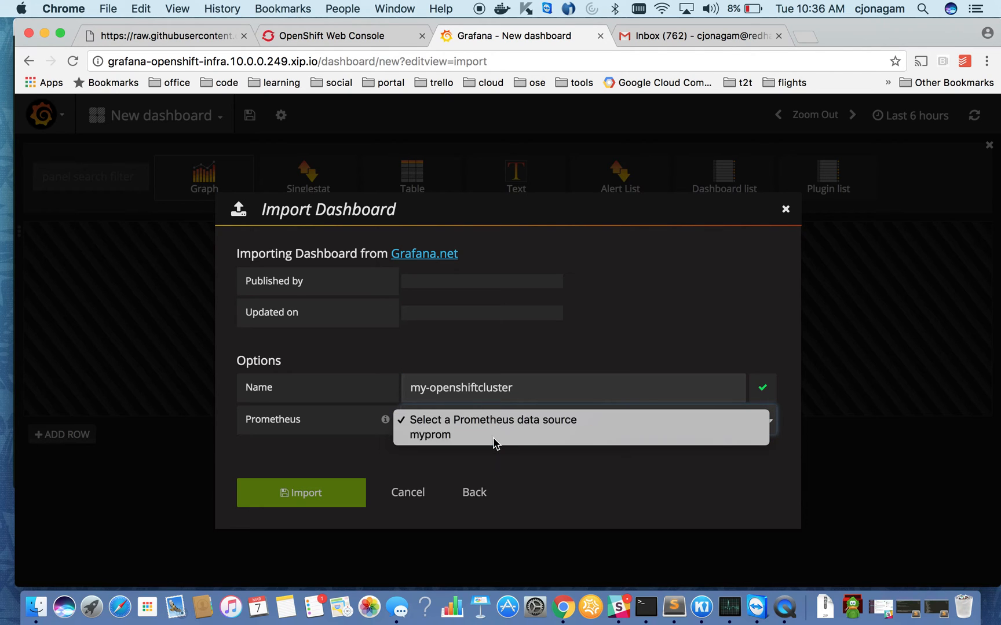
{"action": "left_click", "coordinate": [448, 435]}
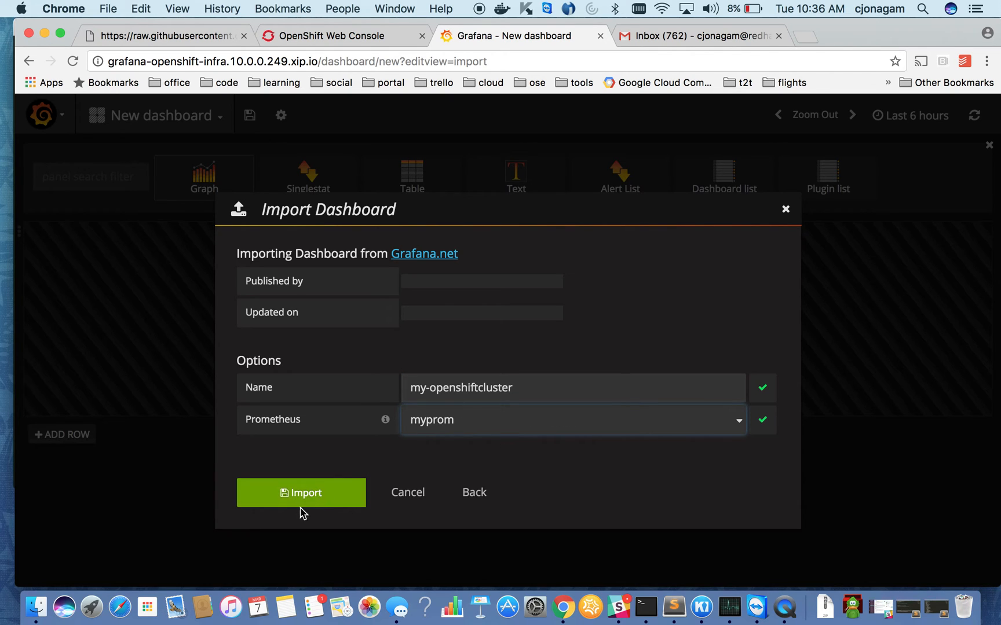
{"action": "left_click", "coordinate": [301, 492]}
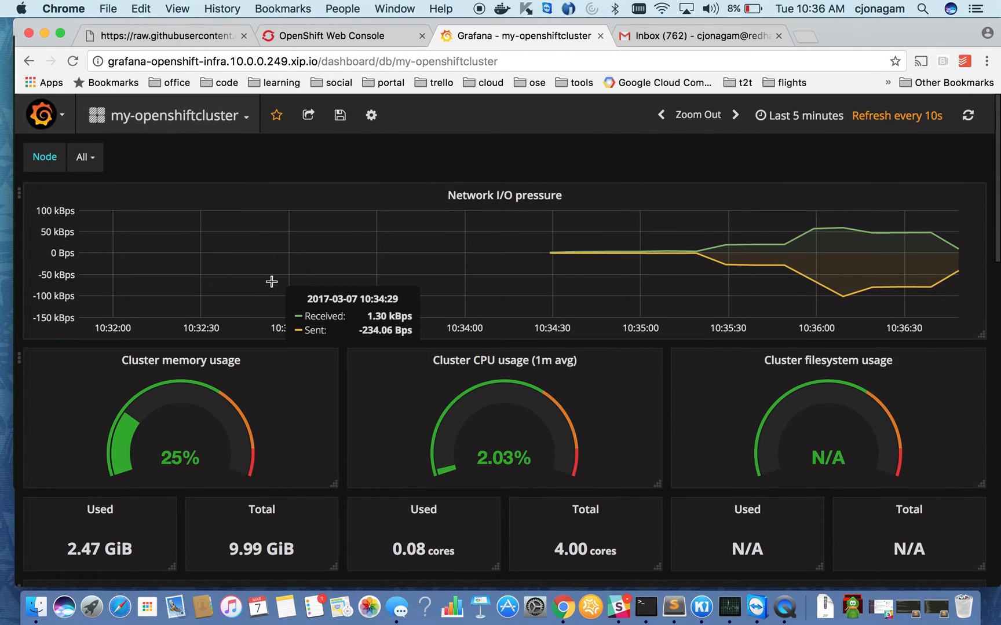
{"action": "mouse_move", "coordinate": [294, 405]}
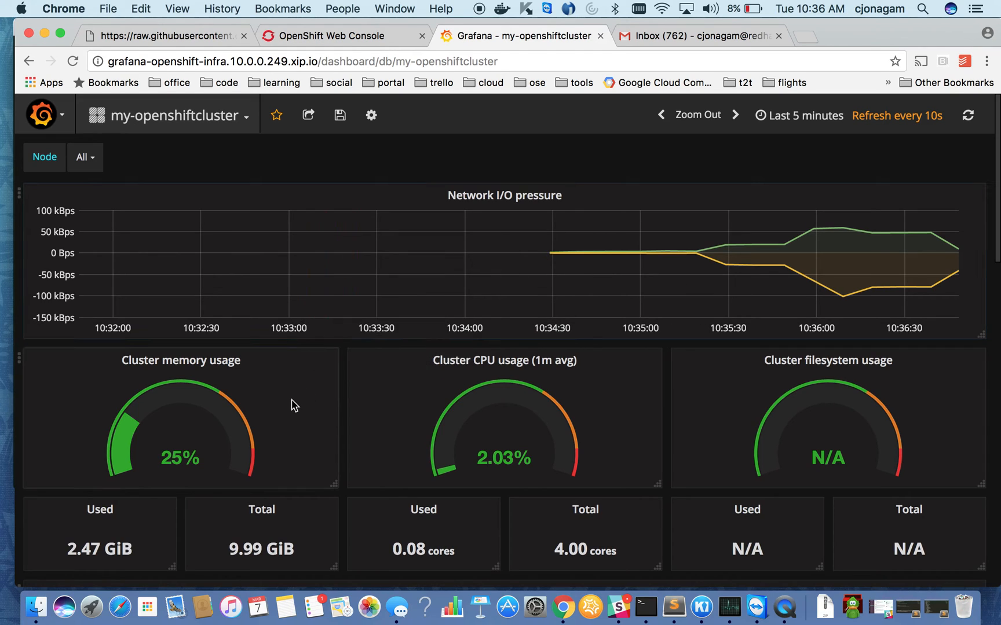
Step: Set the Node variable to 192.168.65.2 and scroll through the dashboard panels
{"action": "left_click", "coordinate": [84, 157]}
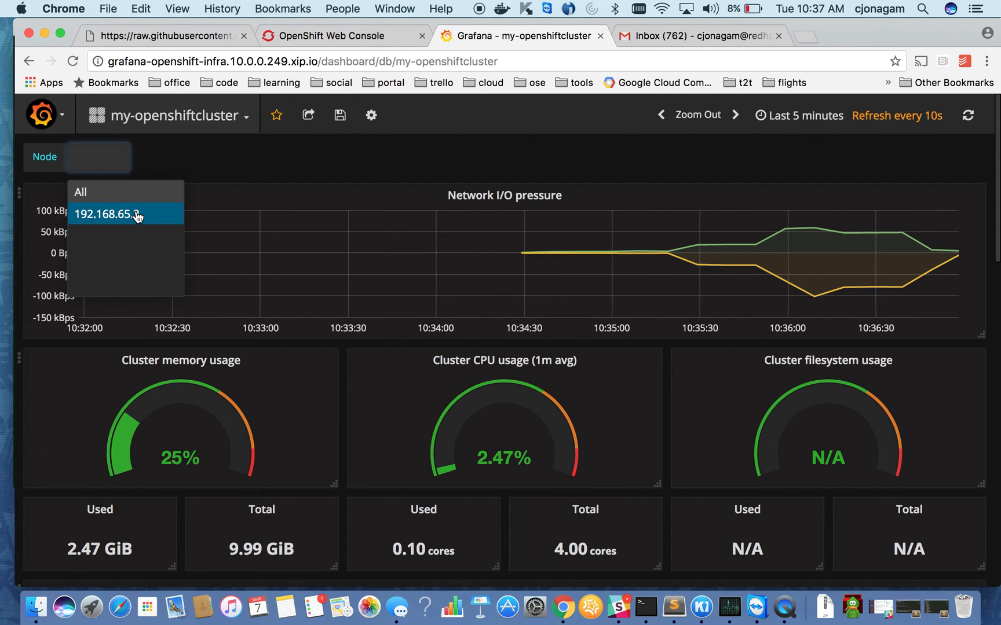
{"action": "left_click", "coordinate": [122, 214]}
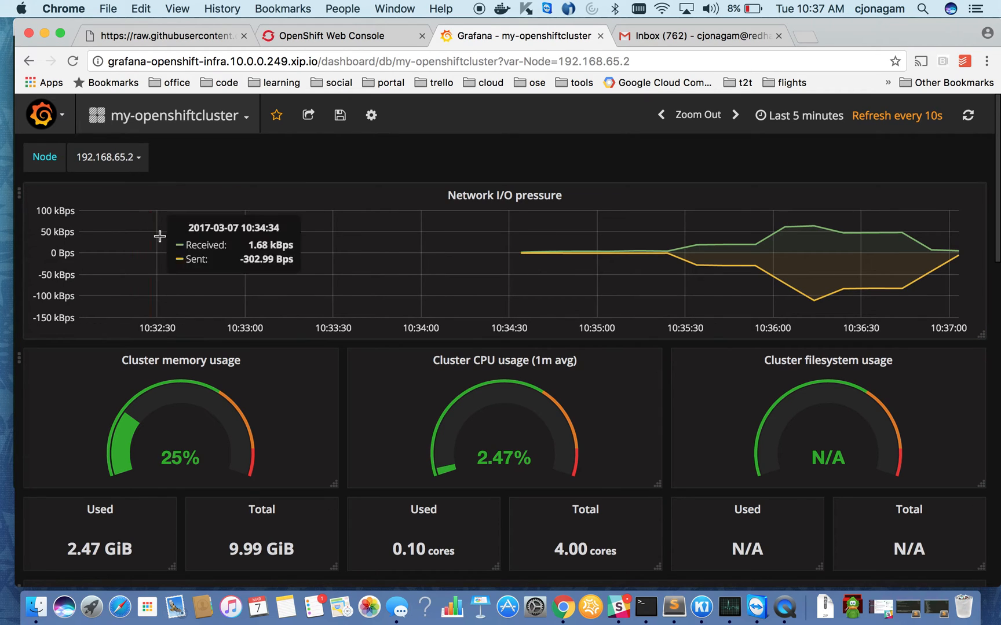
{"action": "scroll", "scroll_direction": "down", "scroll_amount": 3}
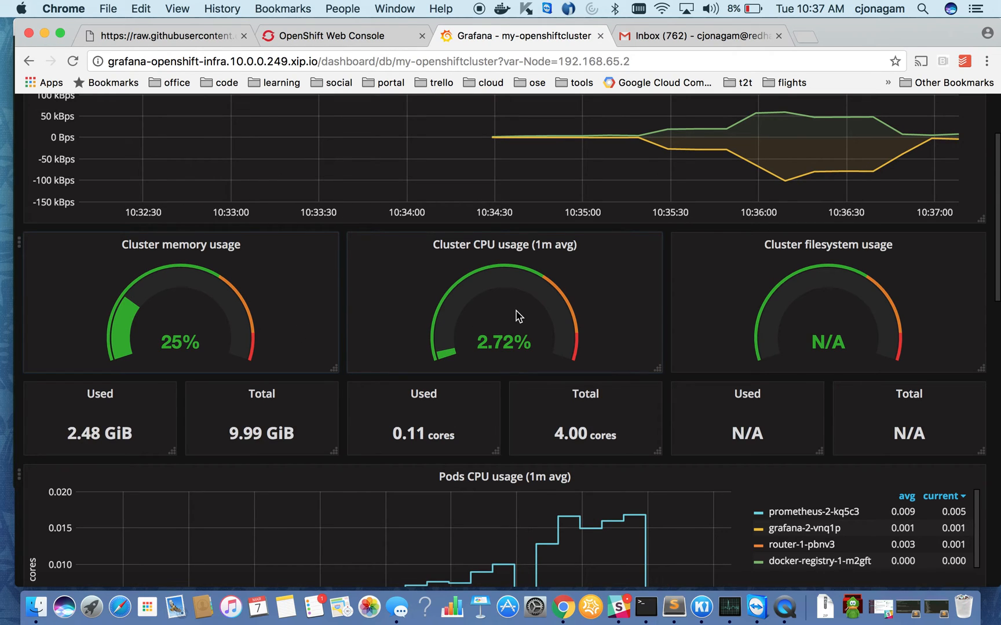
{"action": "mouse_move", "coordinate": [808, 317]}
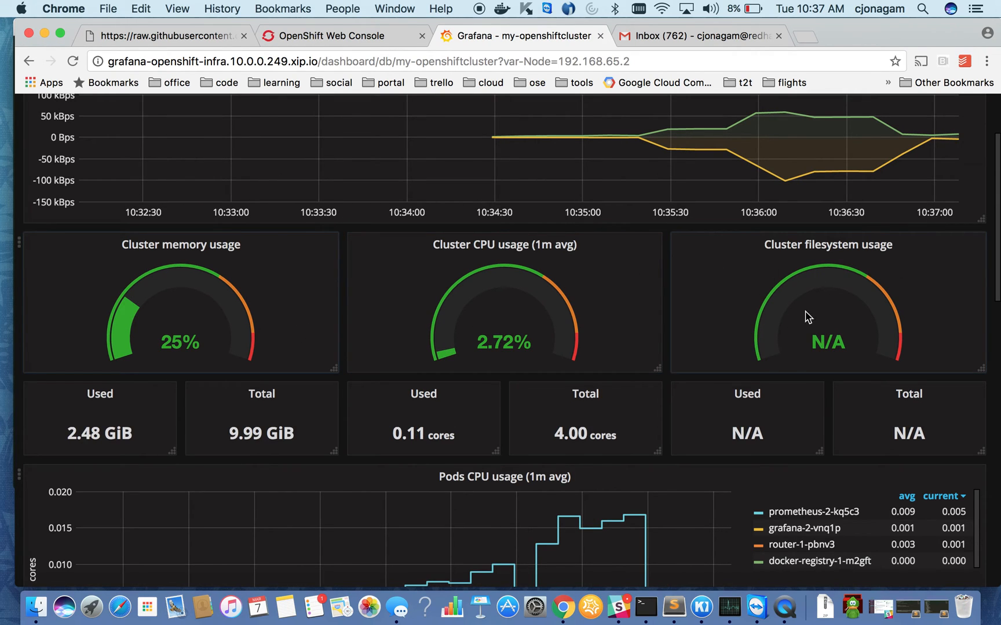
{"action": "scroll", "scroll_direction": "down", "scroll_amount": 3}
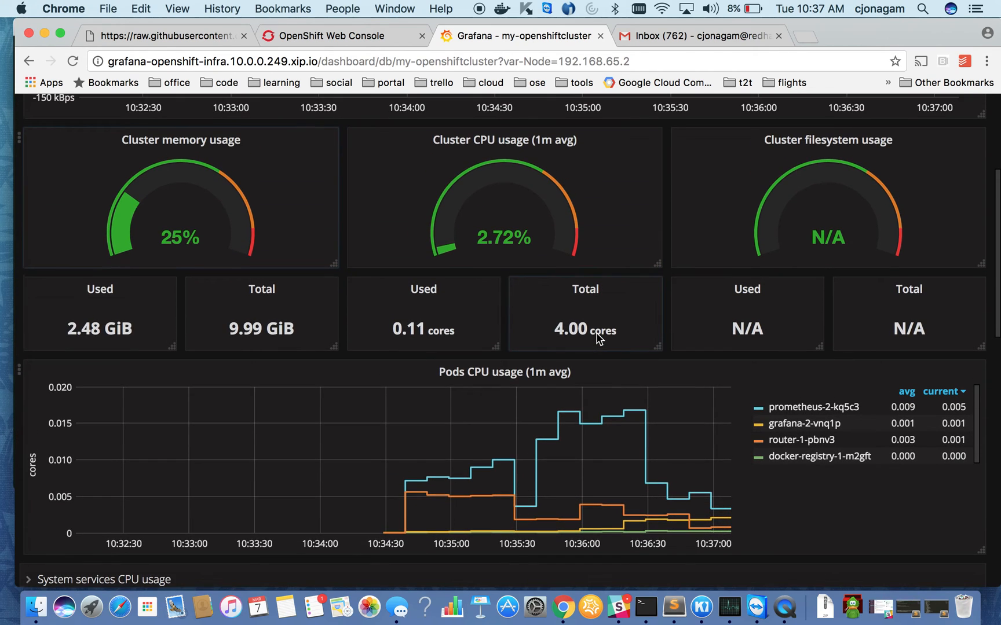
{"action": "scroll", "scroll_direction": "down", "scroll_amount": 3}
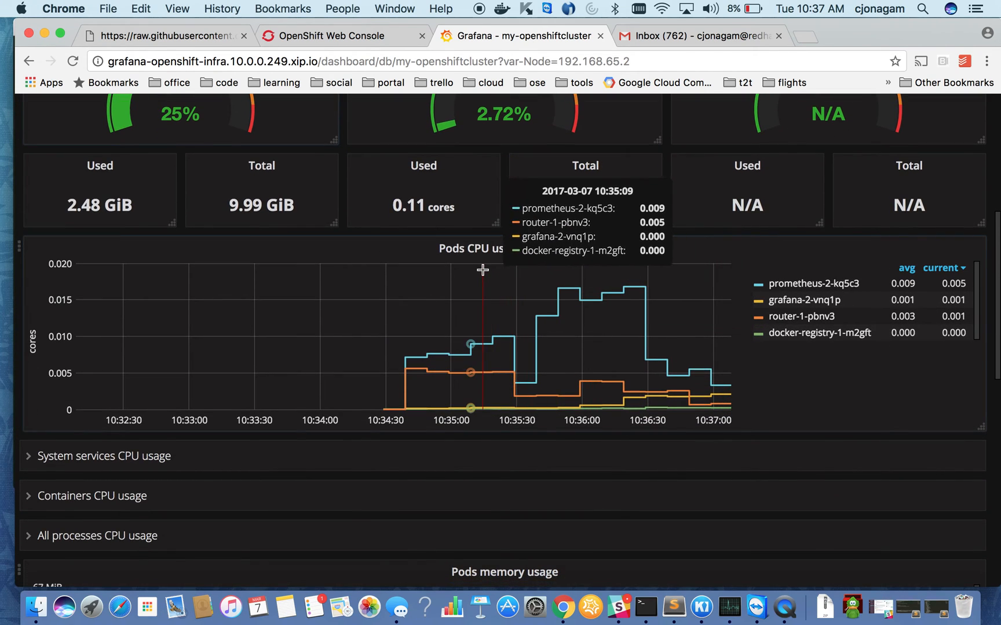
{"action": "mouse_move", "coordinate": [599, 294]}
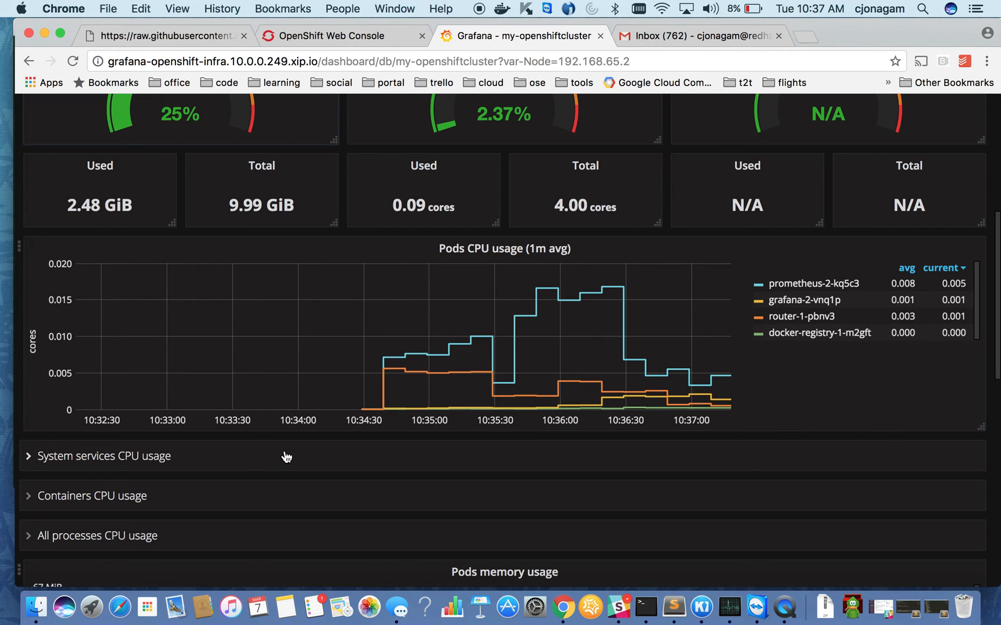
{"action": "scroll", "scroll_direction": "down", "scroll_amount": 3}
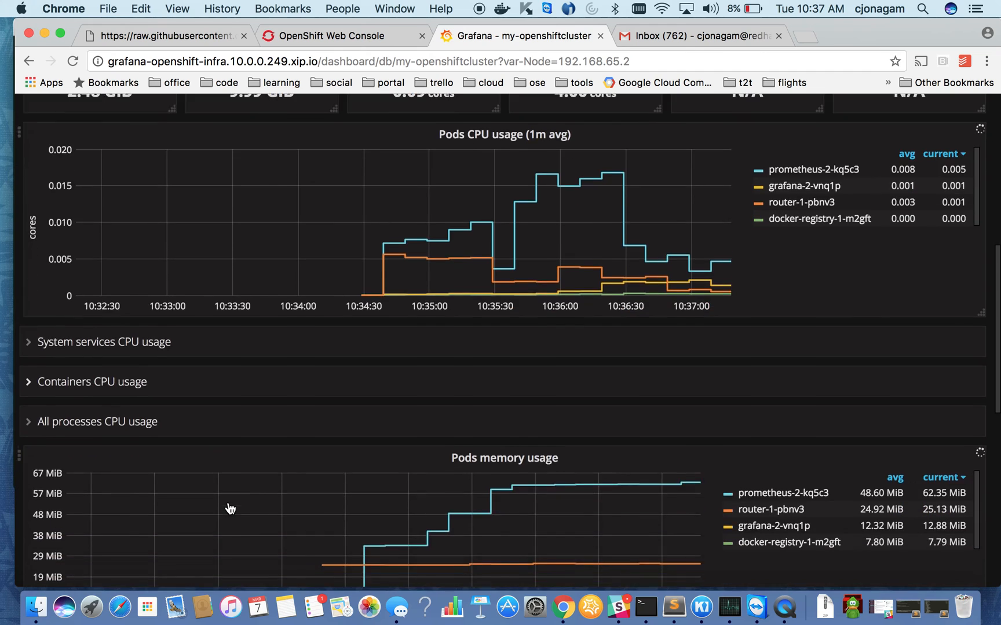
{"action": "scroll", "scroll_direction": "down", "scroll_amount": 3}
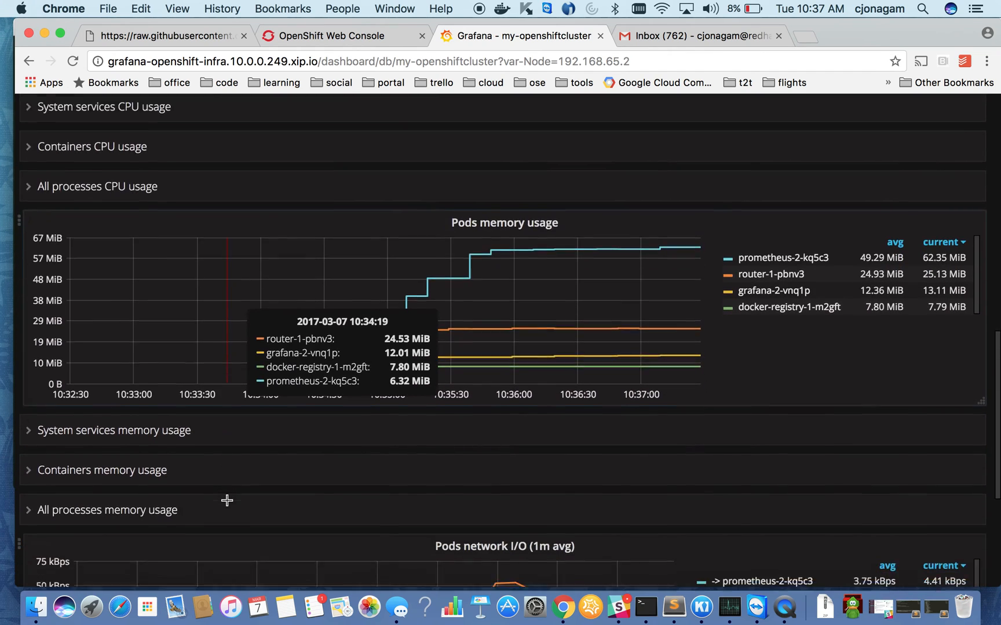
{"action": "scroll", "scroll_direction": "down", "scroll_amount": 3}
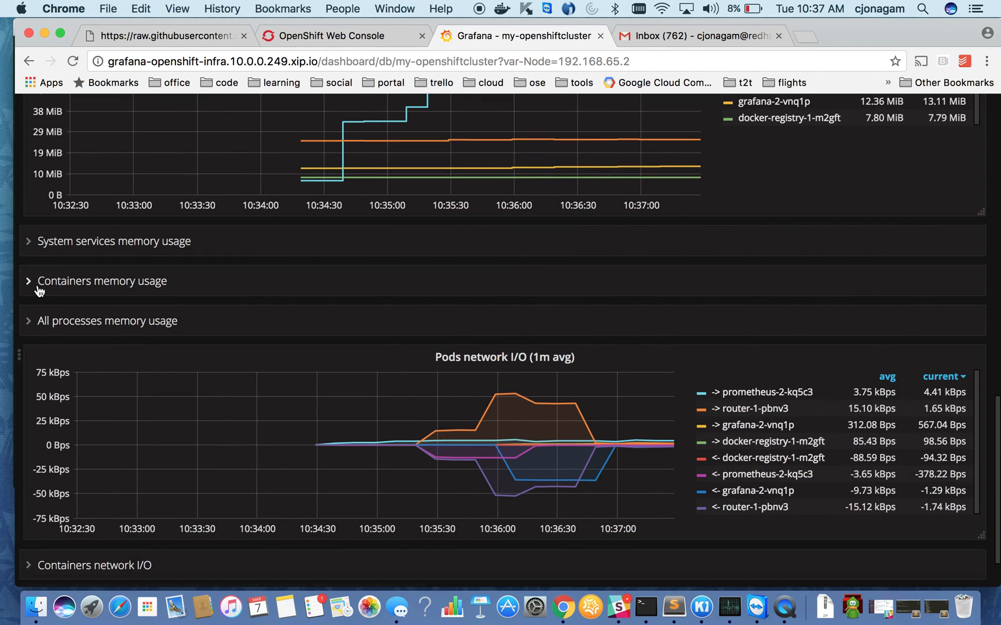
Step: Expand the 'Containers memory usage' row to reveal its per-container memory graph
{"action": "left_click", "coordinate": [101, 280]}
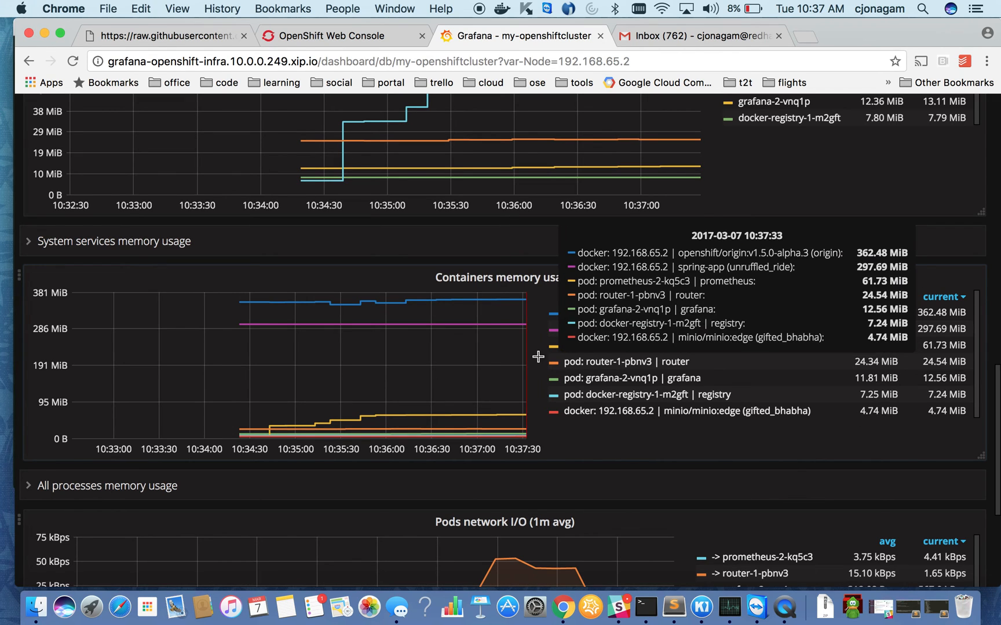
{"action": "mouse_move", "coordinate": [839, 375]}
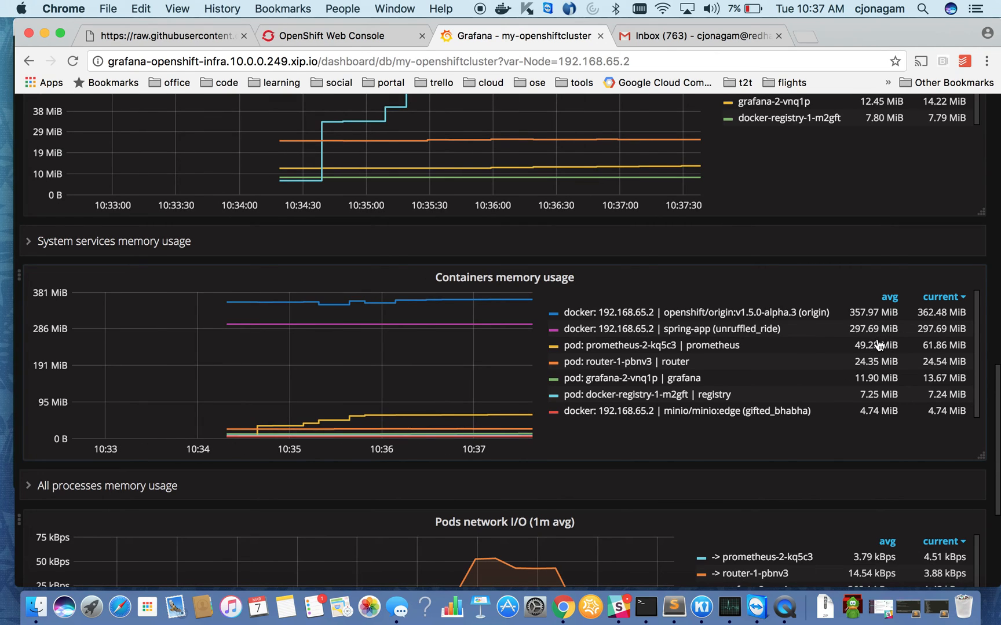
{"action": "mouse_move", "coordinate": [878, 320]}
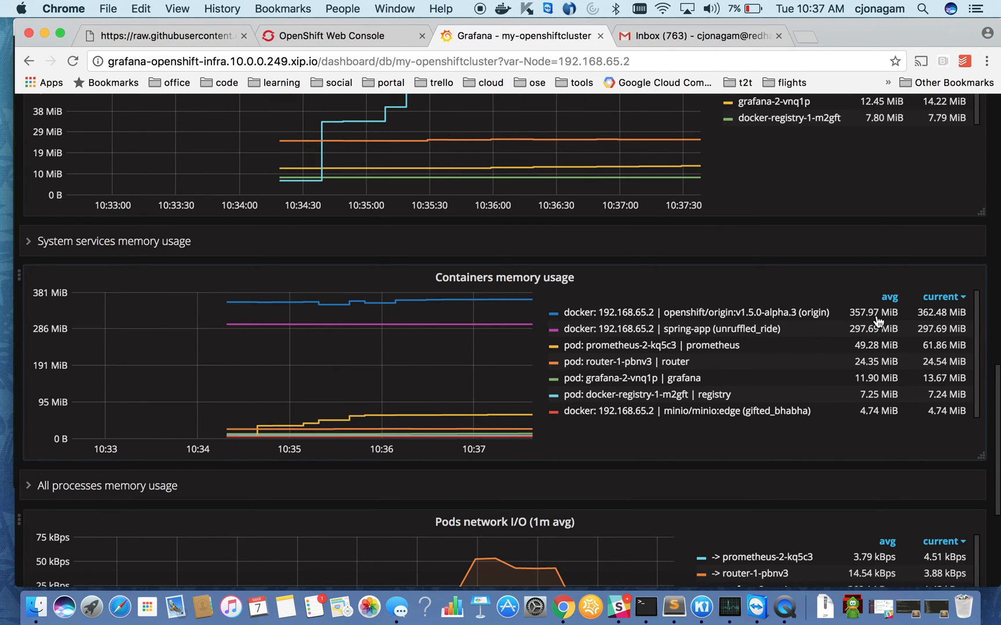
{"action": "mouse_move", "coordinate": [874, 344]}
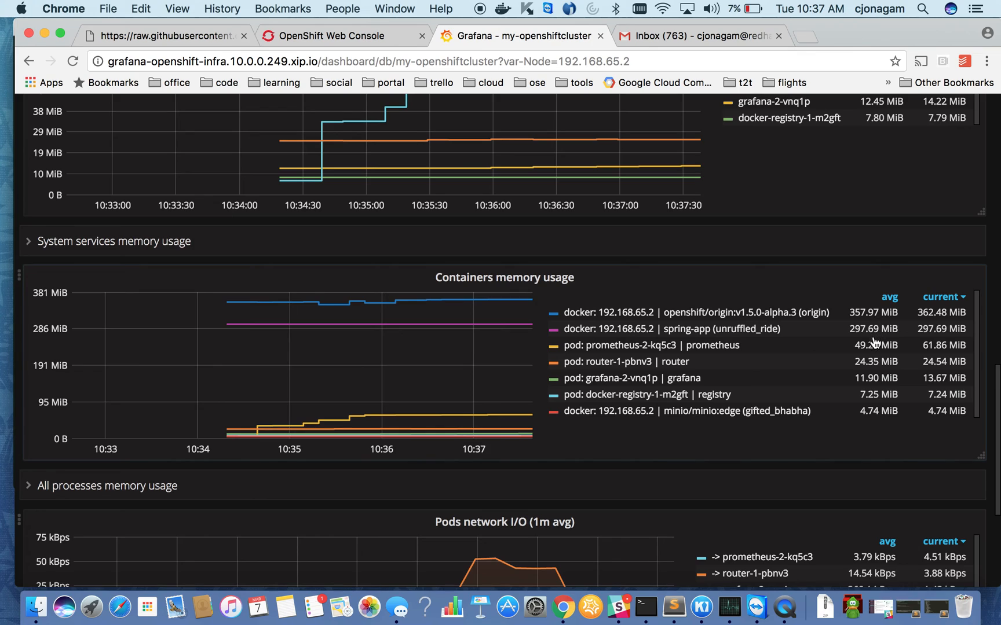
{"action": "mouse_move", "coordinate": [875, 336]}
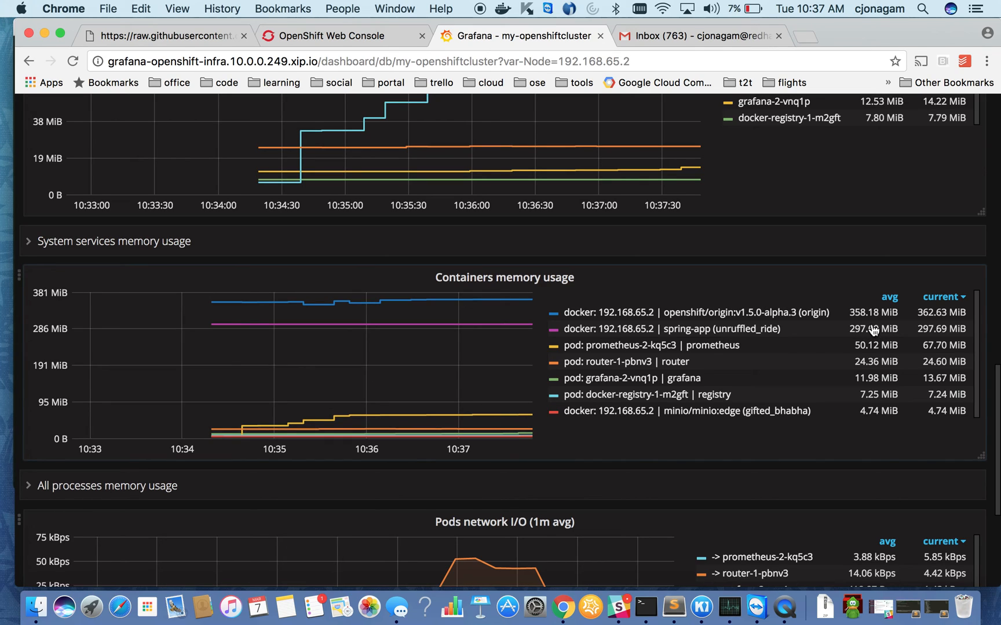
{"action": "mouse_move", "coordinate": [759, 361]}
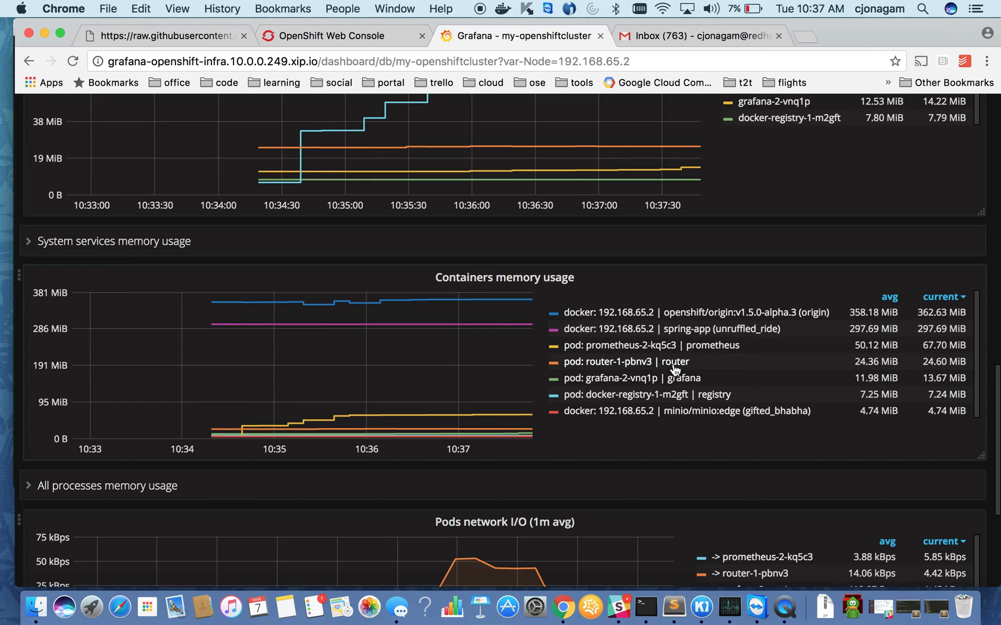
{"action": "mouse_move", "coordinate": [674, 364]}
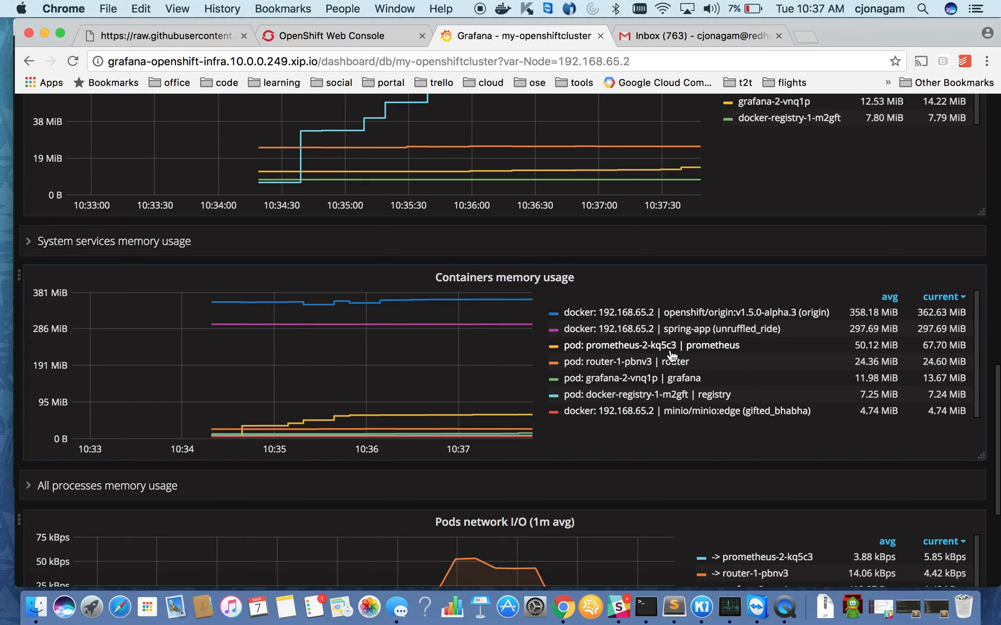
{"action": "mouse_move", "coordinate": [849, 369]}
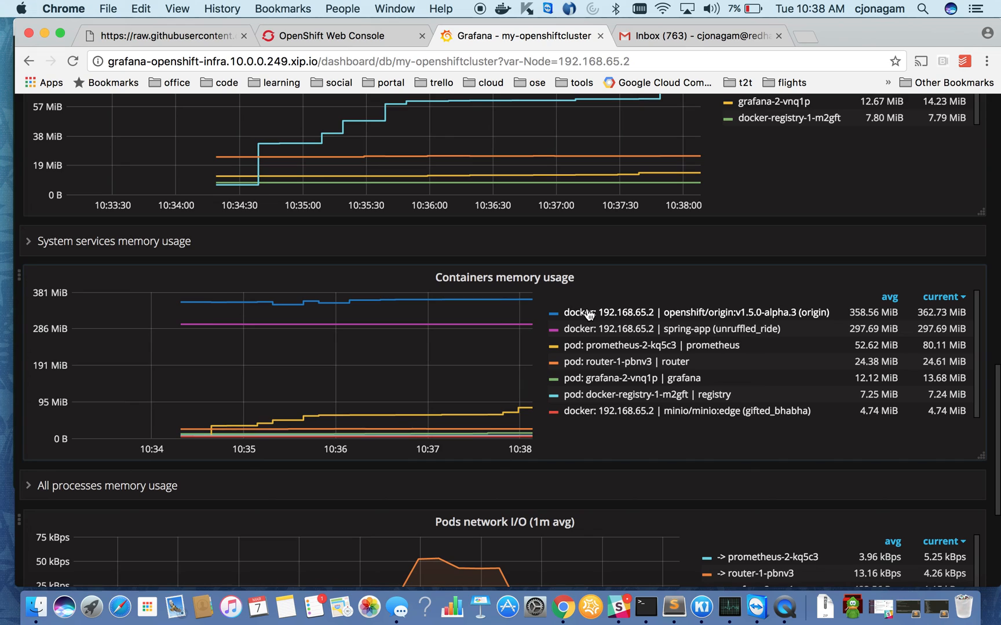
{"action": "mouse_move", "coordinate": [580, 354]}
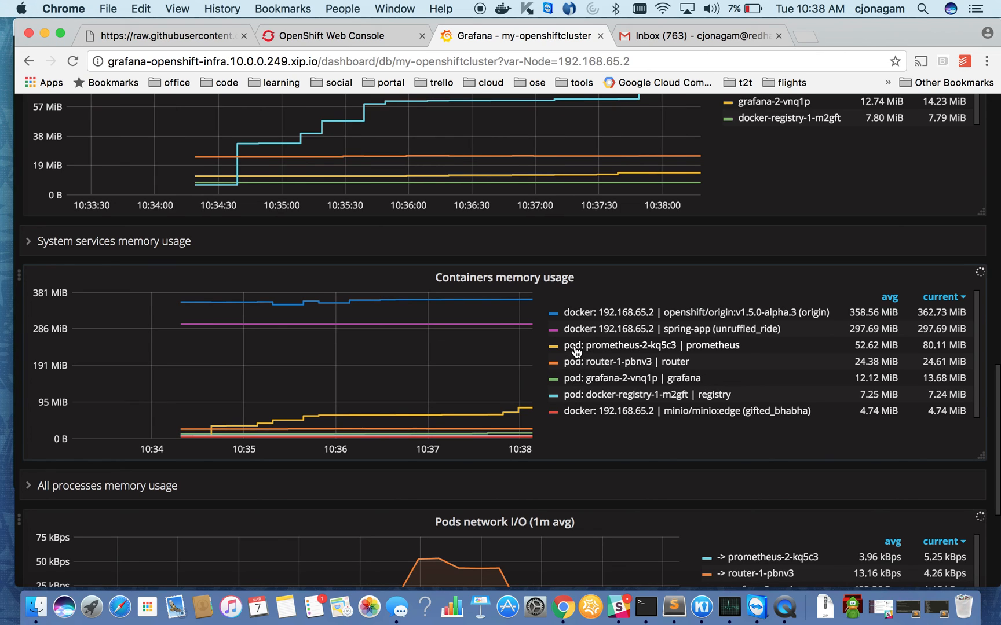
{"action": "scroll", "scroll_direction": "down", "scroll_amount": 3}
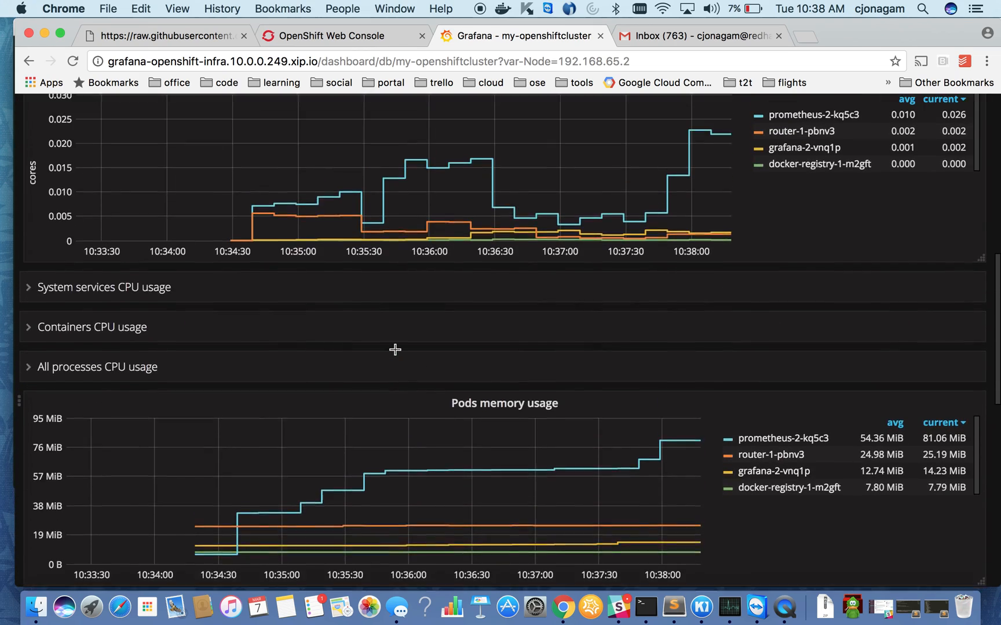
{"action": "scroll", "scroll_direction": "up", "scroll_amount": 3}
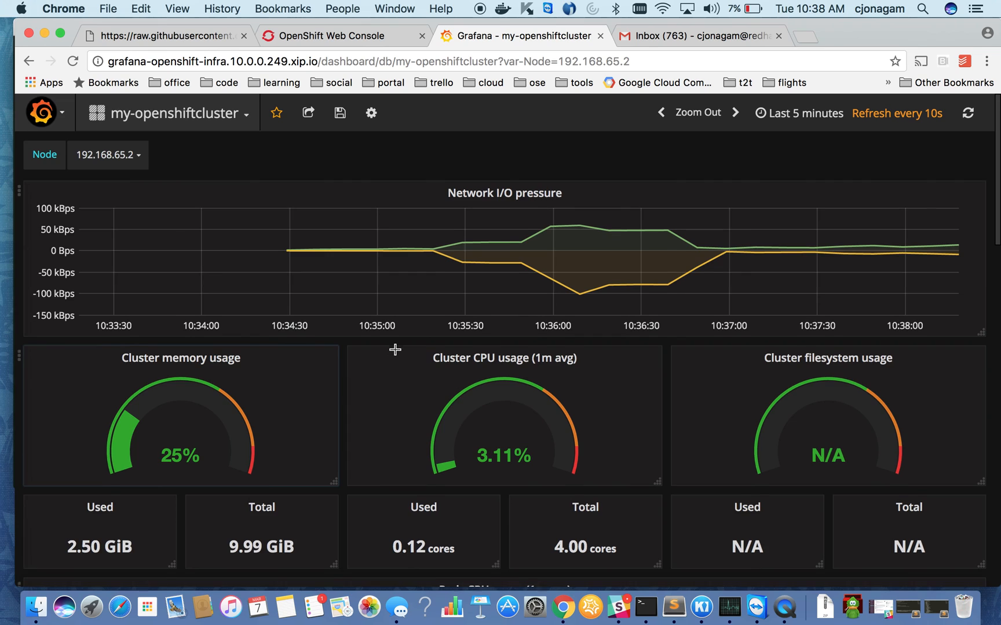
{"action": "scroll", "scroll_direction": "down", "scroll_amount": 3}
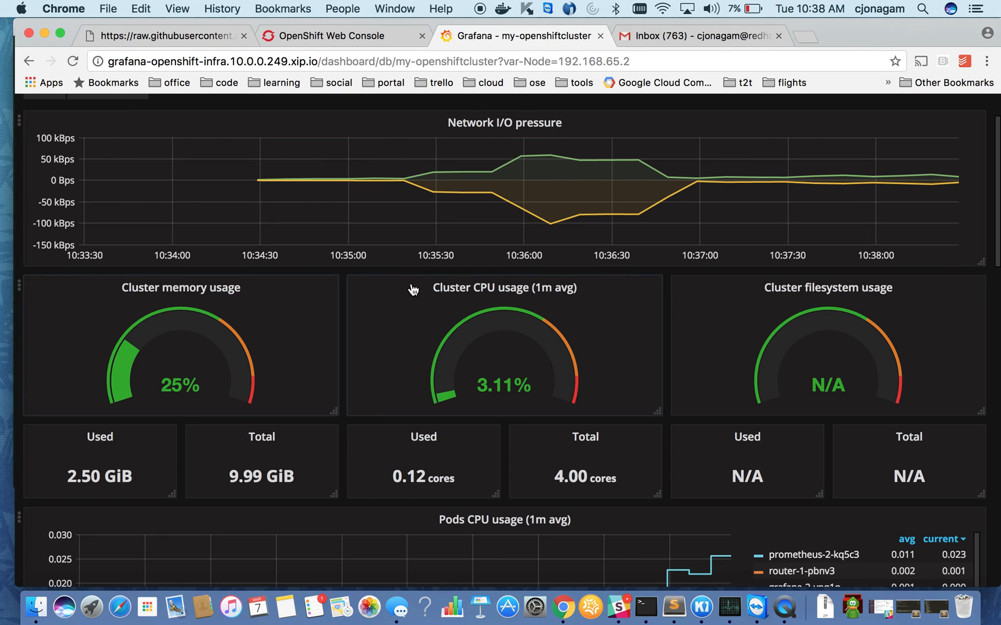
{"action": "mouse_move", "coordinate": [413, 118]}
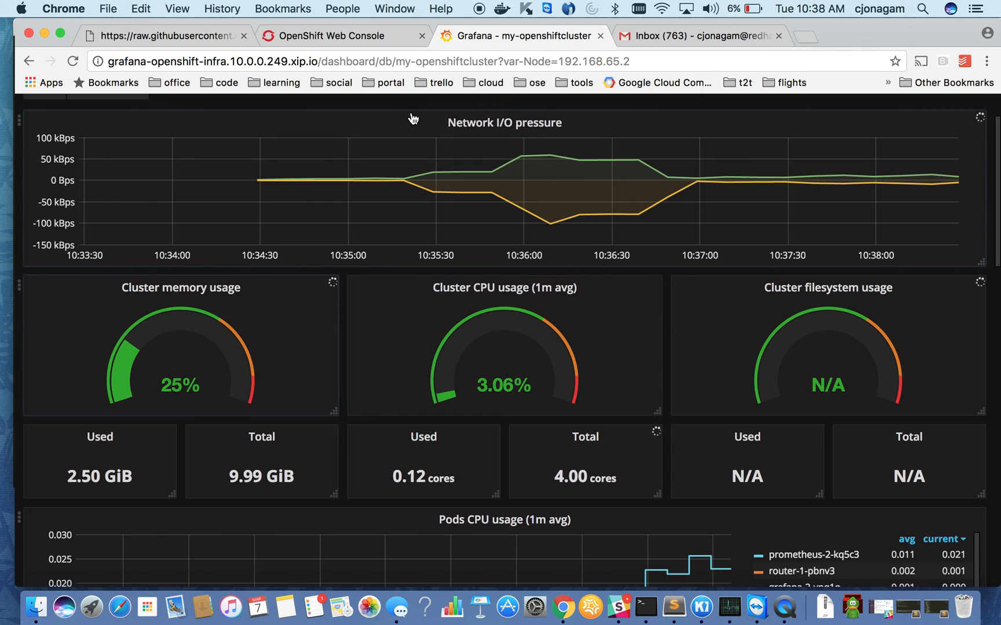